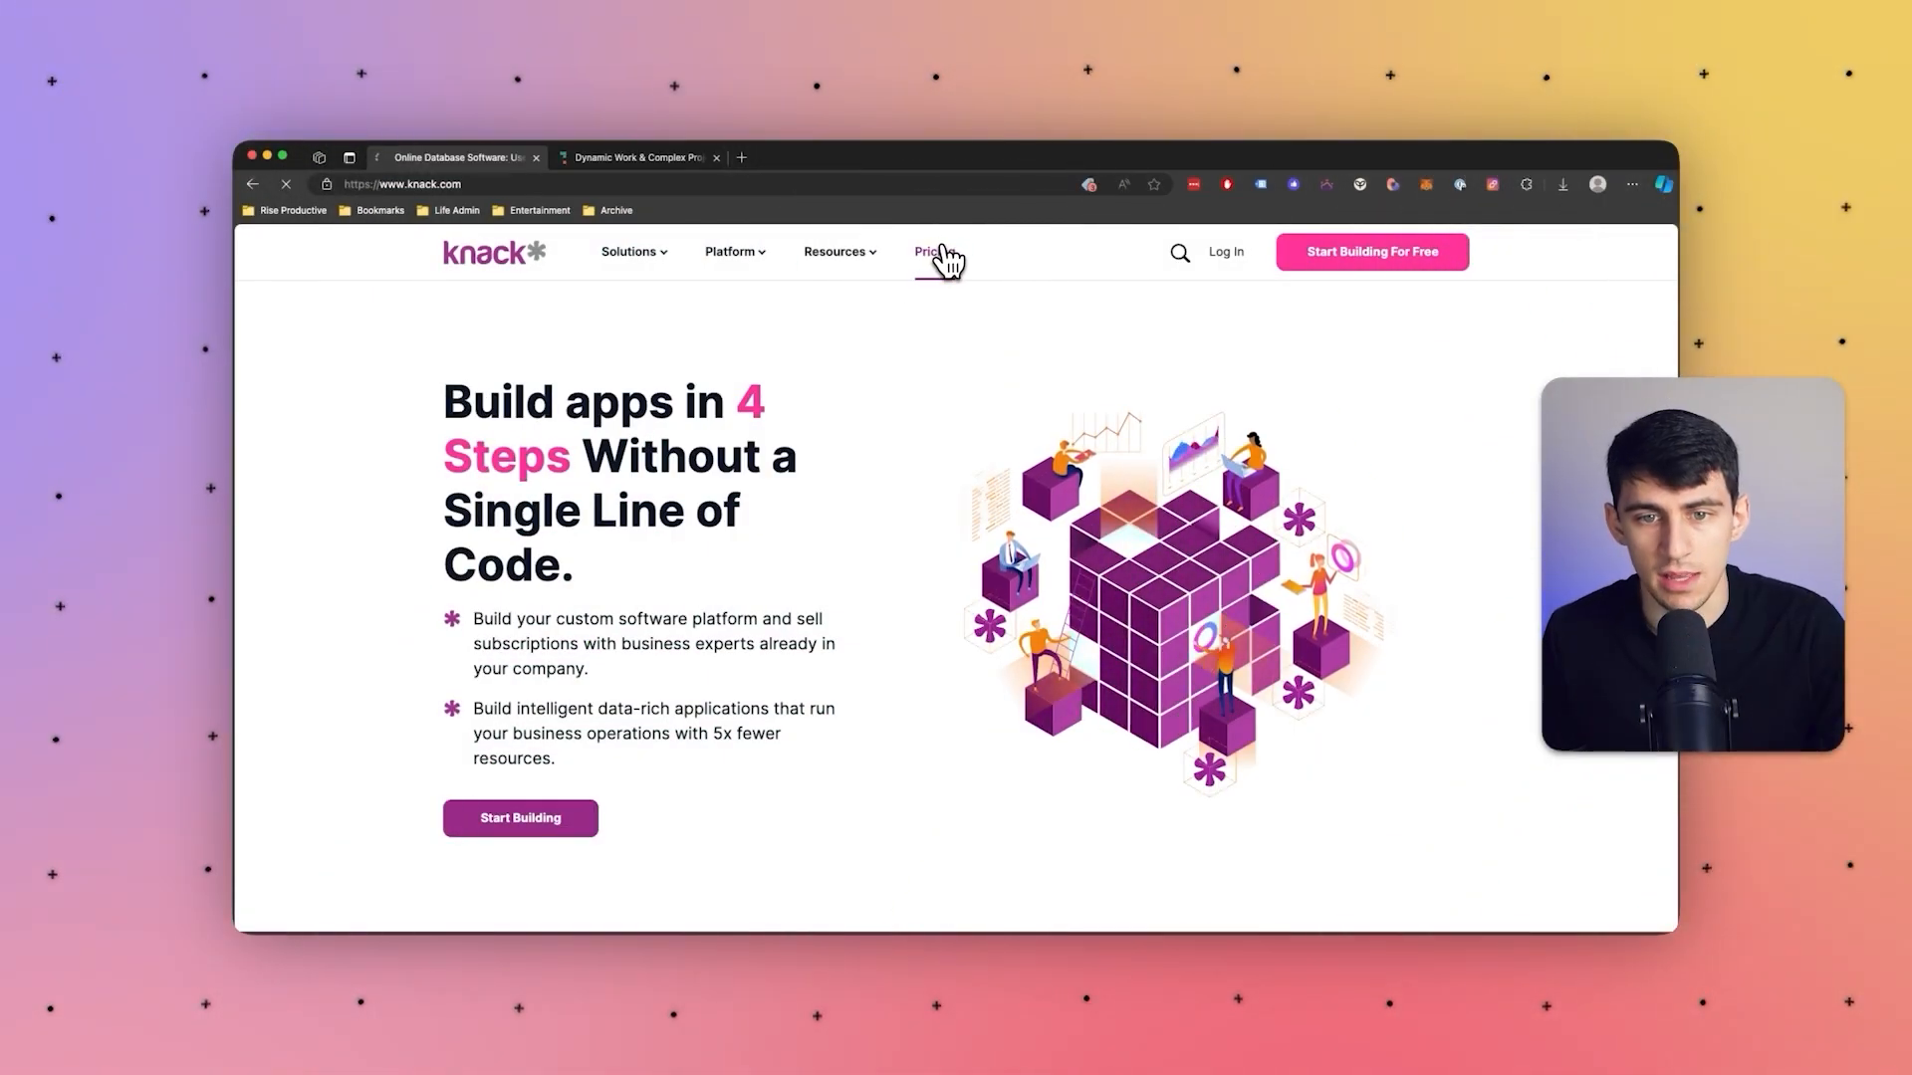
Step: Review Knack's Starter, Pro and Corporate plan cards, then bring up Quickbase's pricing page
{"action": "left_click", "coordinate": [927, 250]}
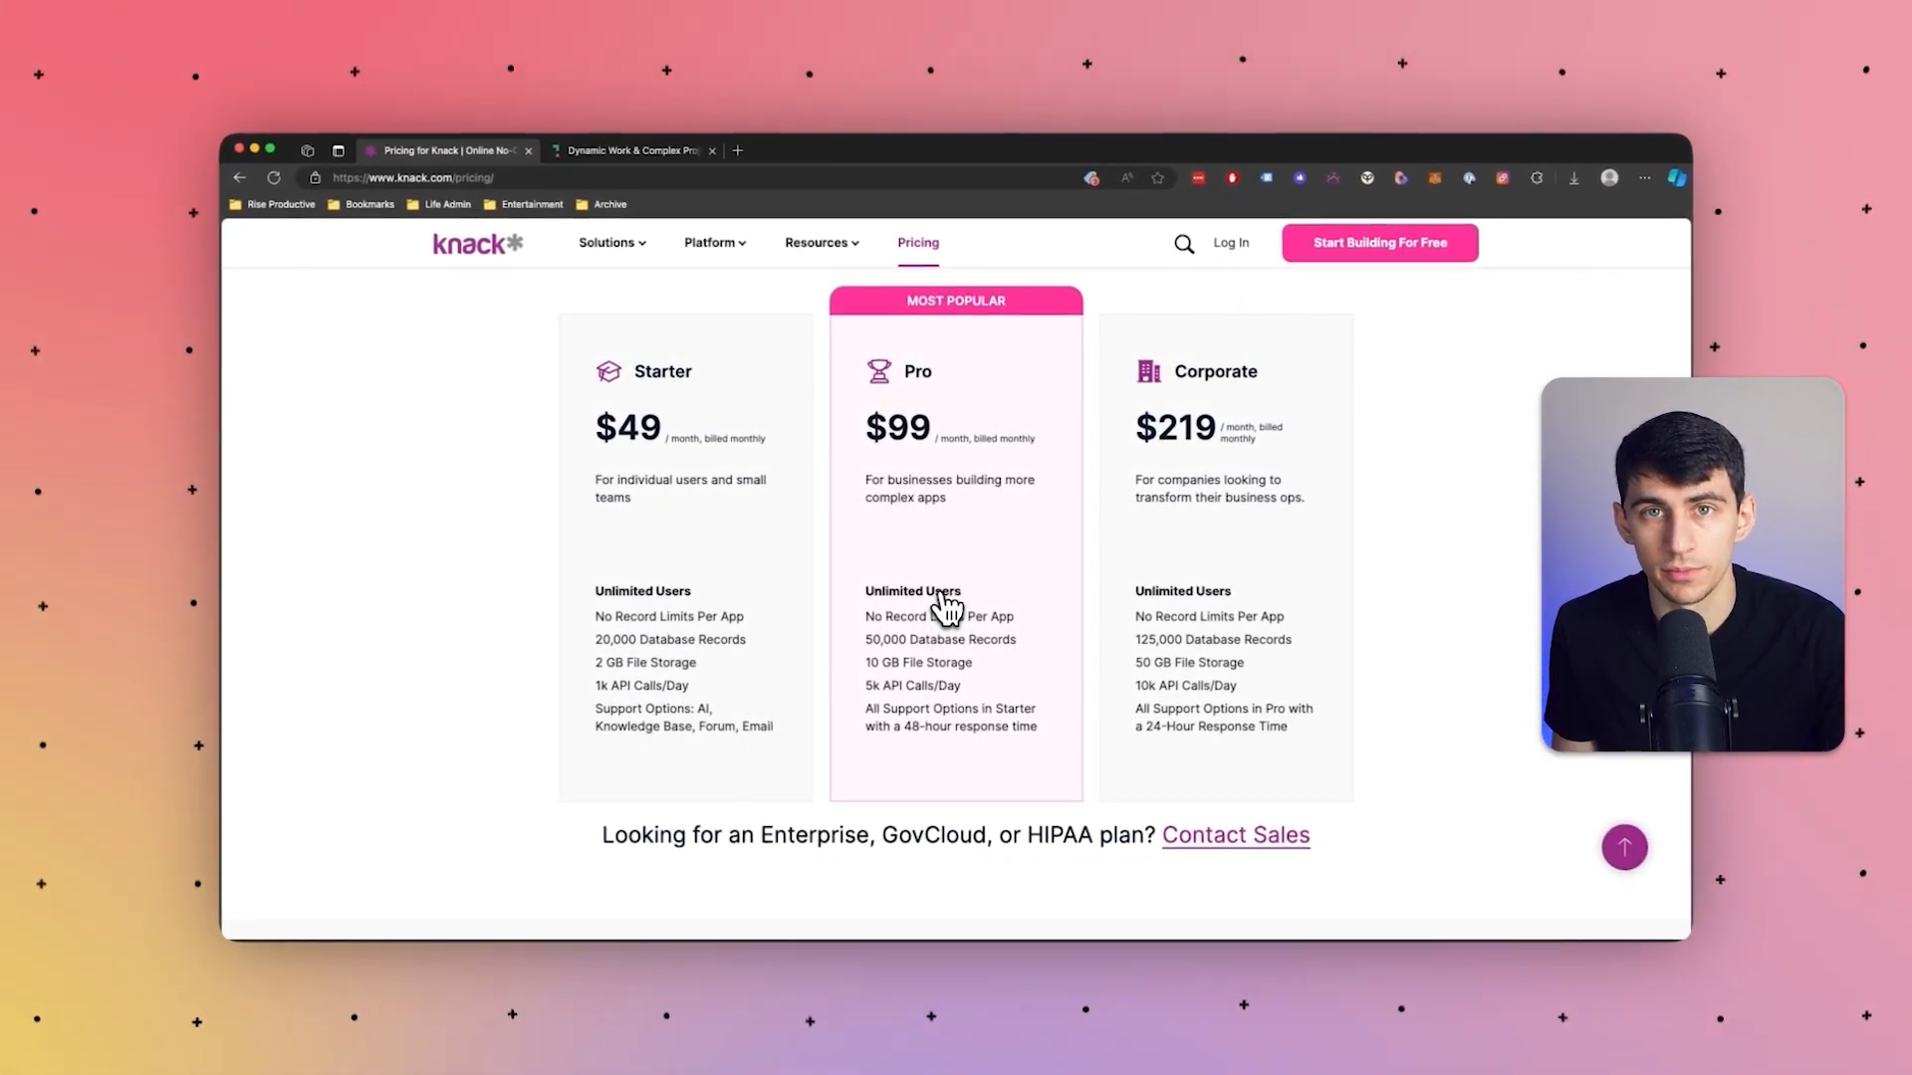
{"action": "mouse_move", "coordinate": [688, 570]}
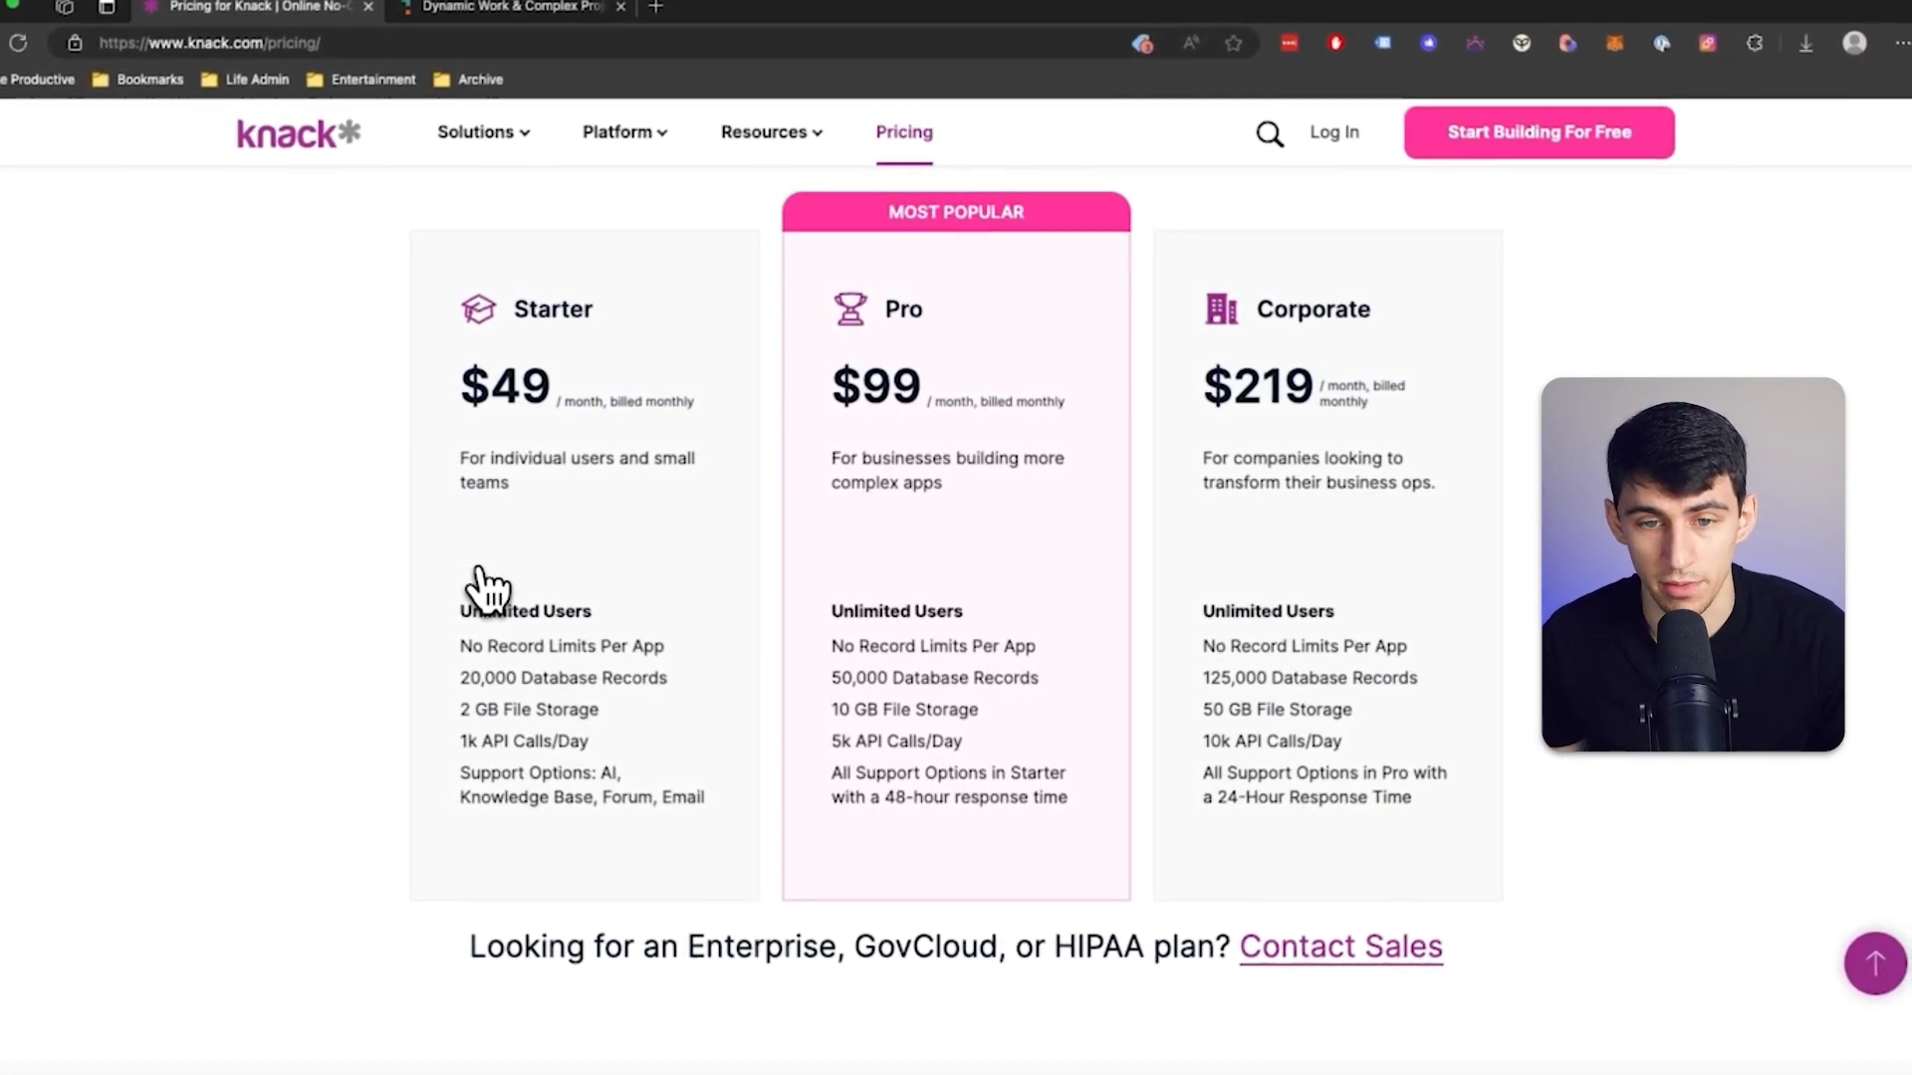
{"action": "left_click", "coordinate": [1417, 305]}
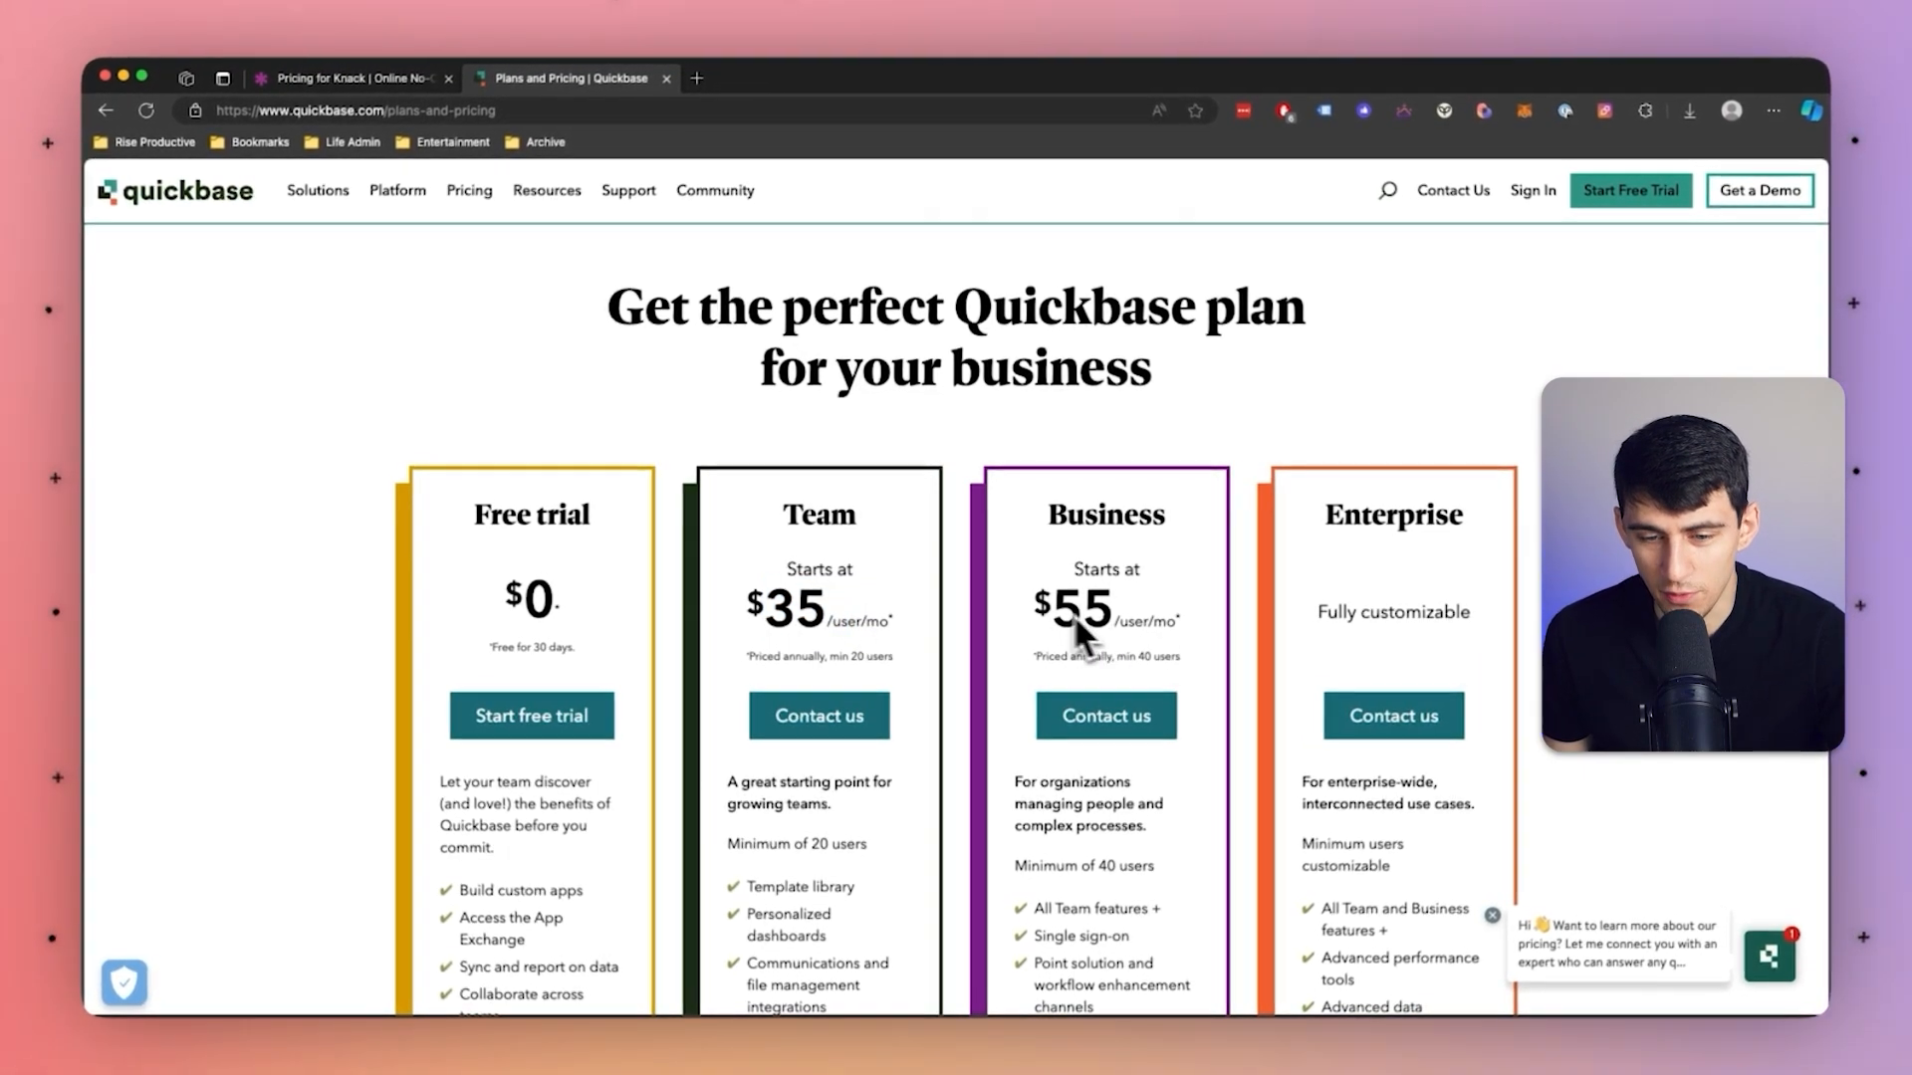
Step: Open the Knack Inventory Manager template app in live preview, showing its Add Product form
{"action": "double_click", "coordinate": [1084, 610]}
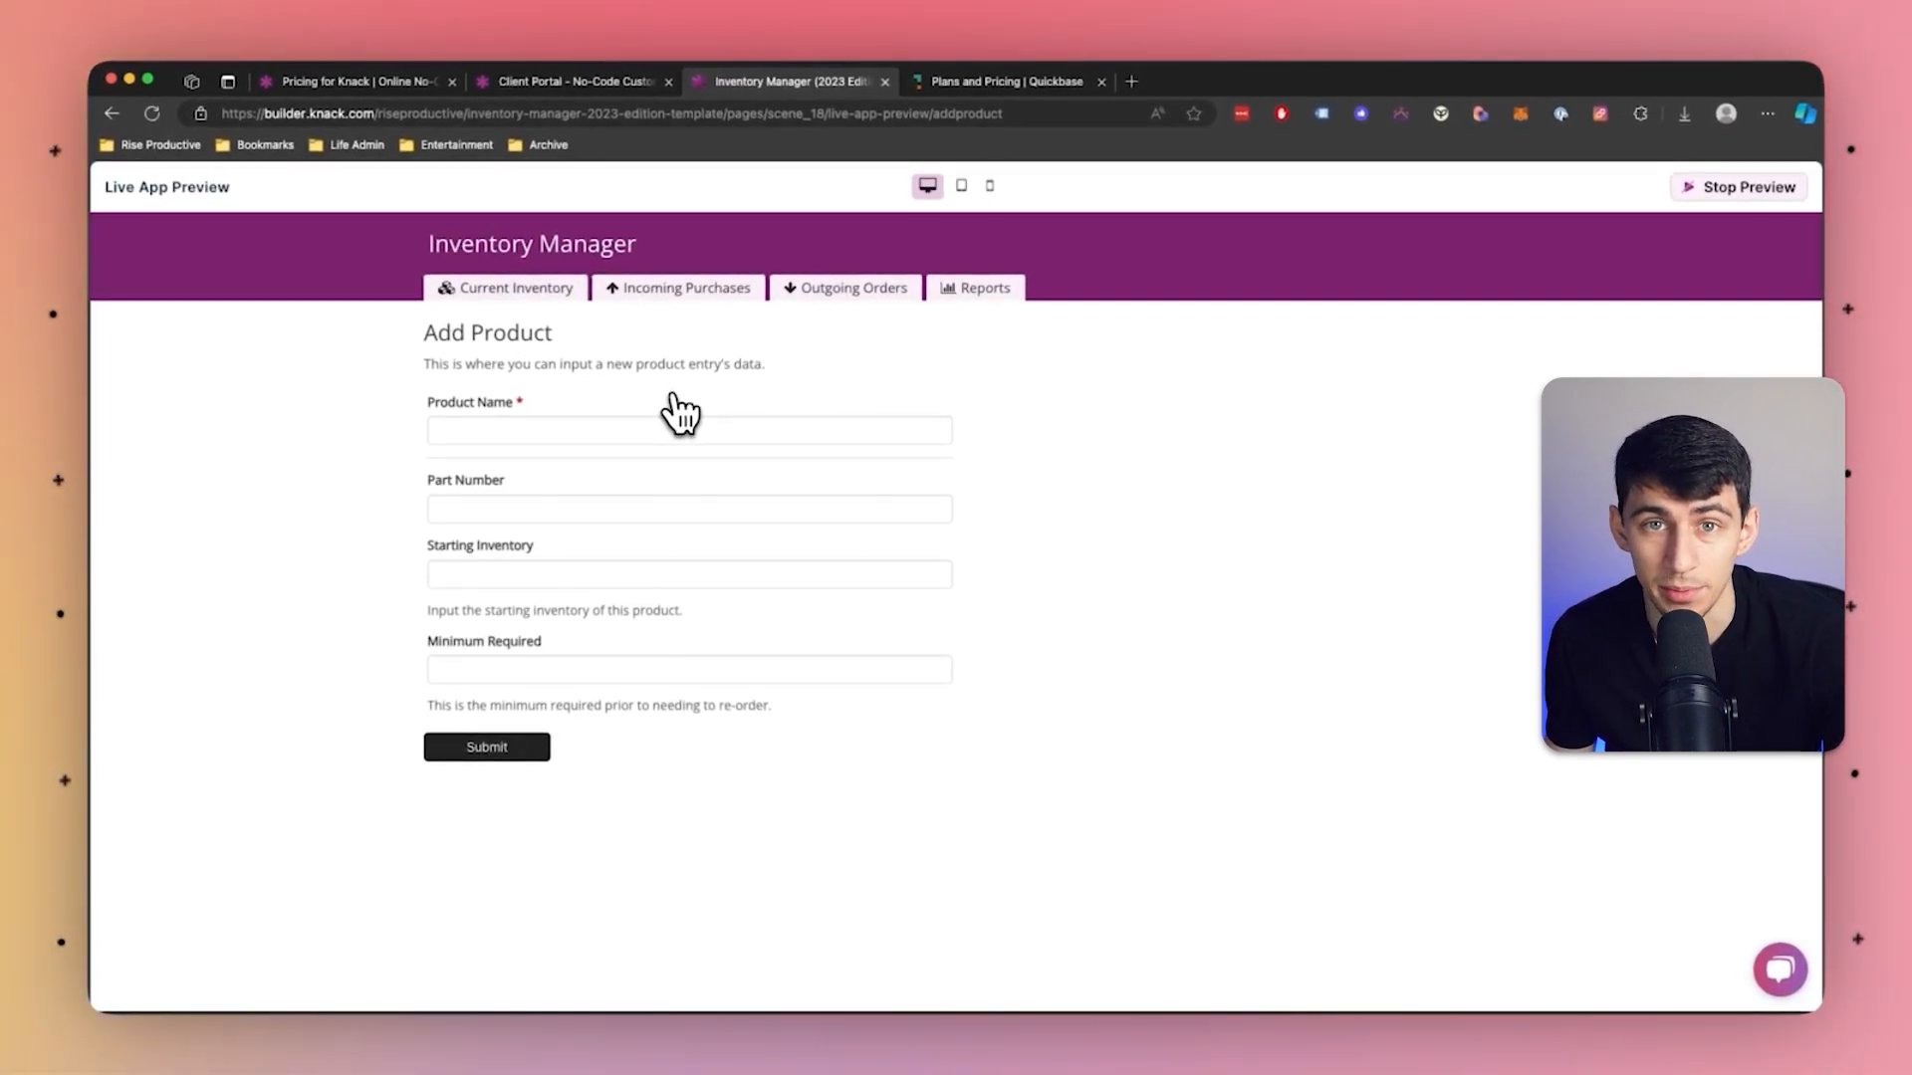
Step: Stop the live app preview to edit the Add Product page in the builder
{"action": "left_click", "coordinate": [1738, 187]}
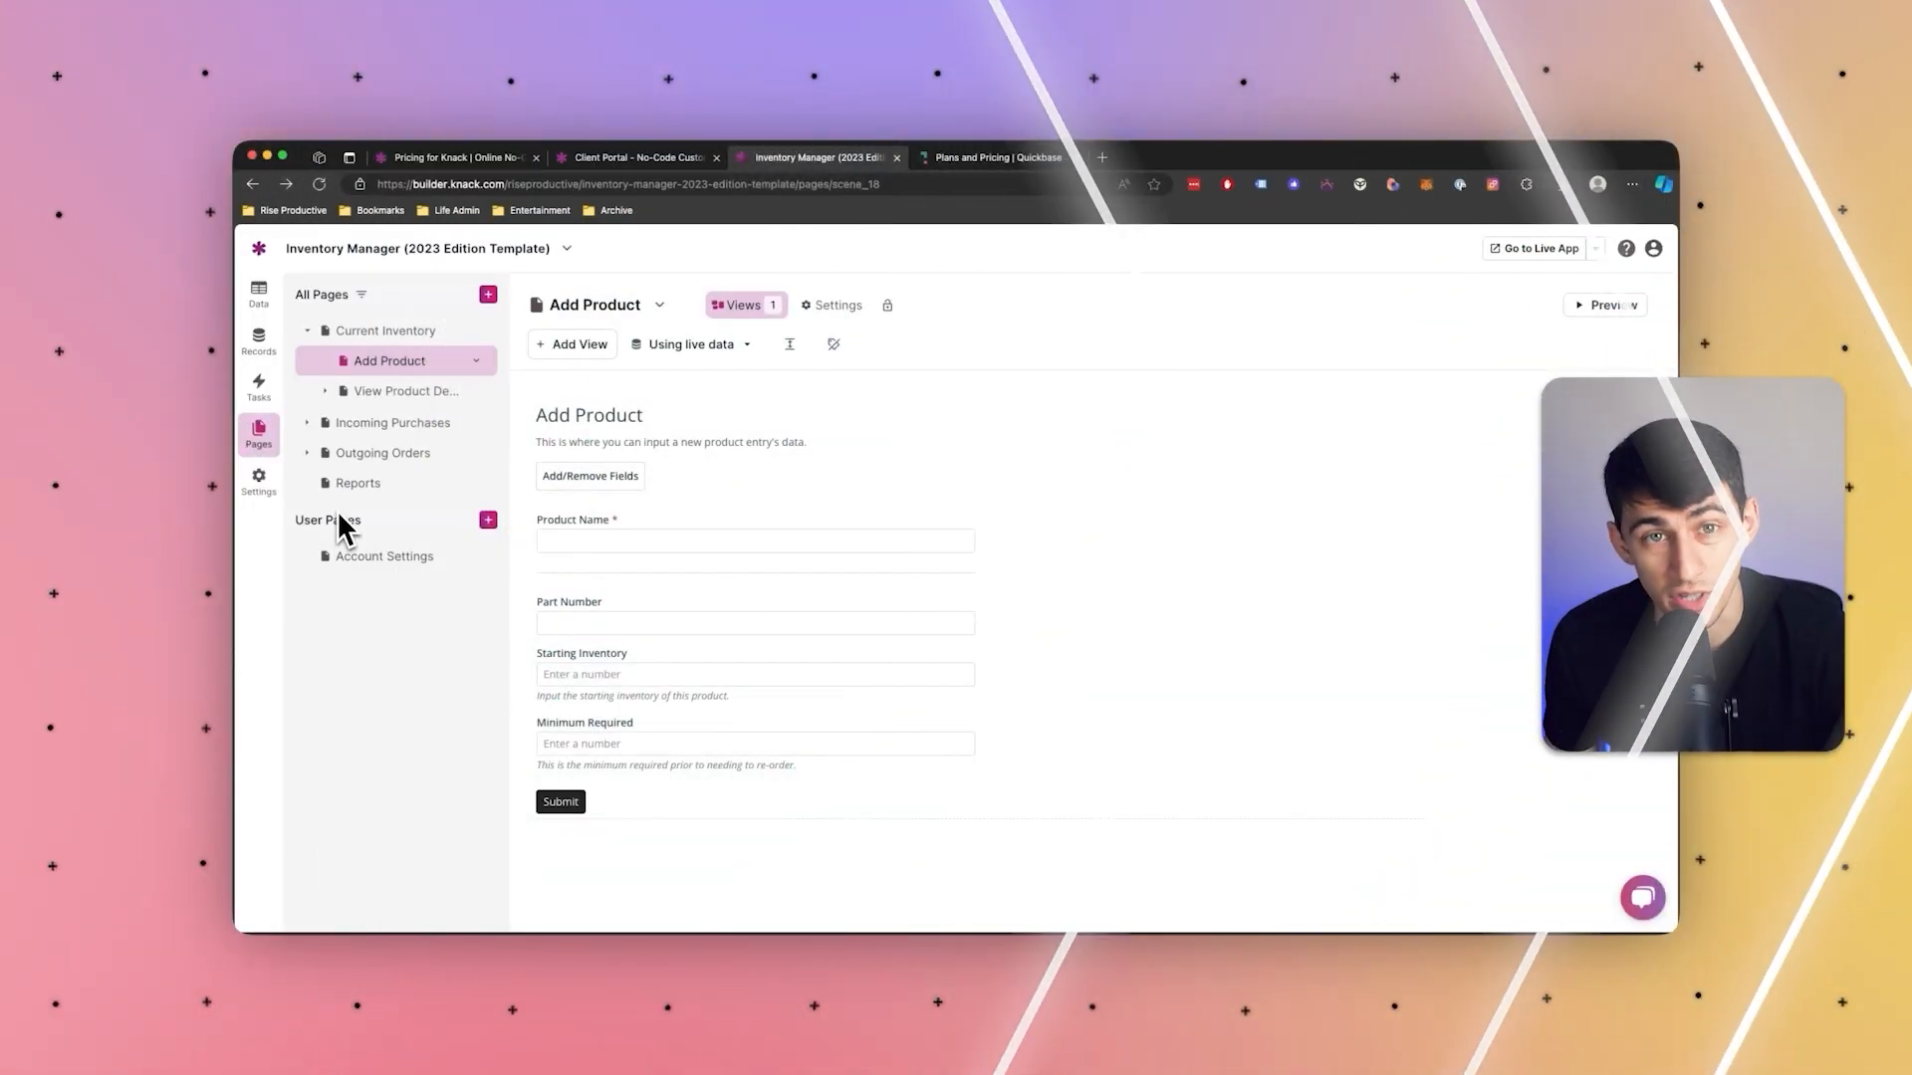
{"action": "mouse_move", "coordinate": [415, 470]}
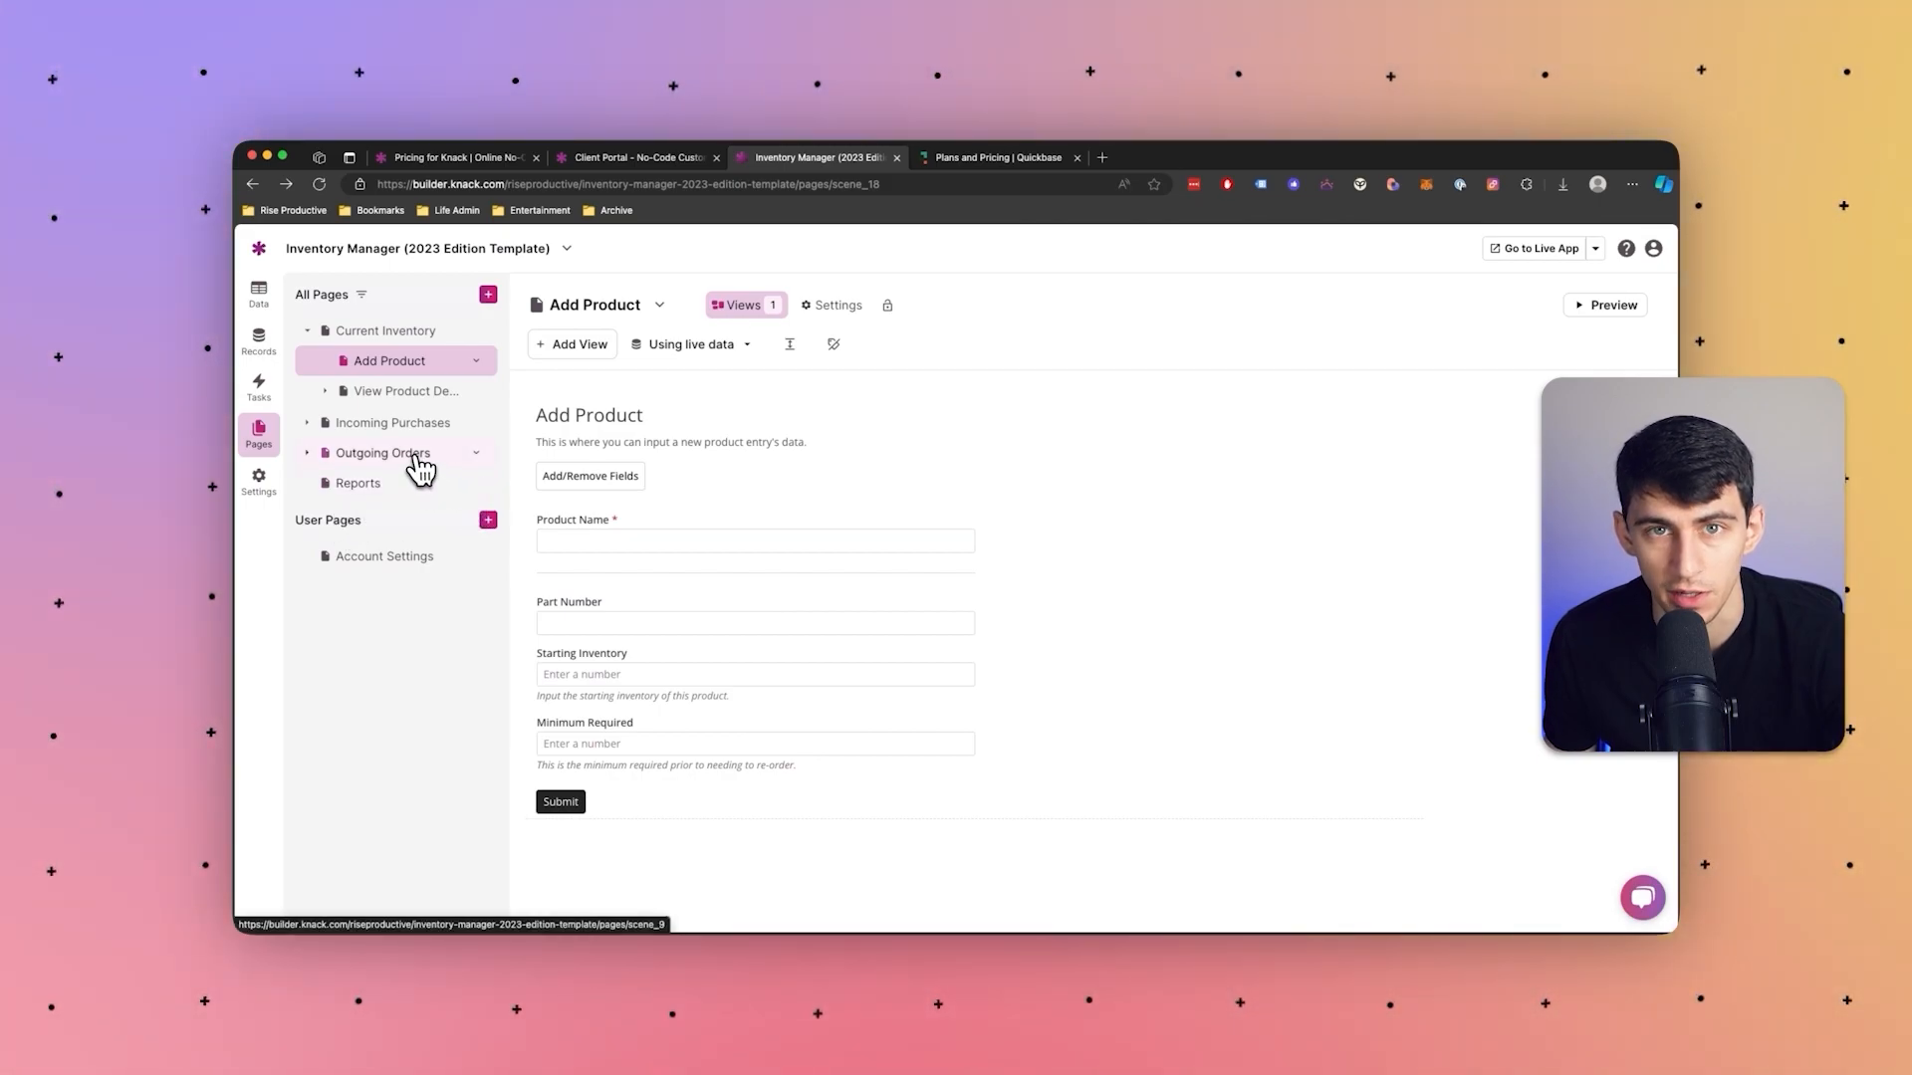
Step: Show the Outgoing Orders page with its dates, products, quantities shipped and customers
{"action": "left_click", "coordinate": [384, 453]}
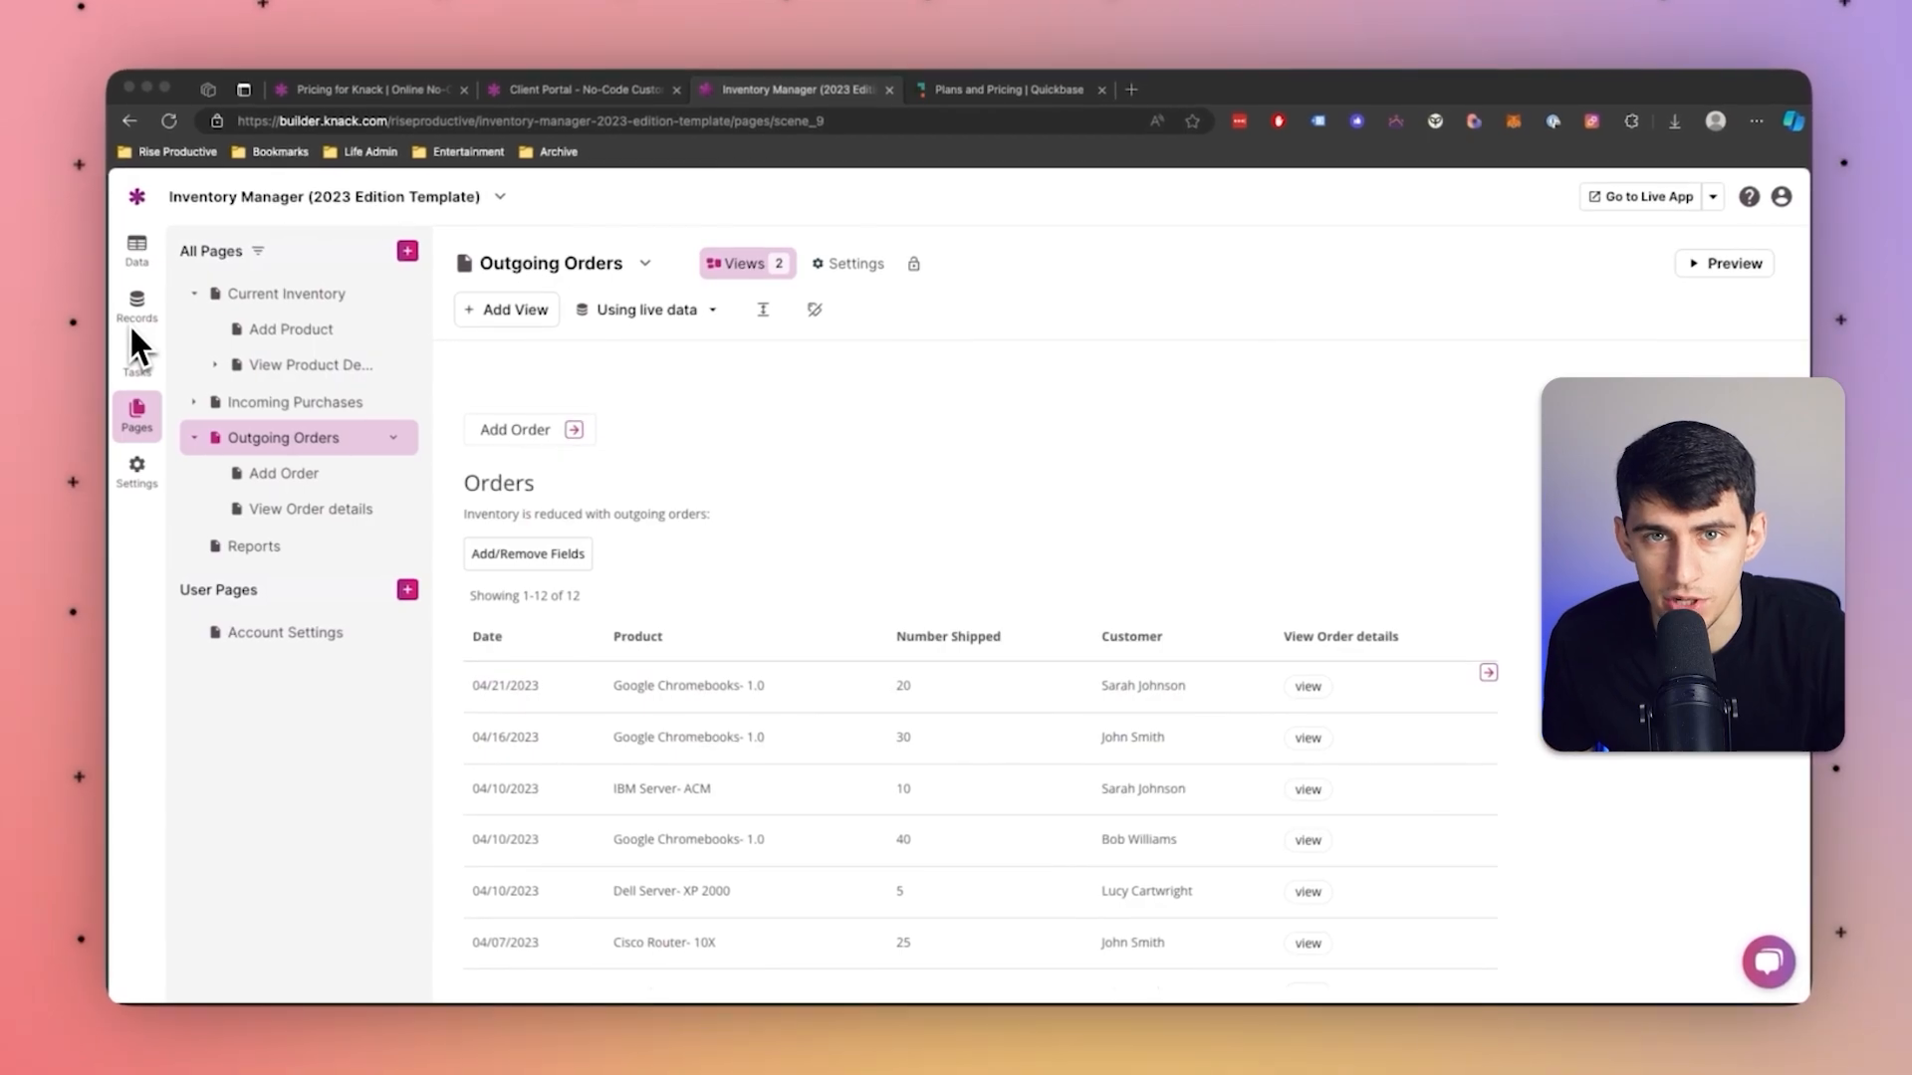
Step: Inspect the Accounts Name field's Settings, Validation and Conditional Rules tabs, then close the editor
{"action": "left_click", "coordinate": [136, 250]}
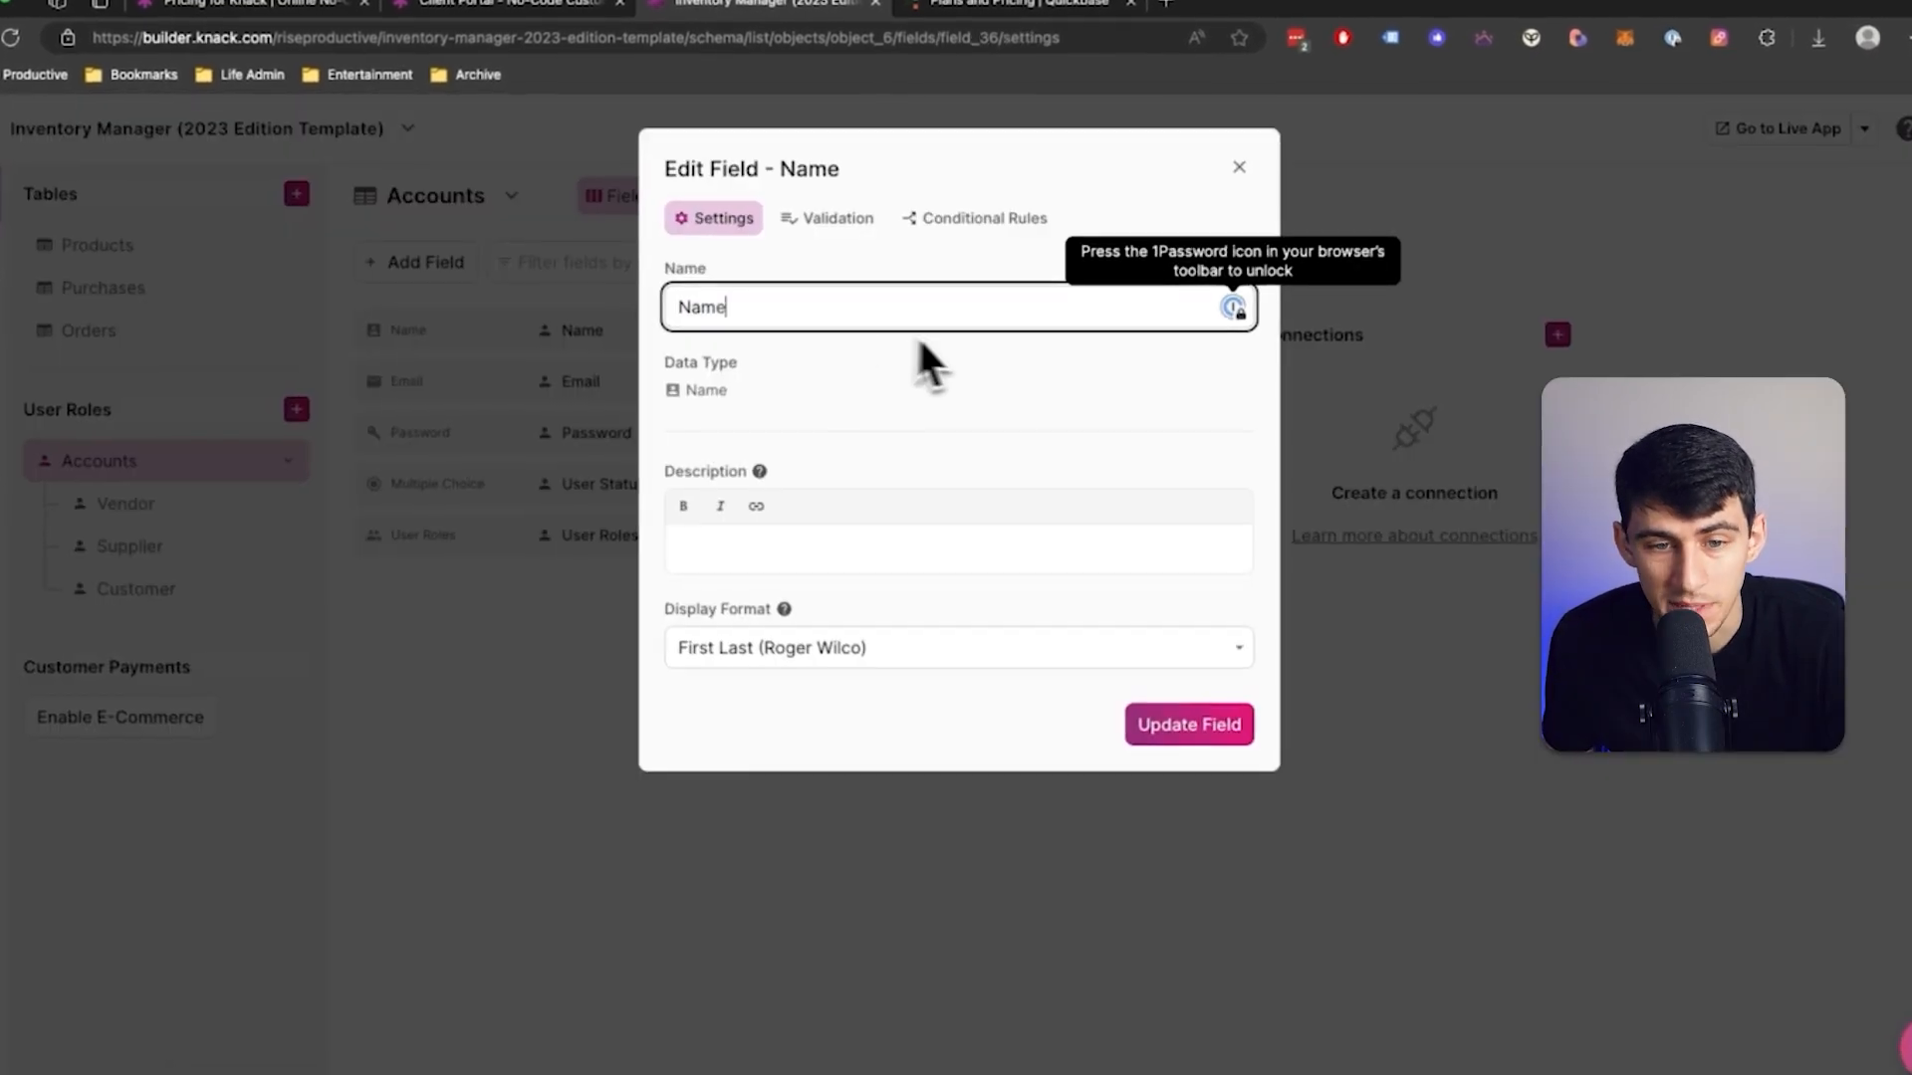
{"action": "left_click", "coordinate": [984, 218]}
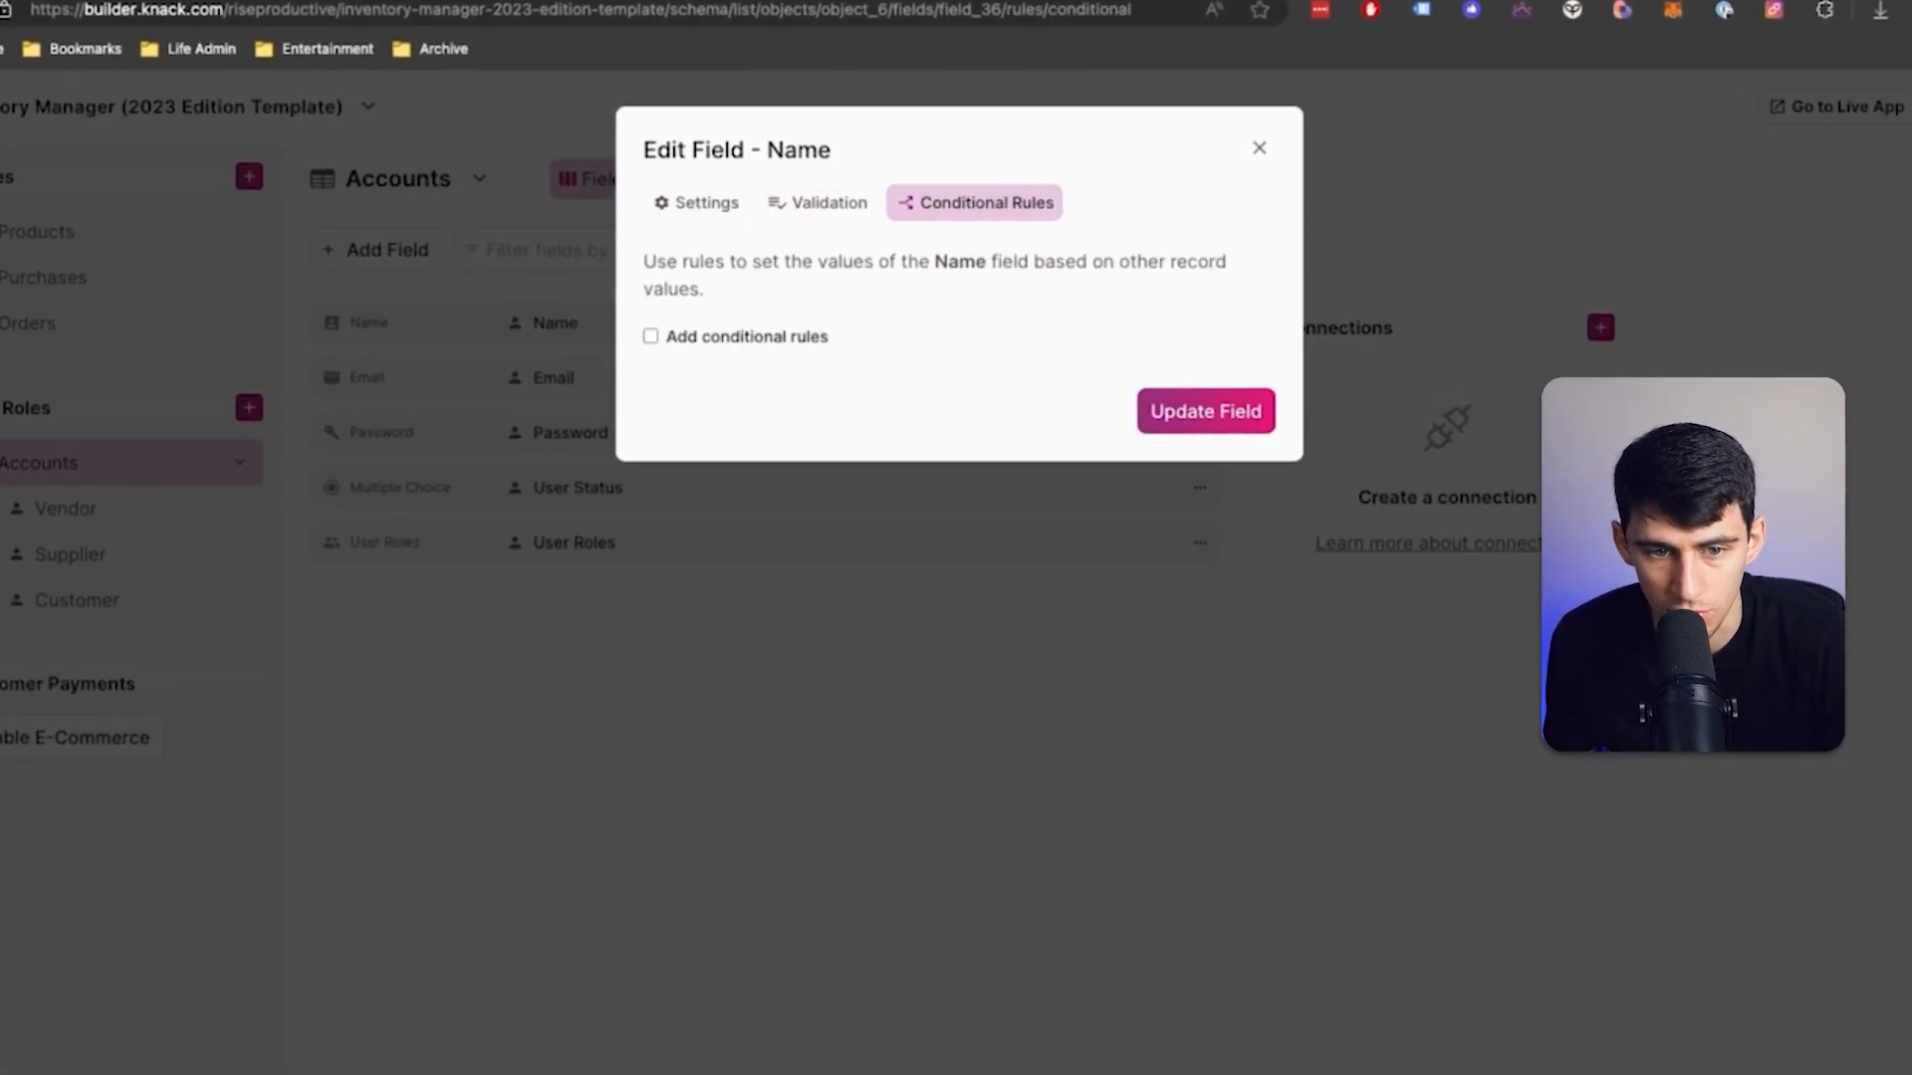
{"action": "left_click", "coordinate": [821, 203]}
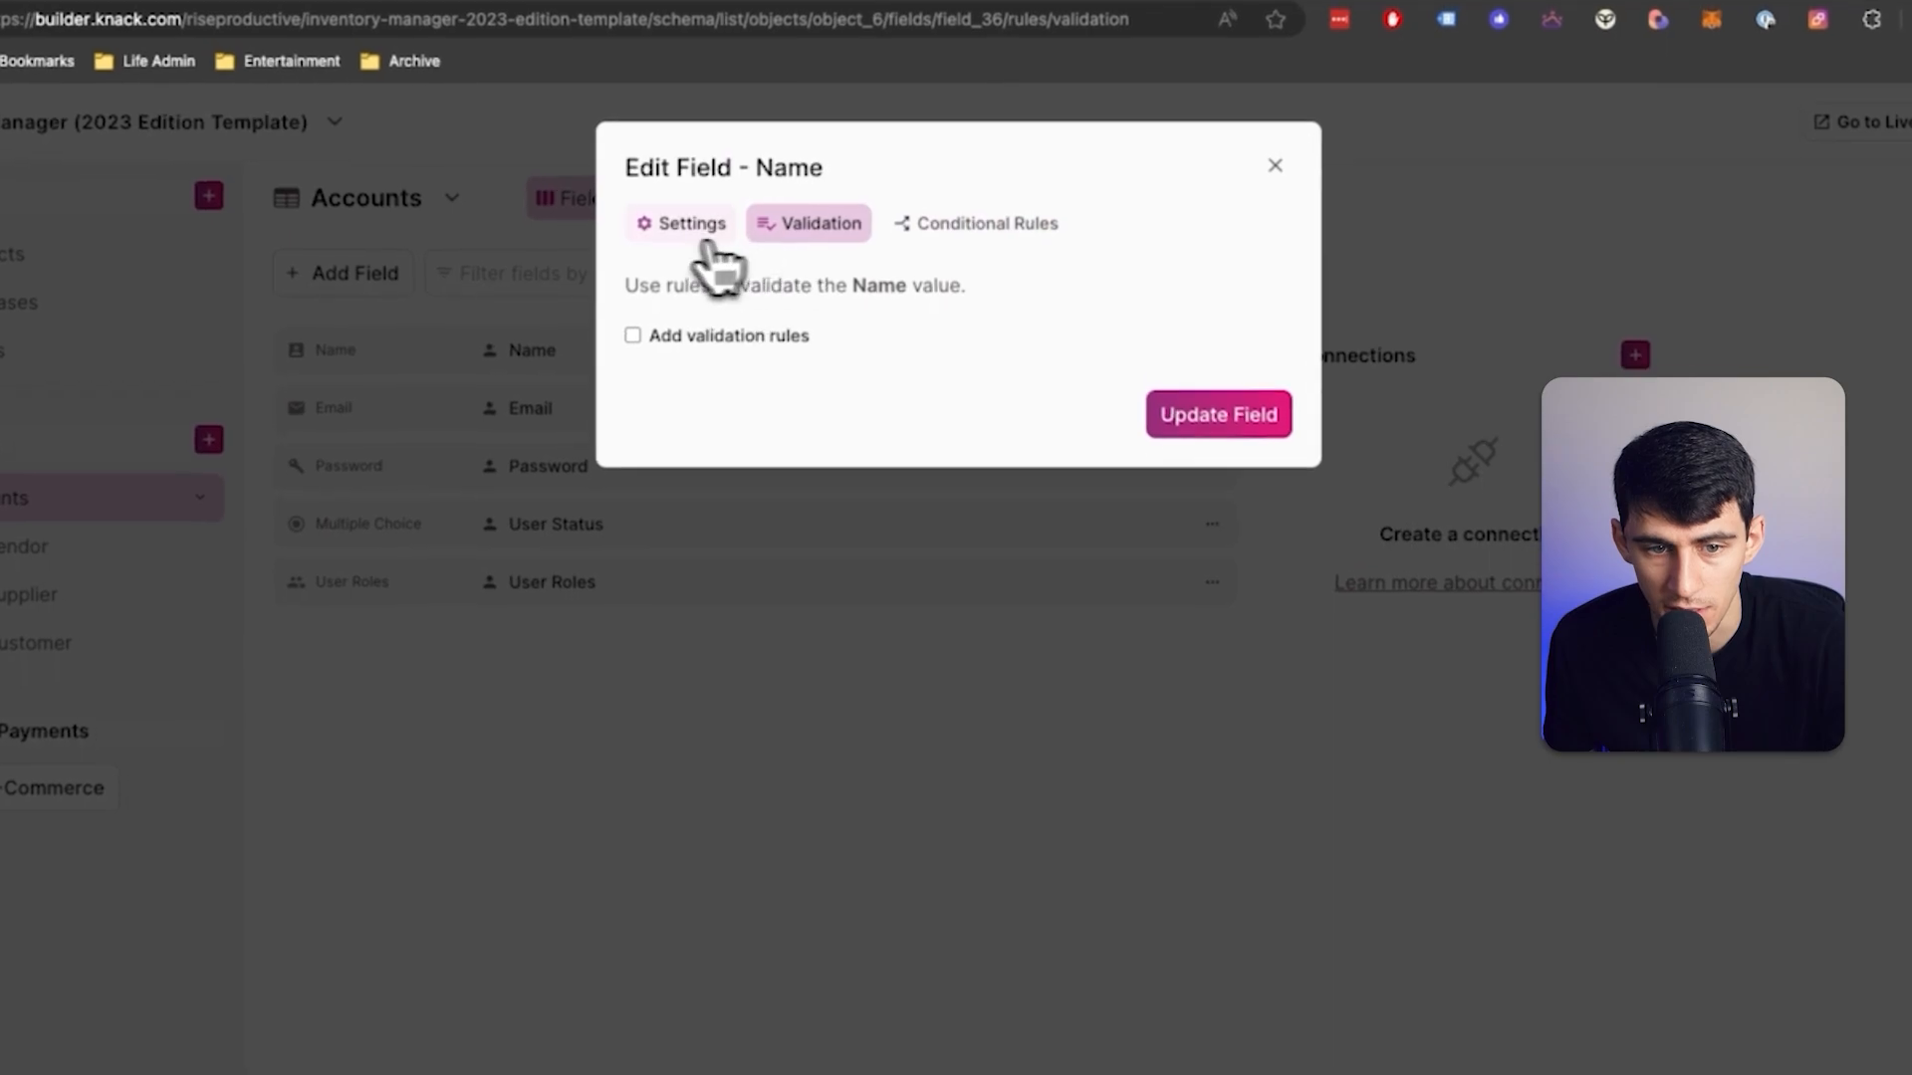
{"action": "left_click", "coordinate": [986, 223]}
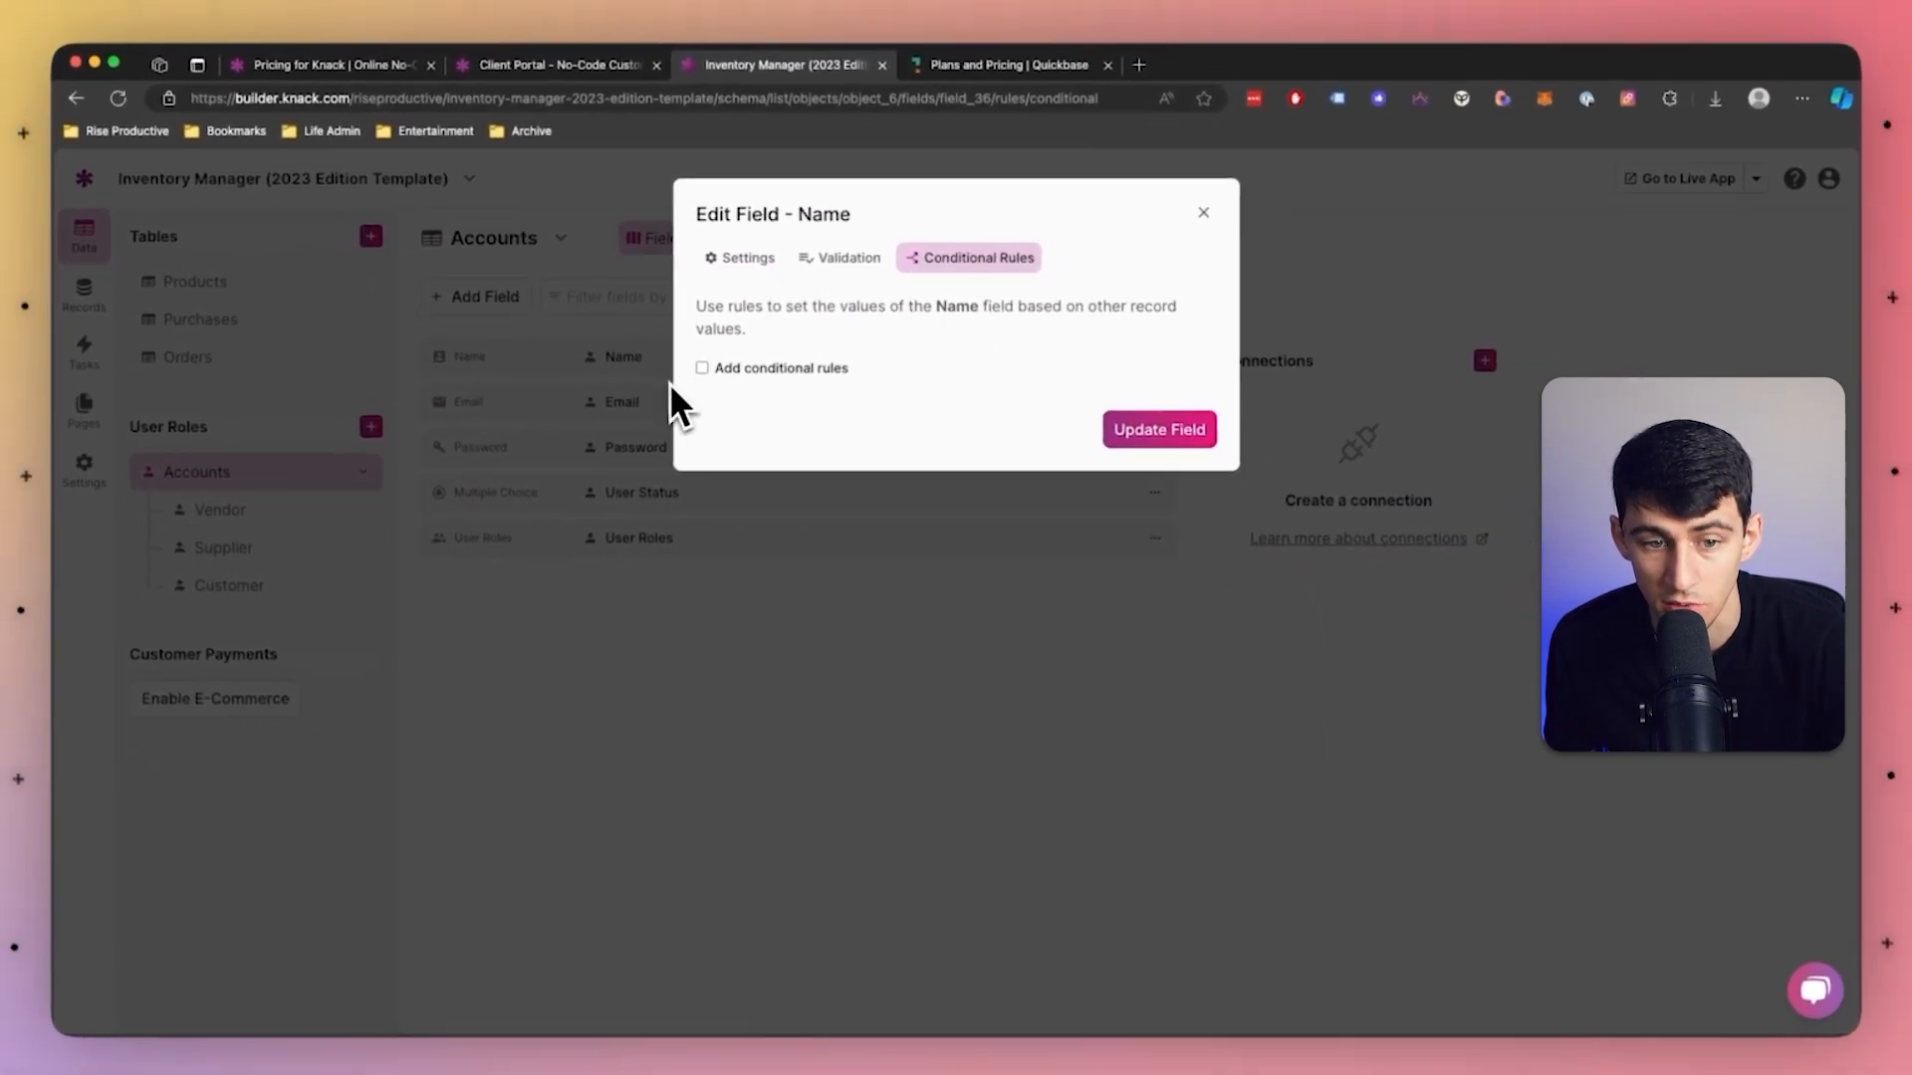
{"action": "left_click", "coordinate": [748, 257]}
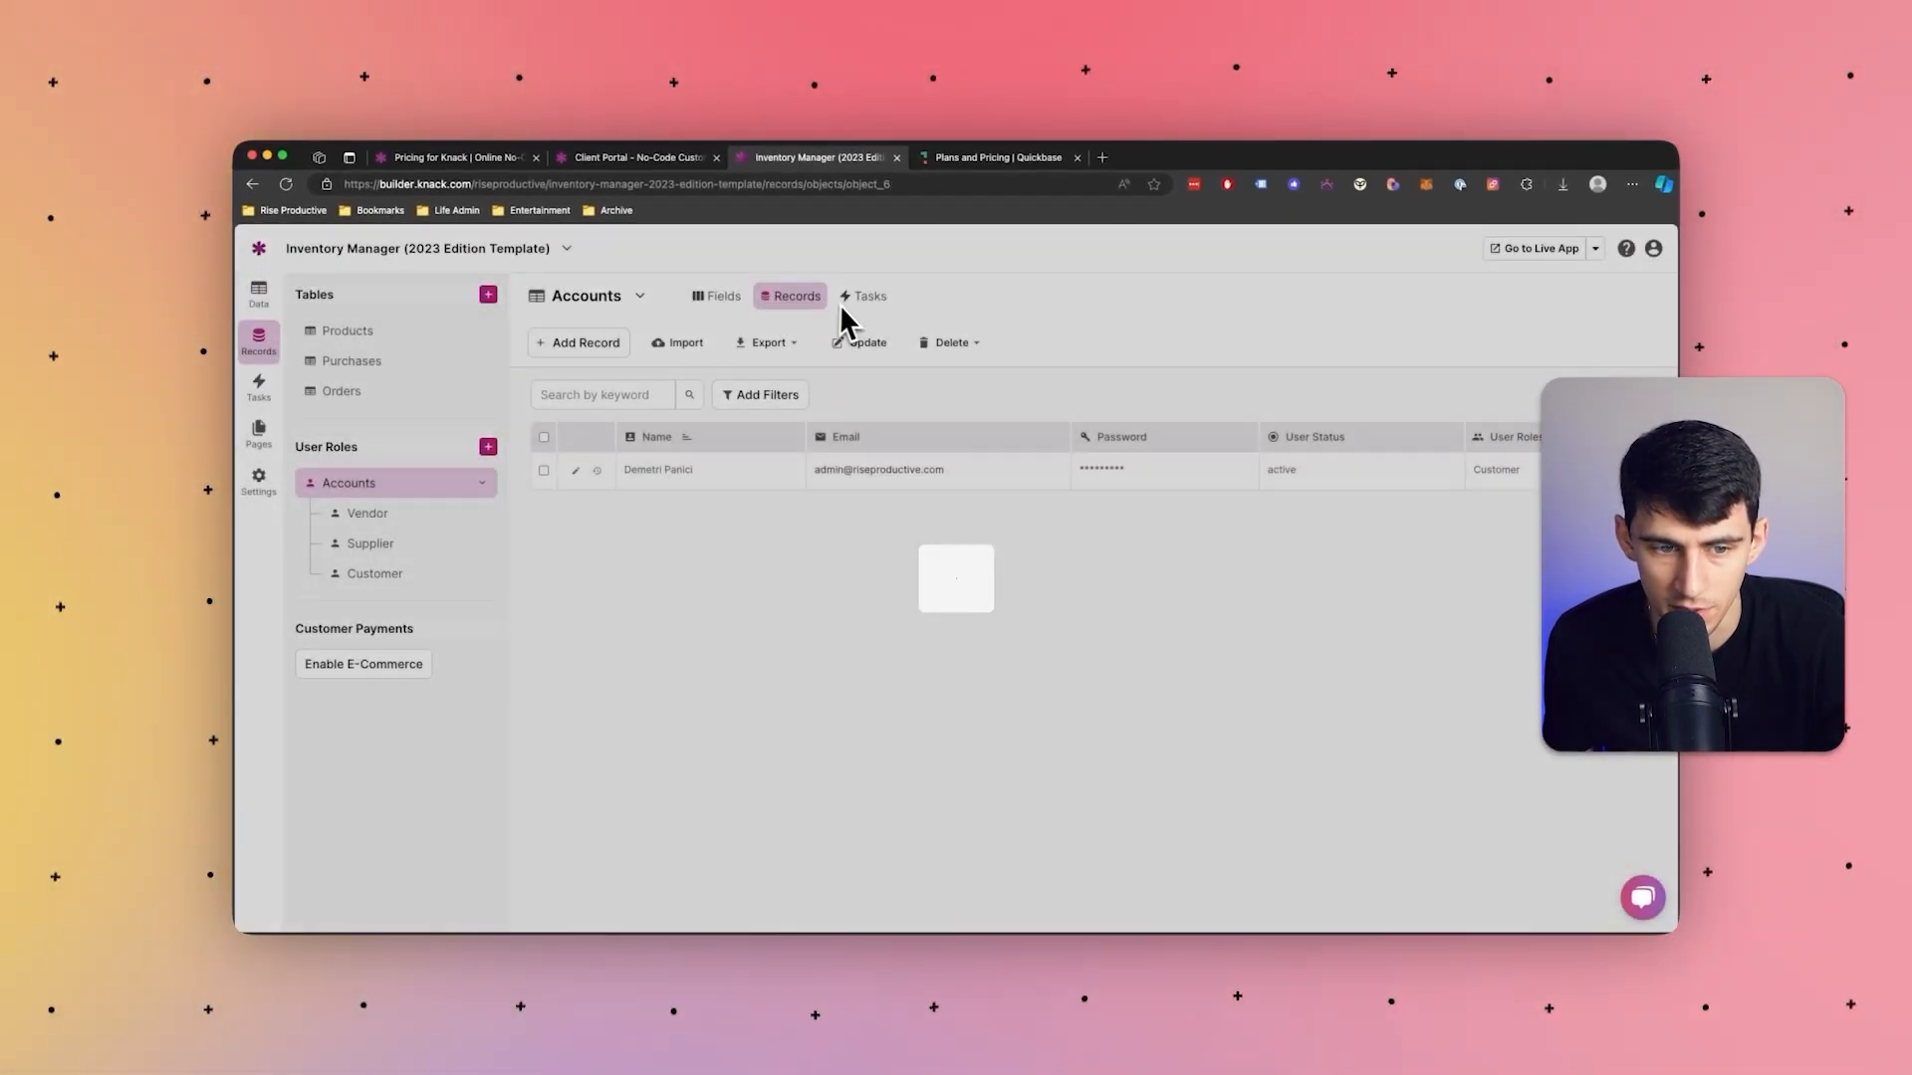
Step: Check the empty Accounts Tasks section, then open the Email field's settings from Records
{"action": "left_click", "coordinate": [868, 296]}
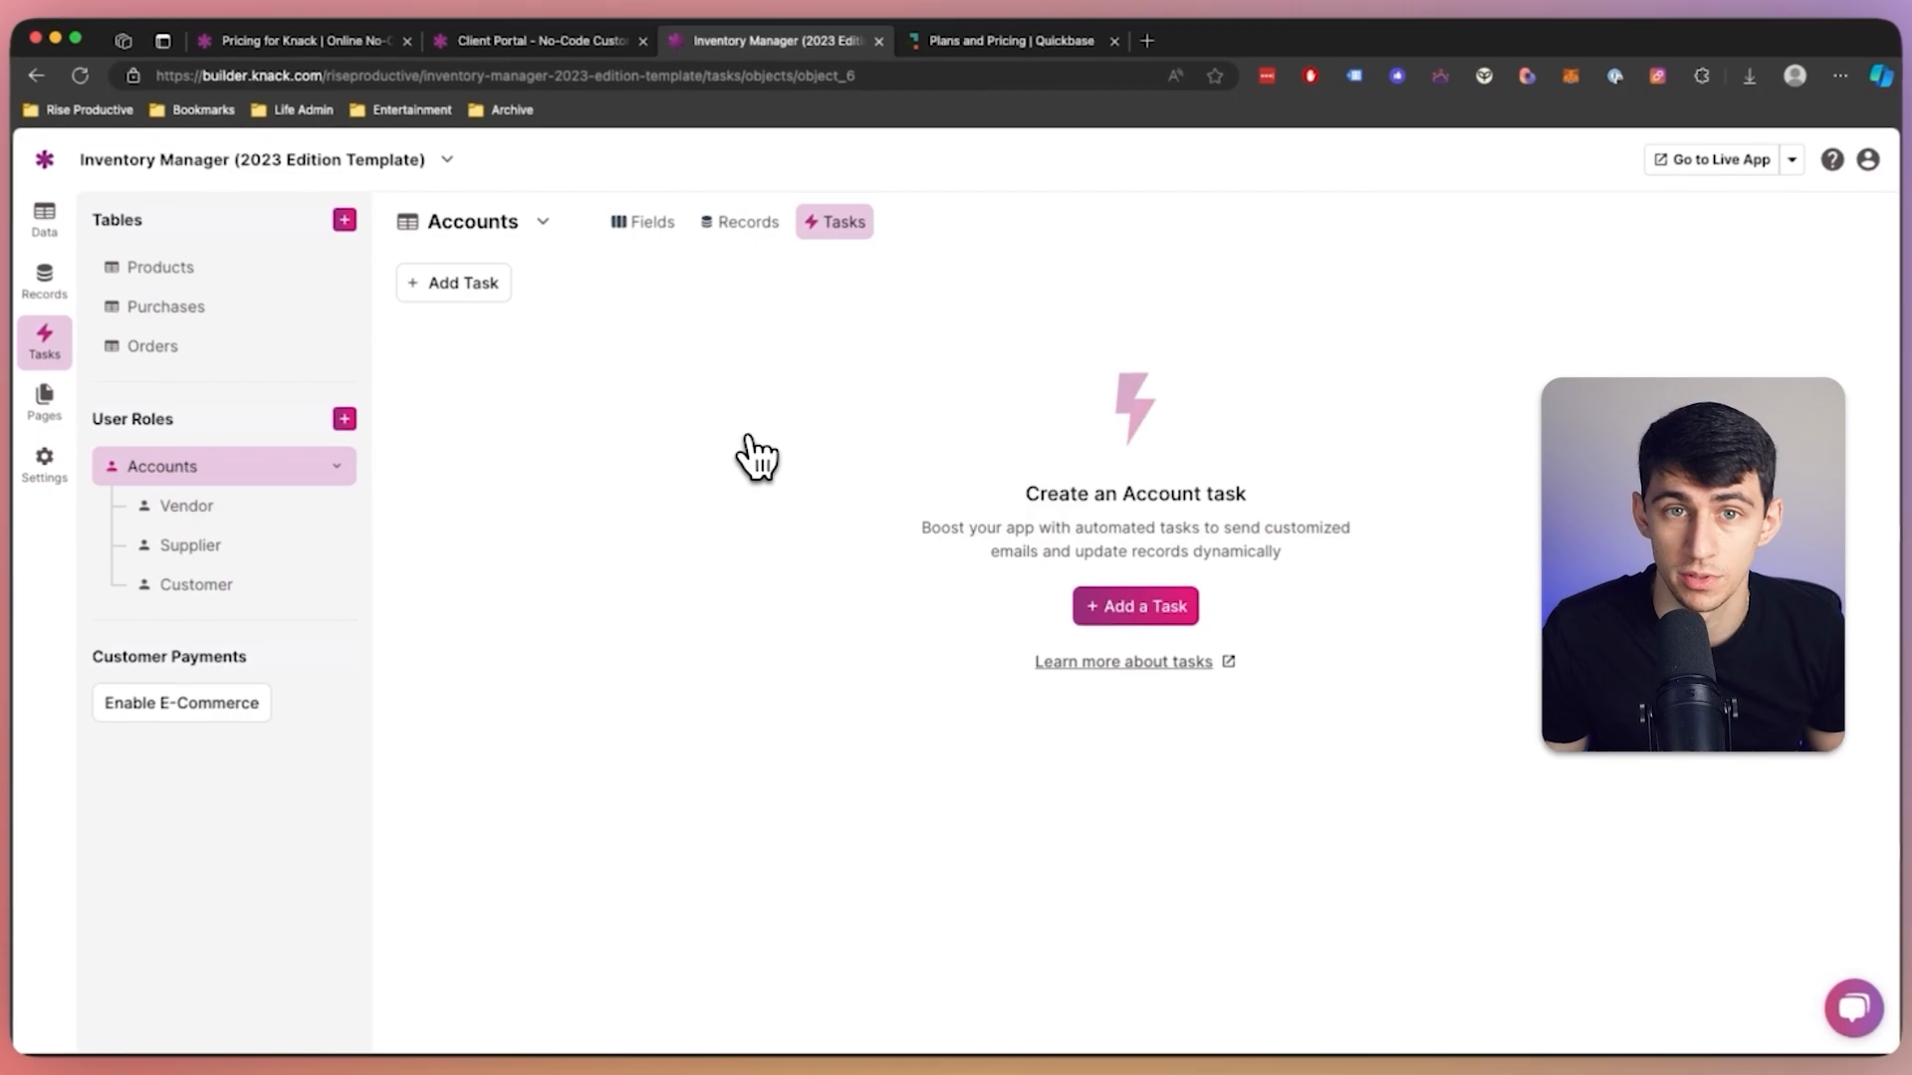
{"action": "left_click", "coordinate": [747, 222]}
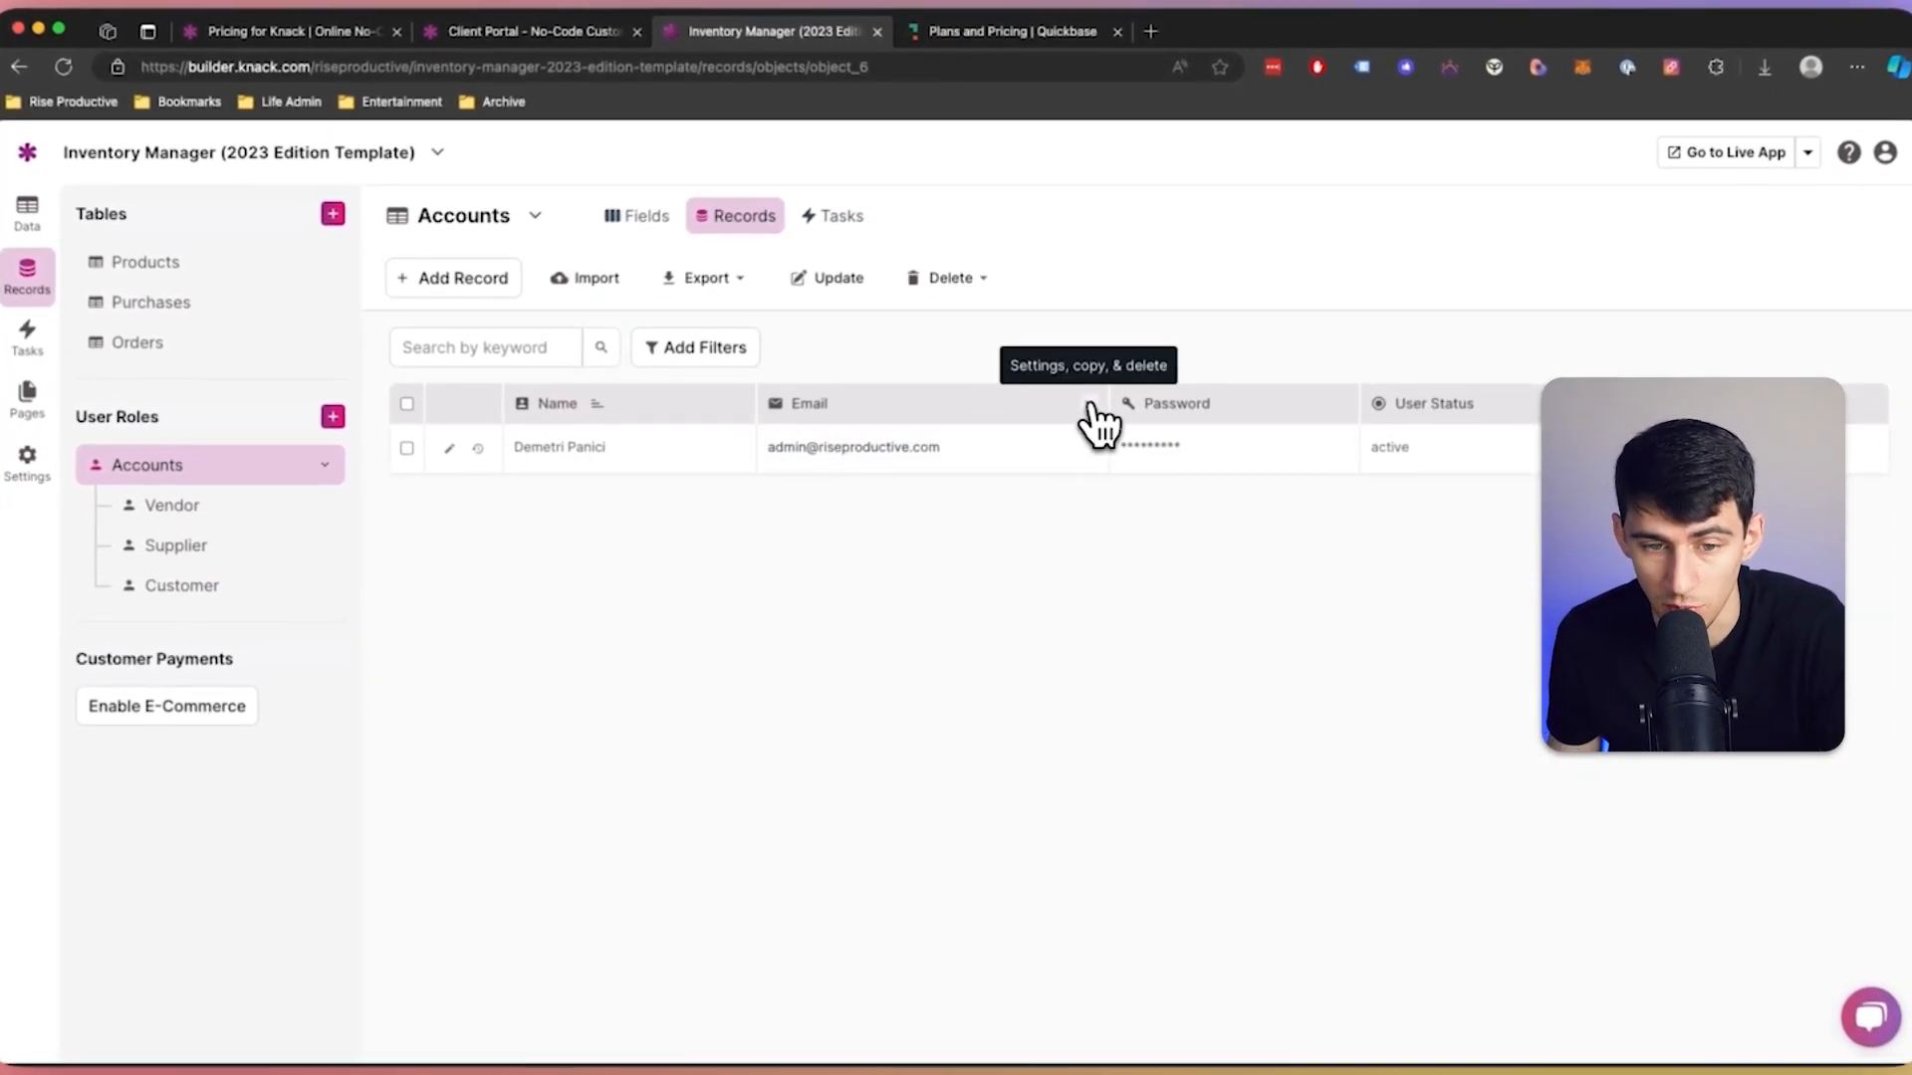
{"action": "left_click", "coordinate": [1090, 403]}
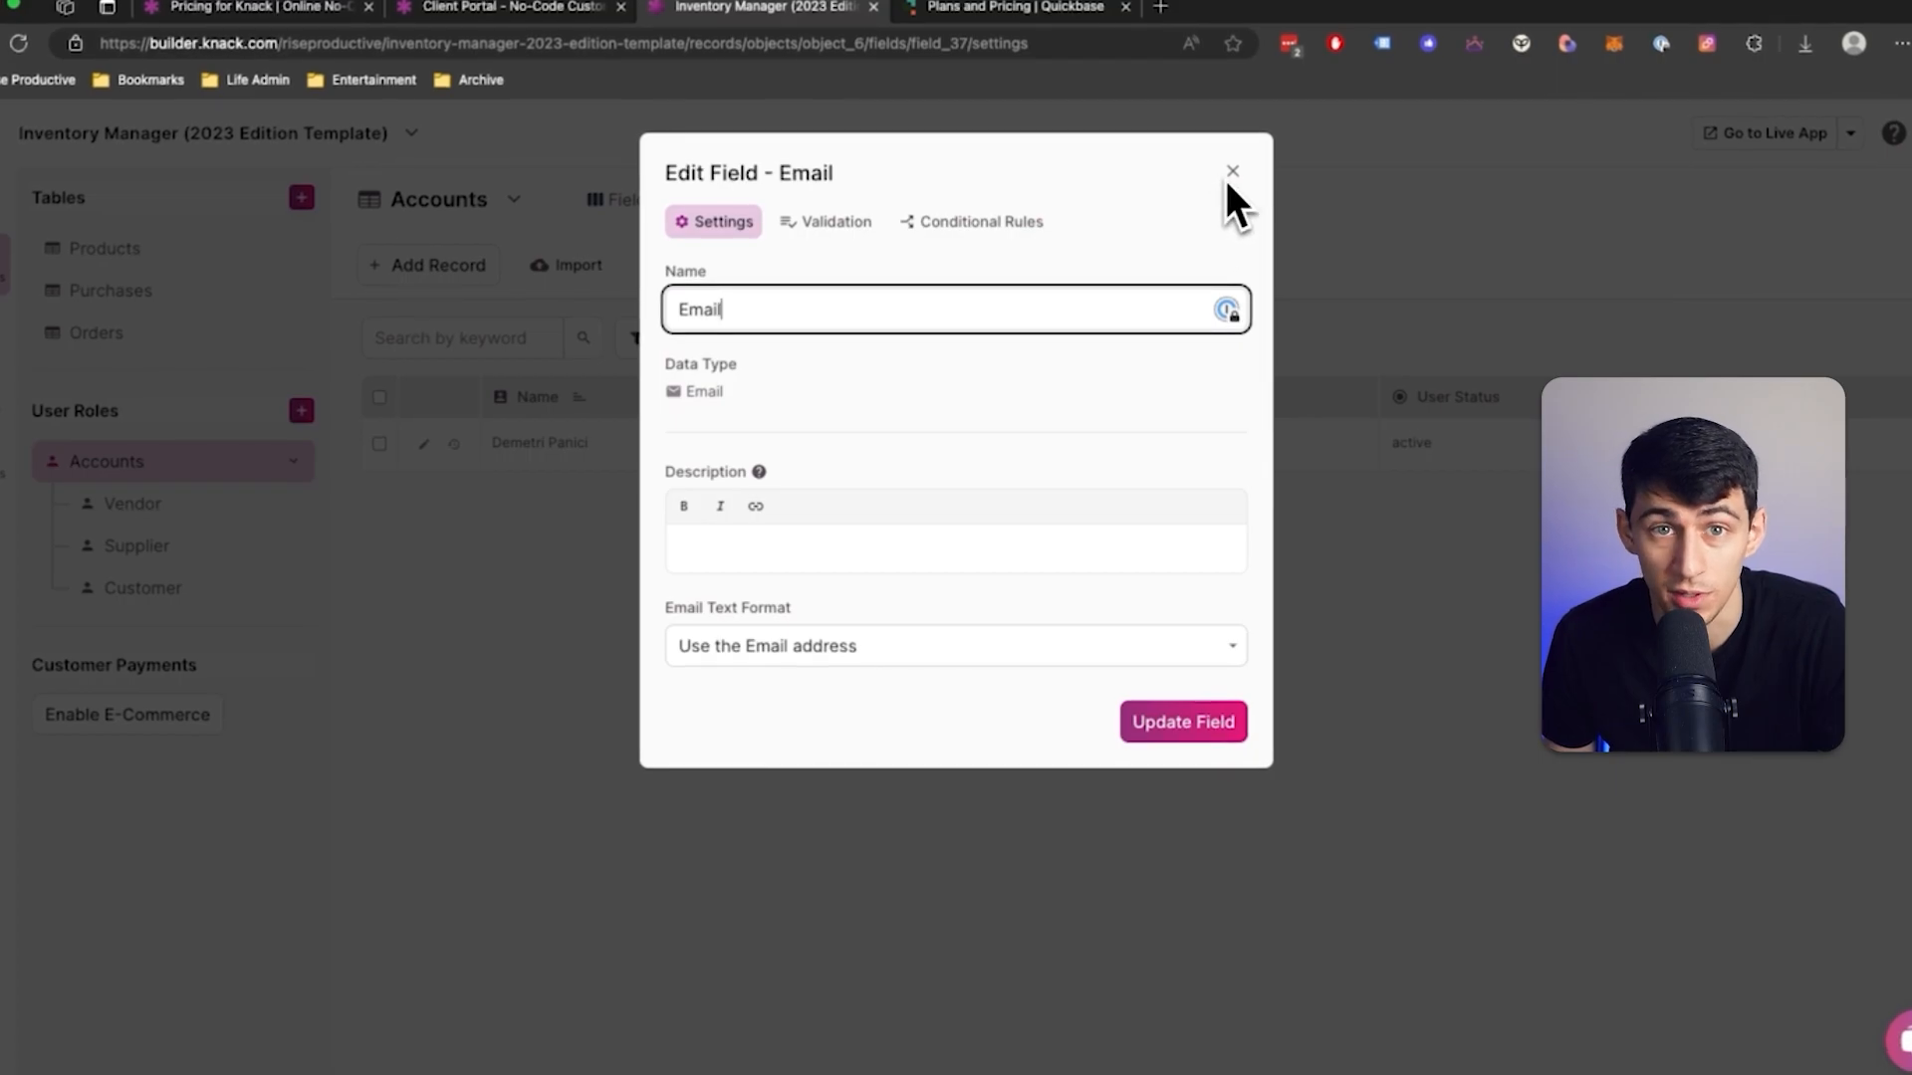
Step: Close the Email field editor and list the Purchases fields: Supplier, Product, Number Received, Date
{"action": "left_click", "coordinate": [1232, 170]}
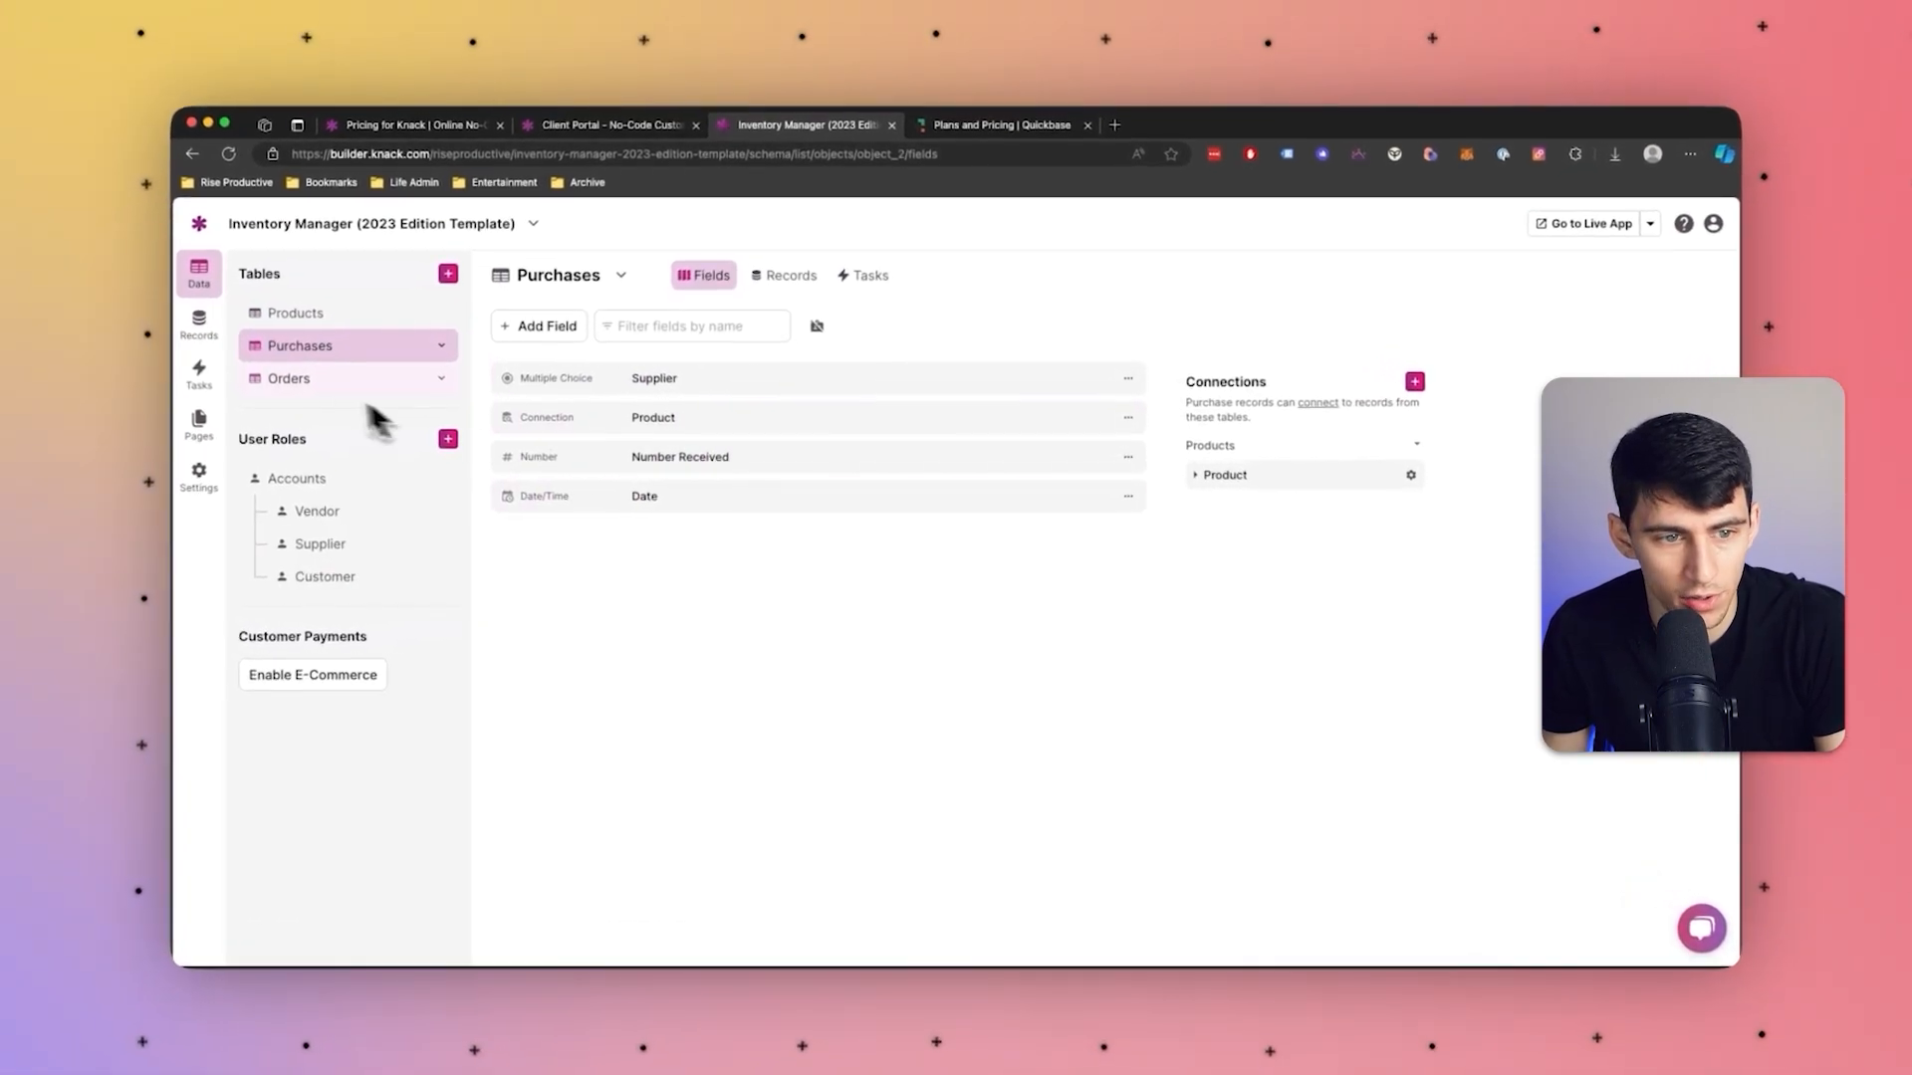
Step: Browse through the 14 records of the Purchases table
{"action": "left_click", "coordinate": [785, 276]}
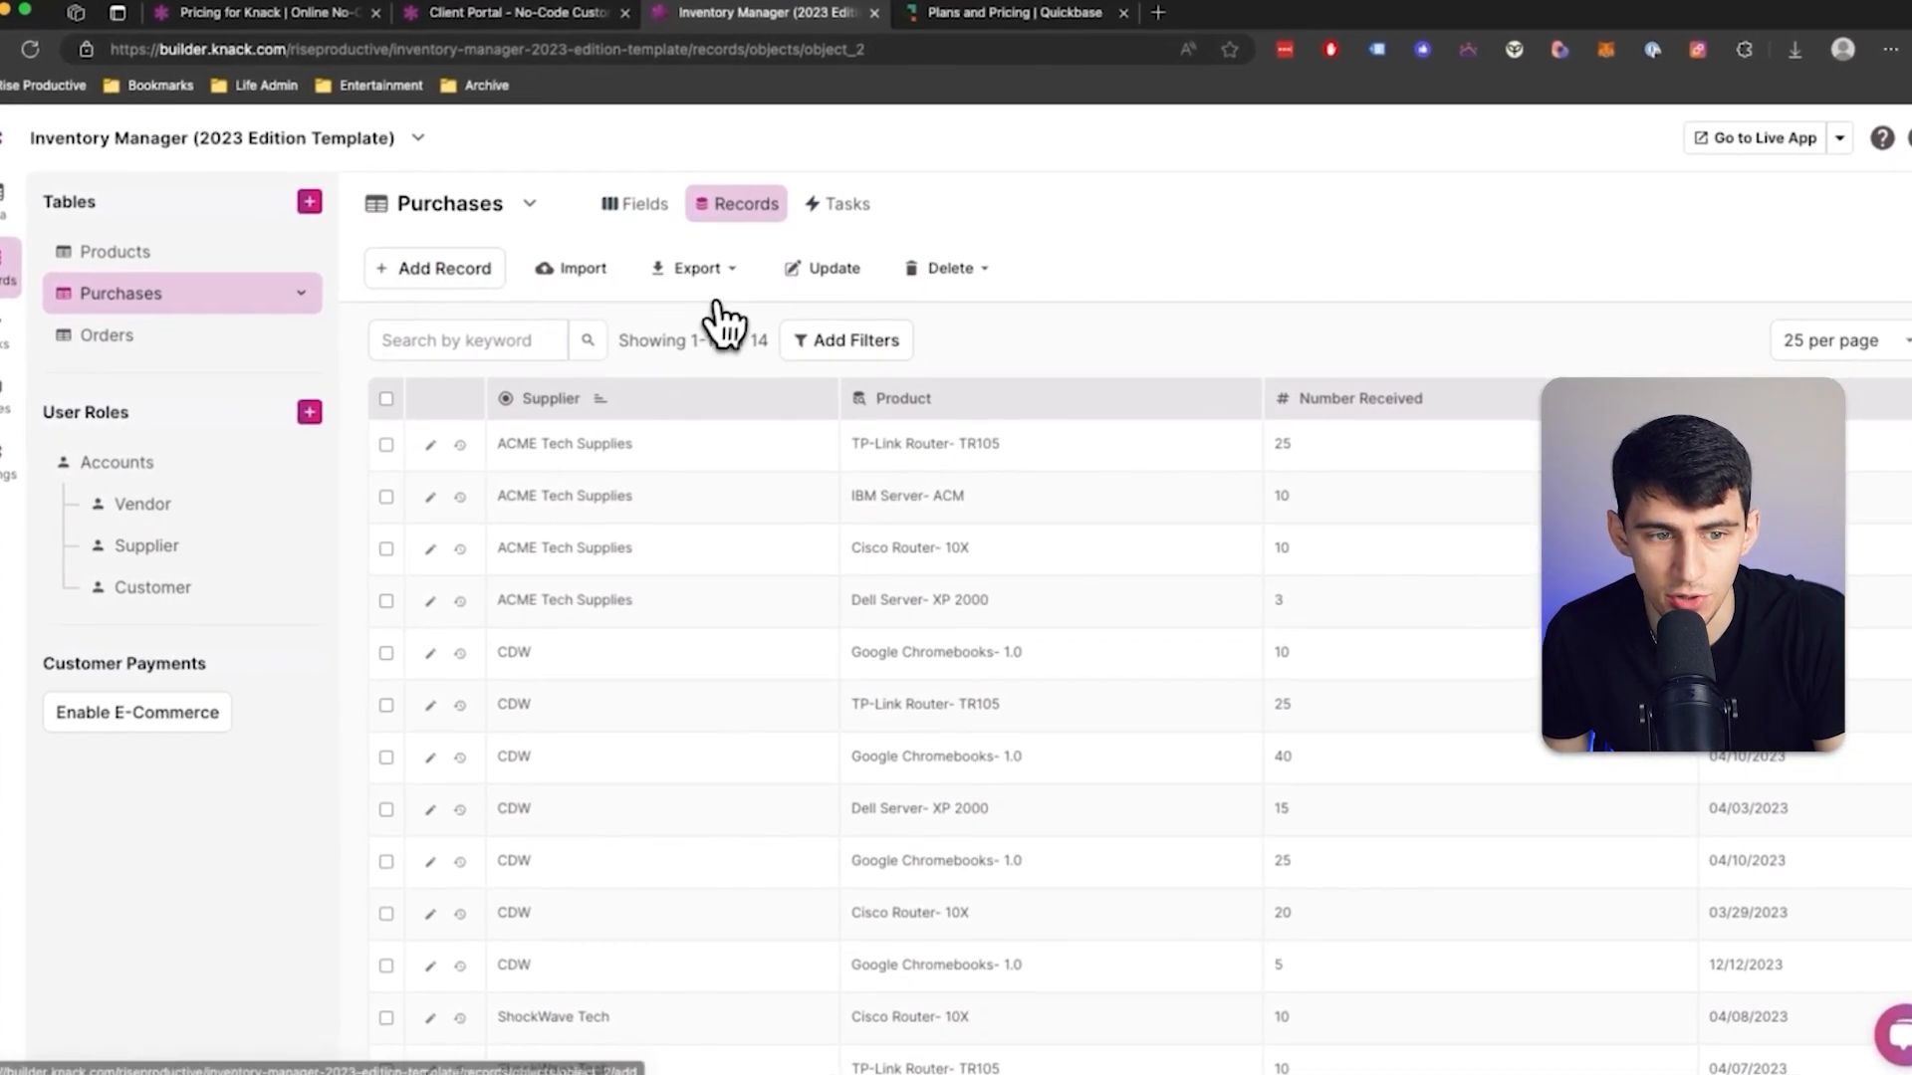
{"action": "left_click", "coordinate": [469, 341]}
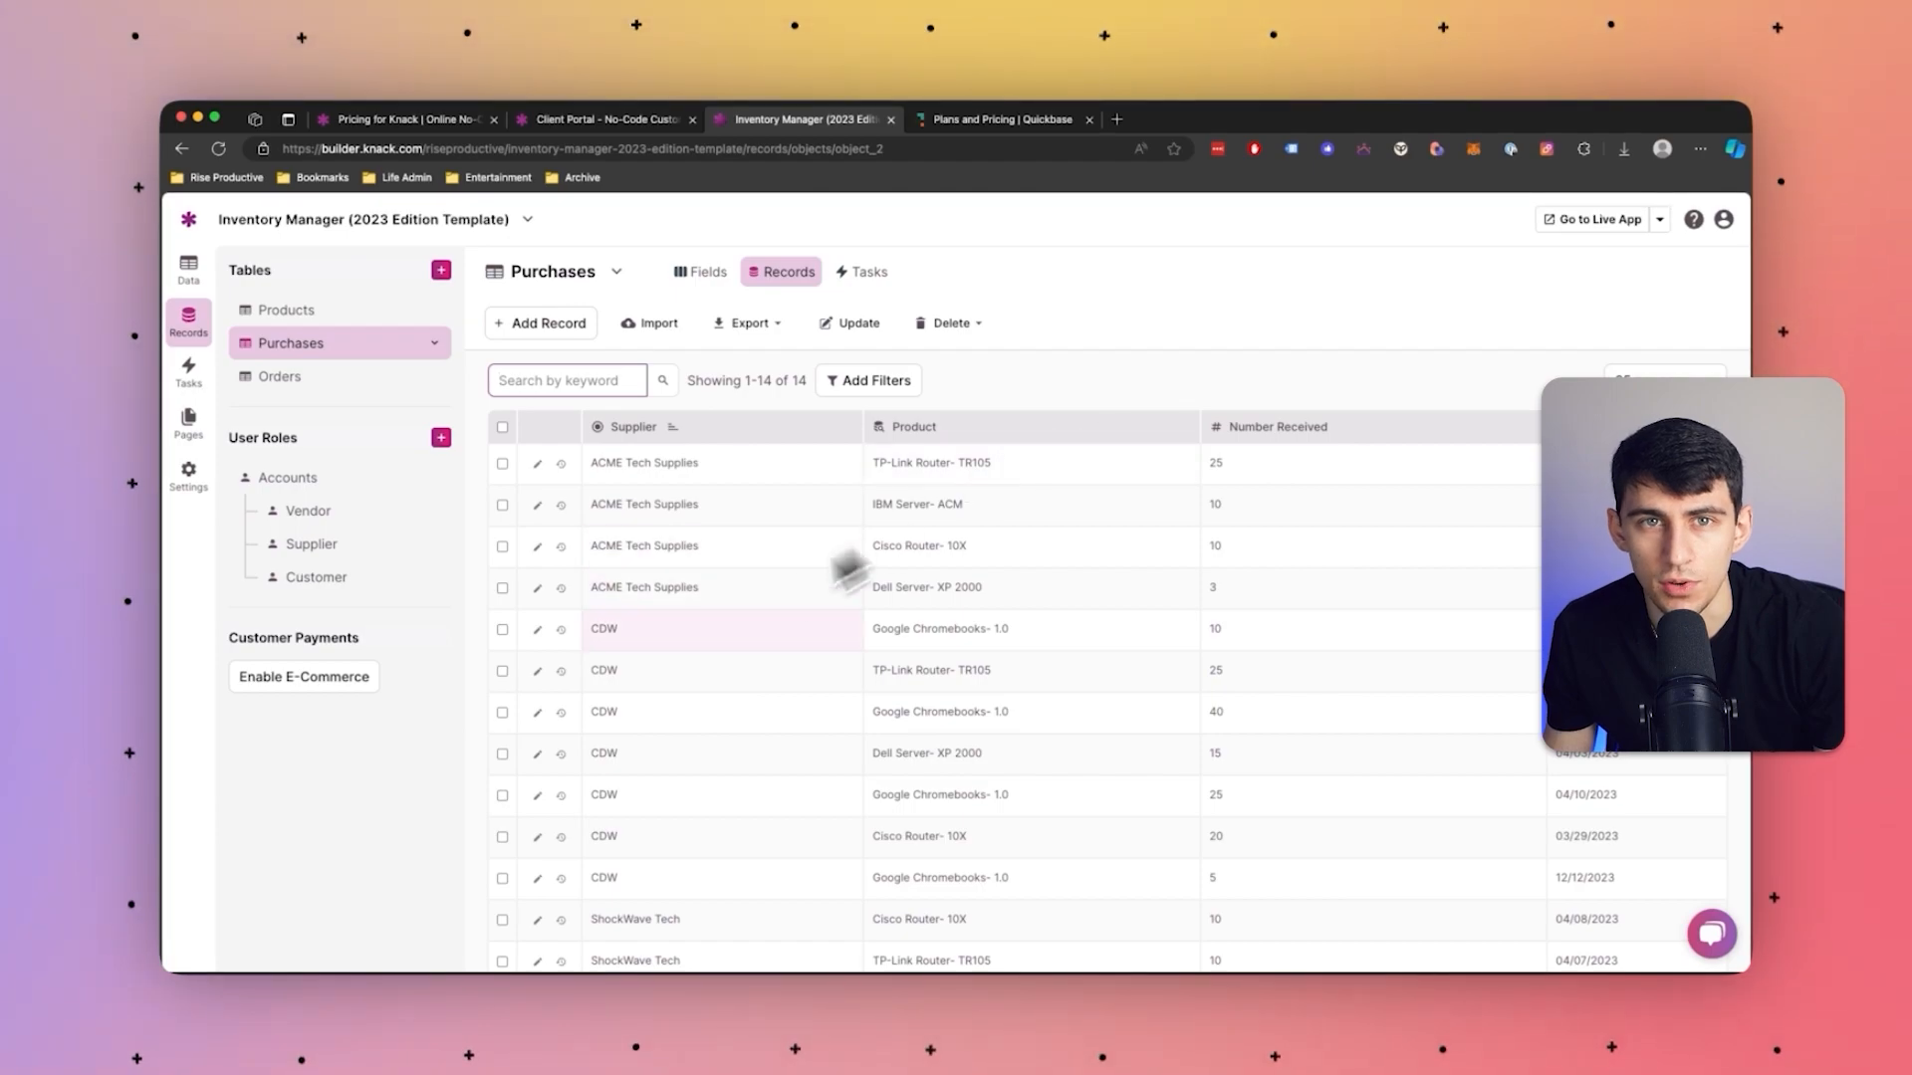
{"action": "scroll", "scroll_direction": "down", "scroll_amount": 3}
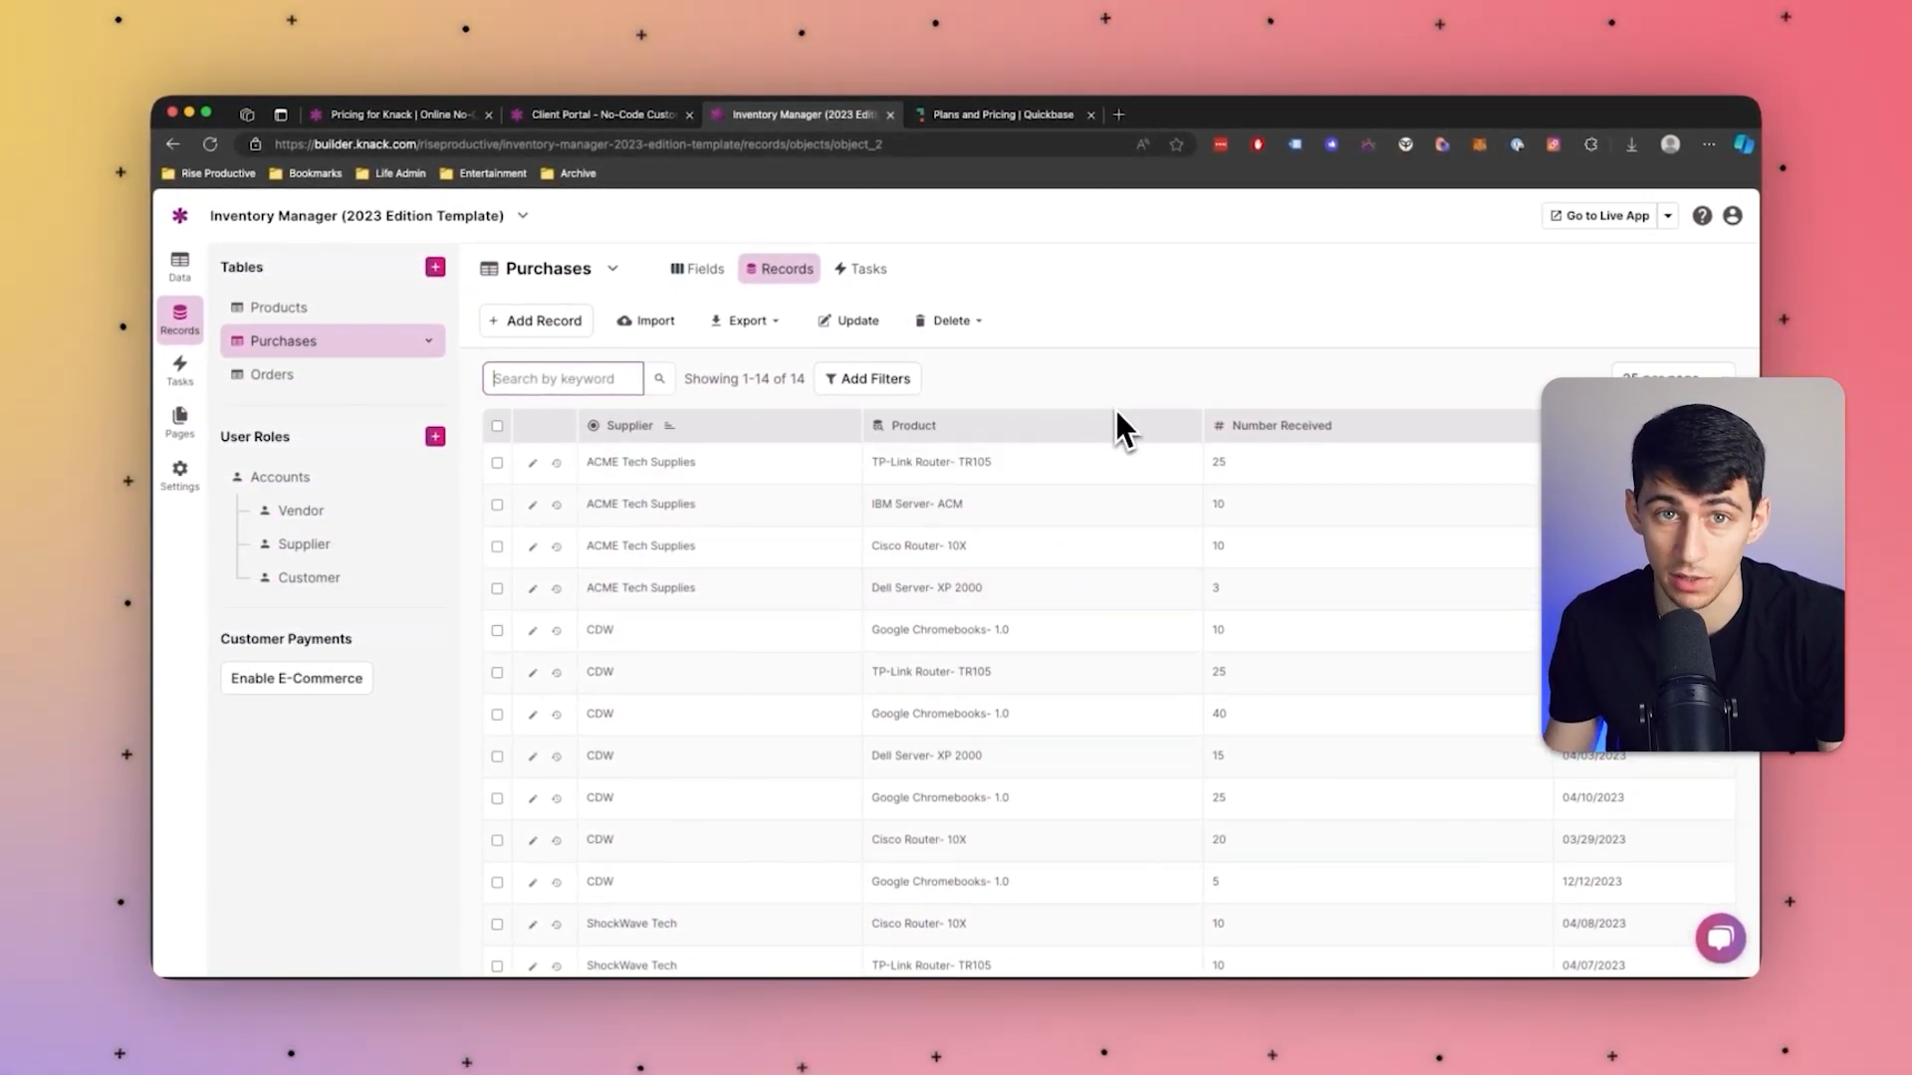
{"action": "scroll", "scroll_direction": "down", "scroll_amount": 3}
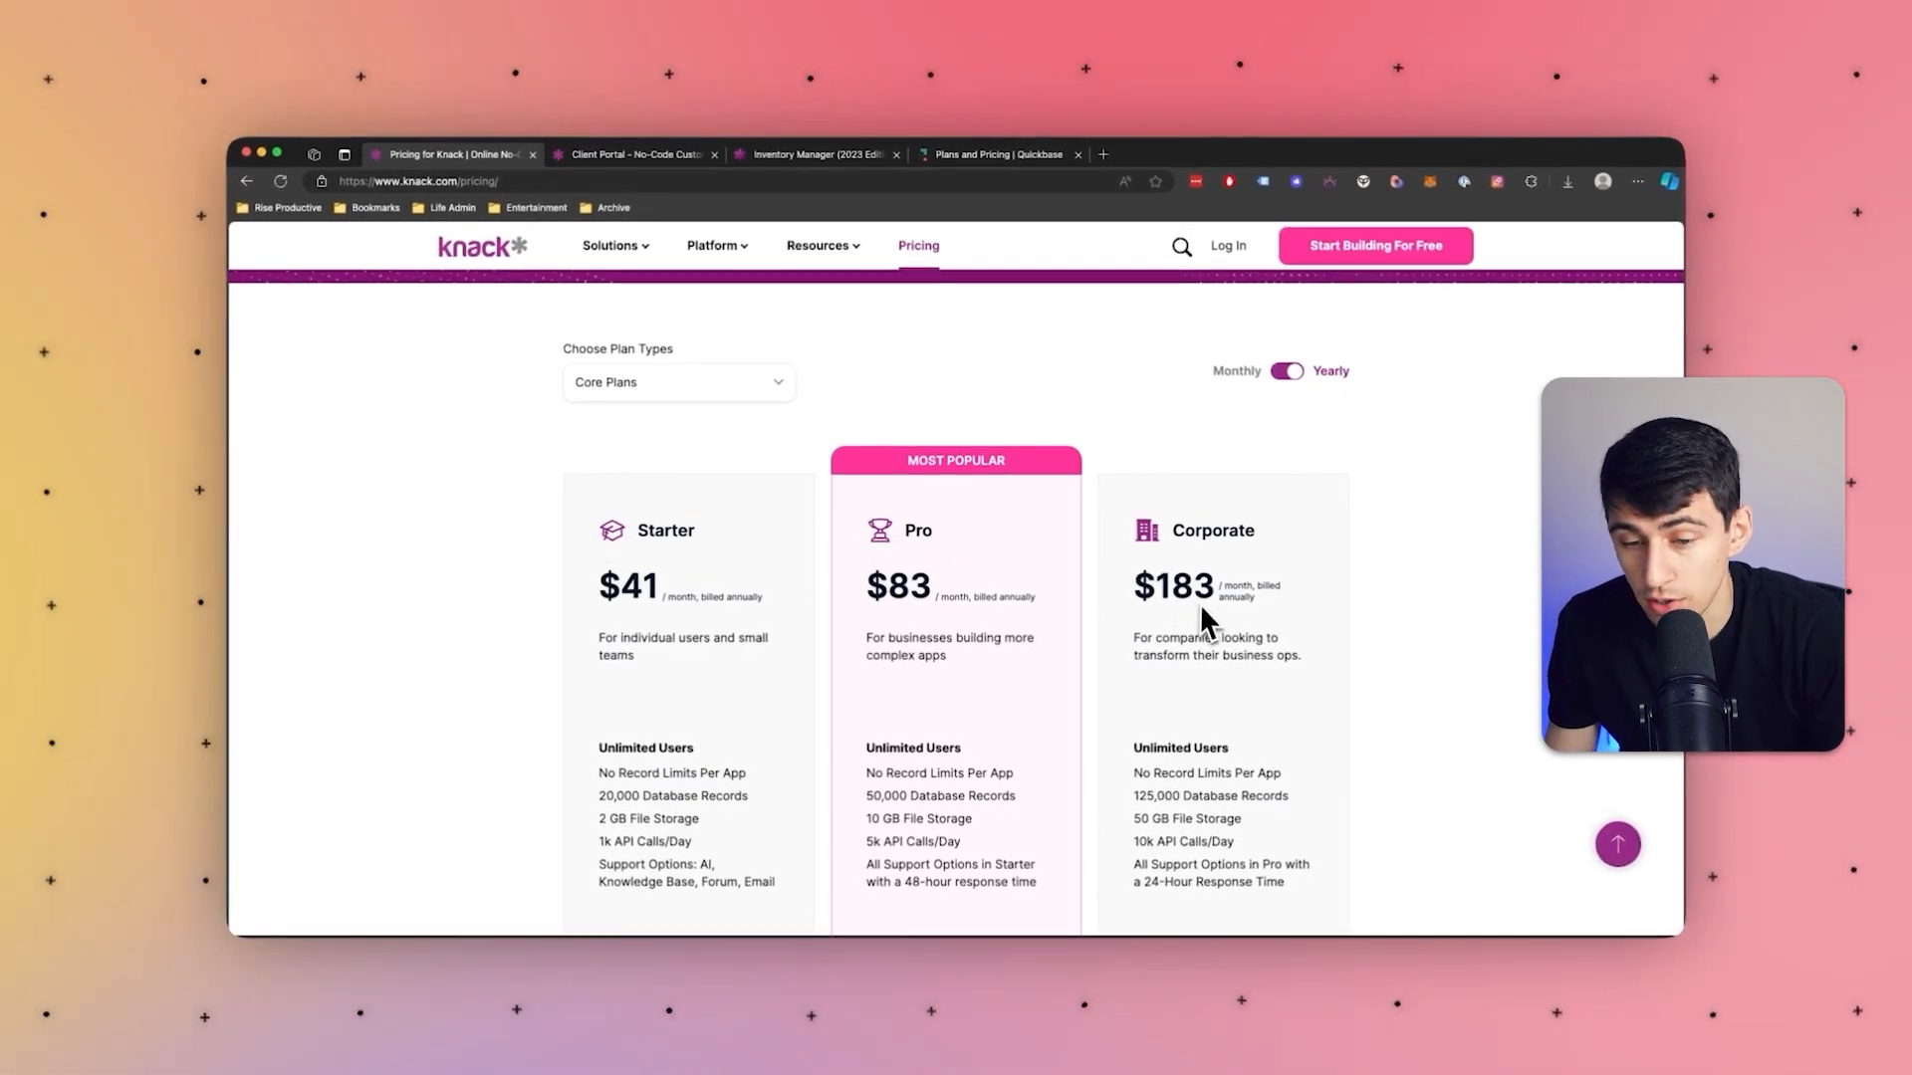
{"action": "left_click", "coordinate": [1286, 371]}
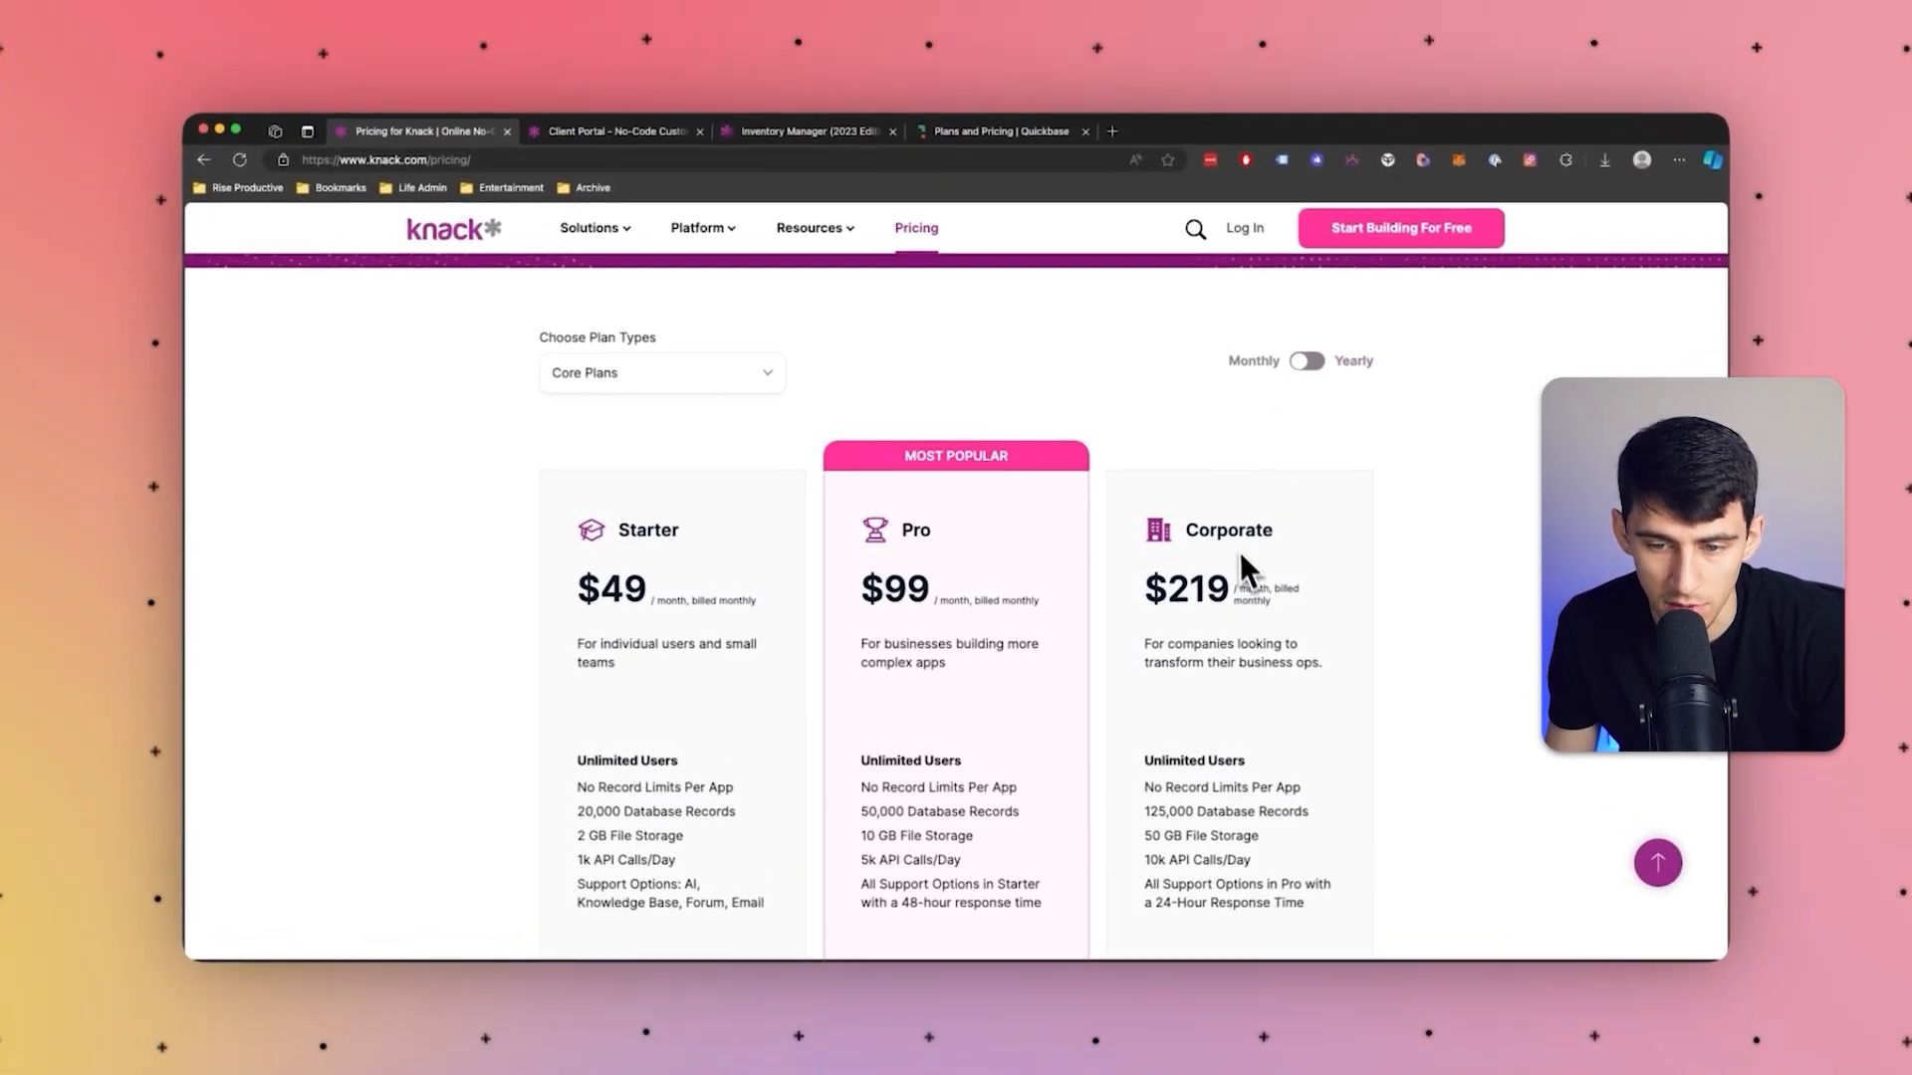
{"action": "left_click", "coordinate": [1308, 359]}
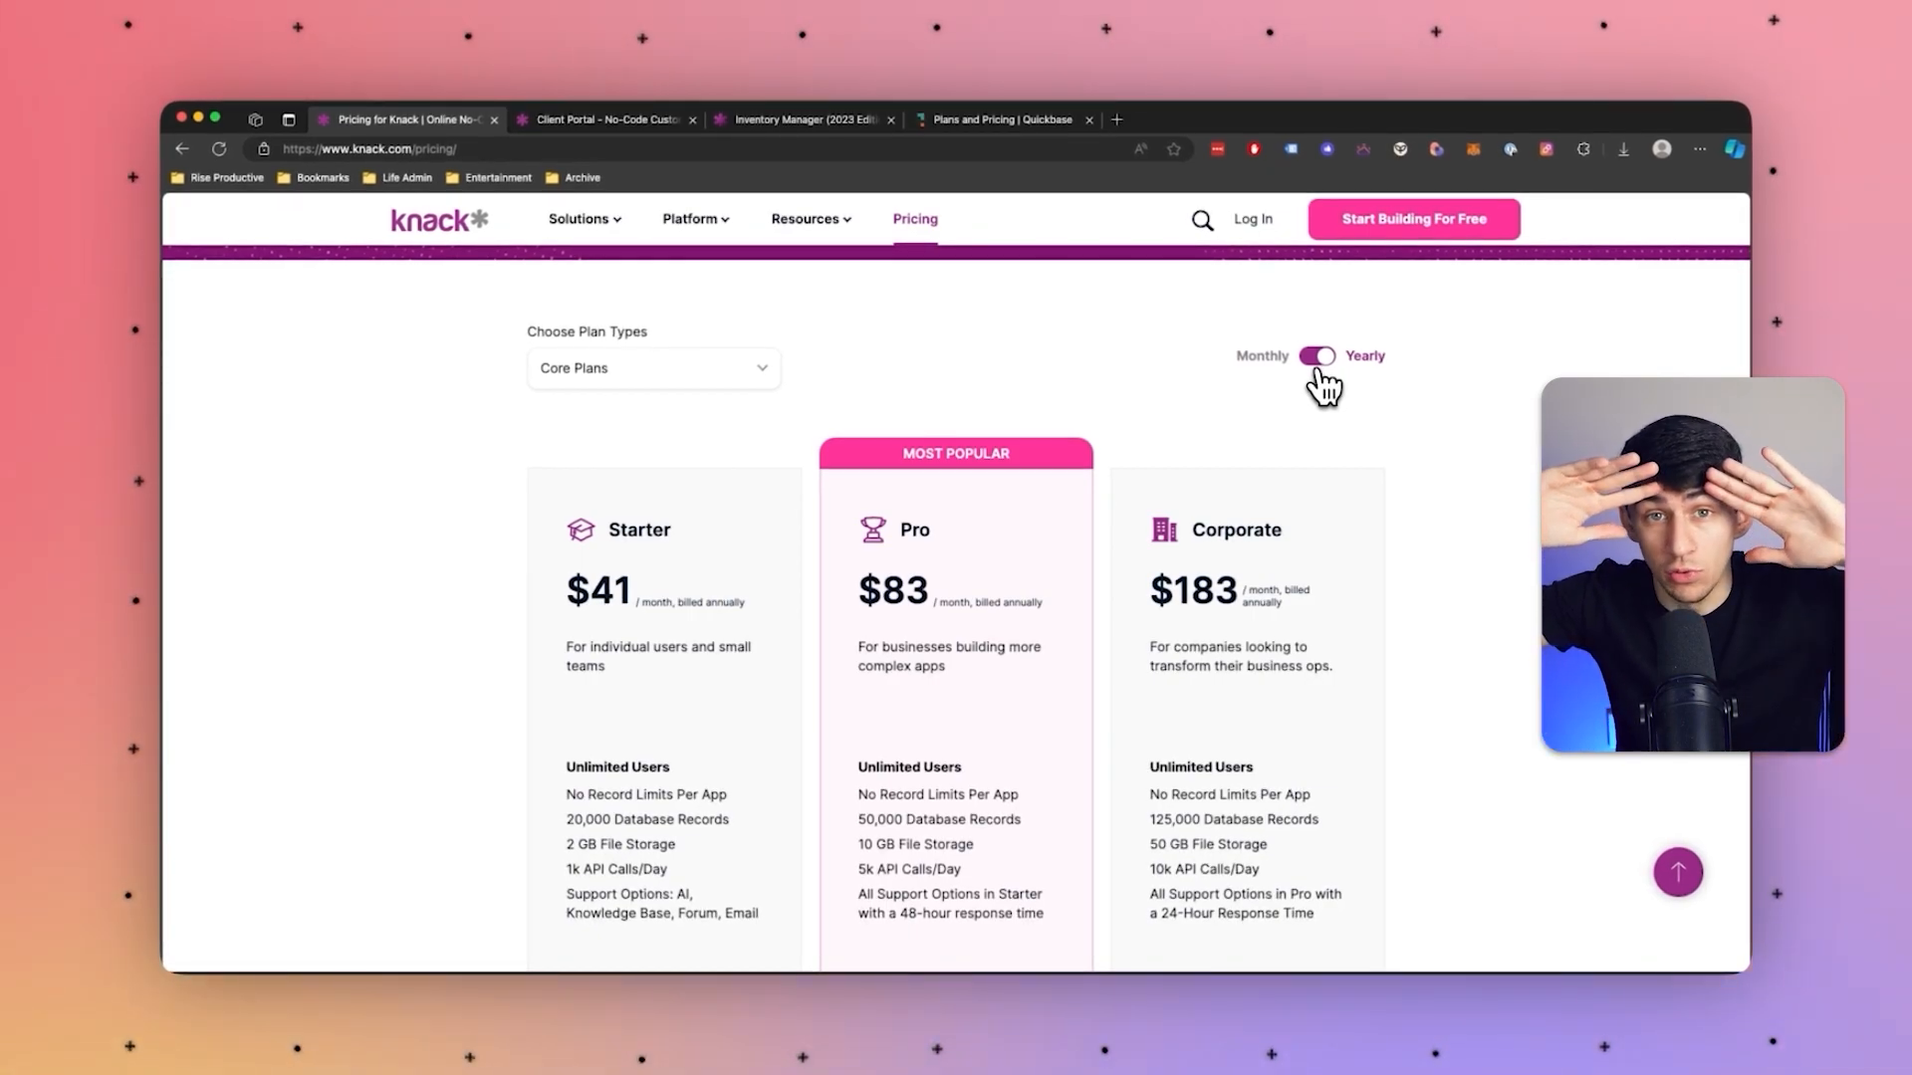
{"action": "mouse_move", "coordinate": [1301, 393]}
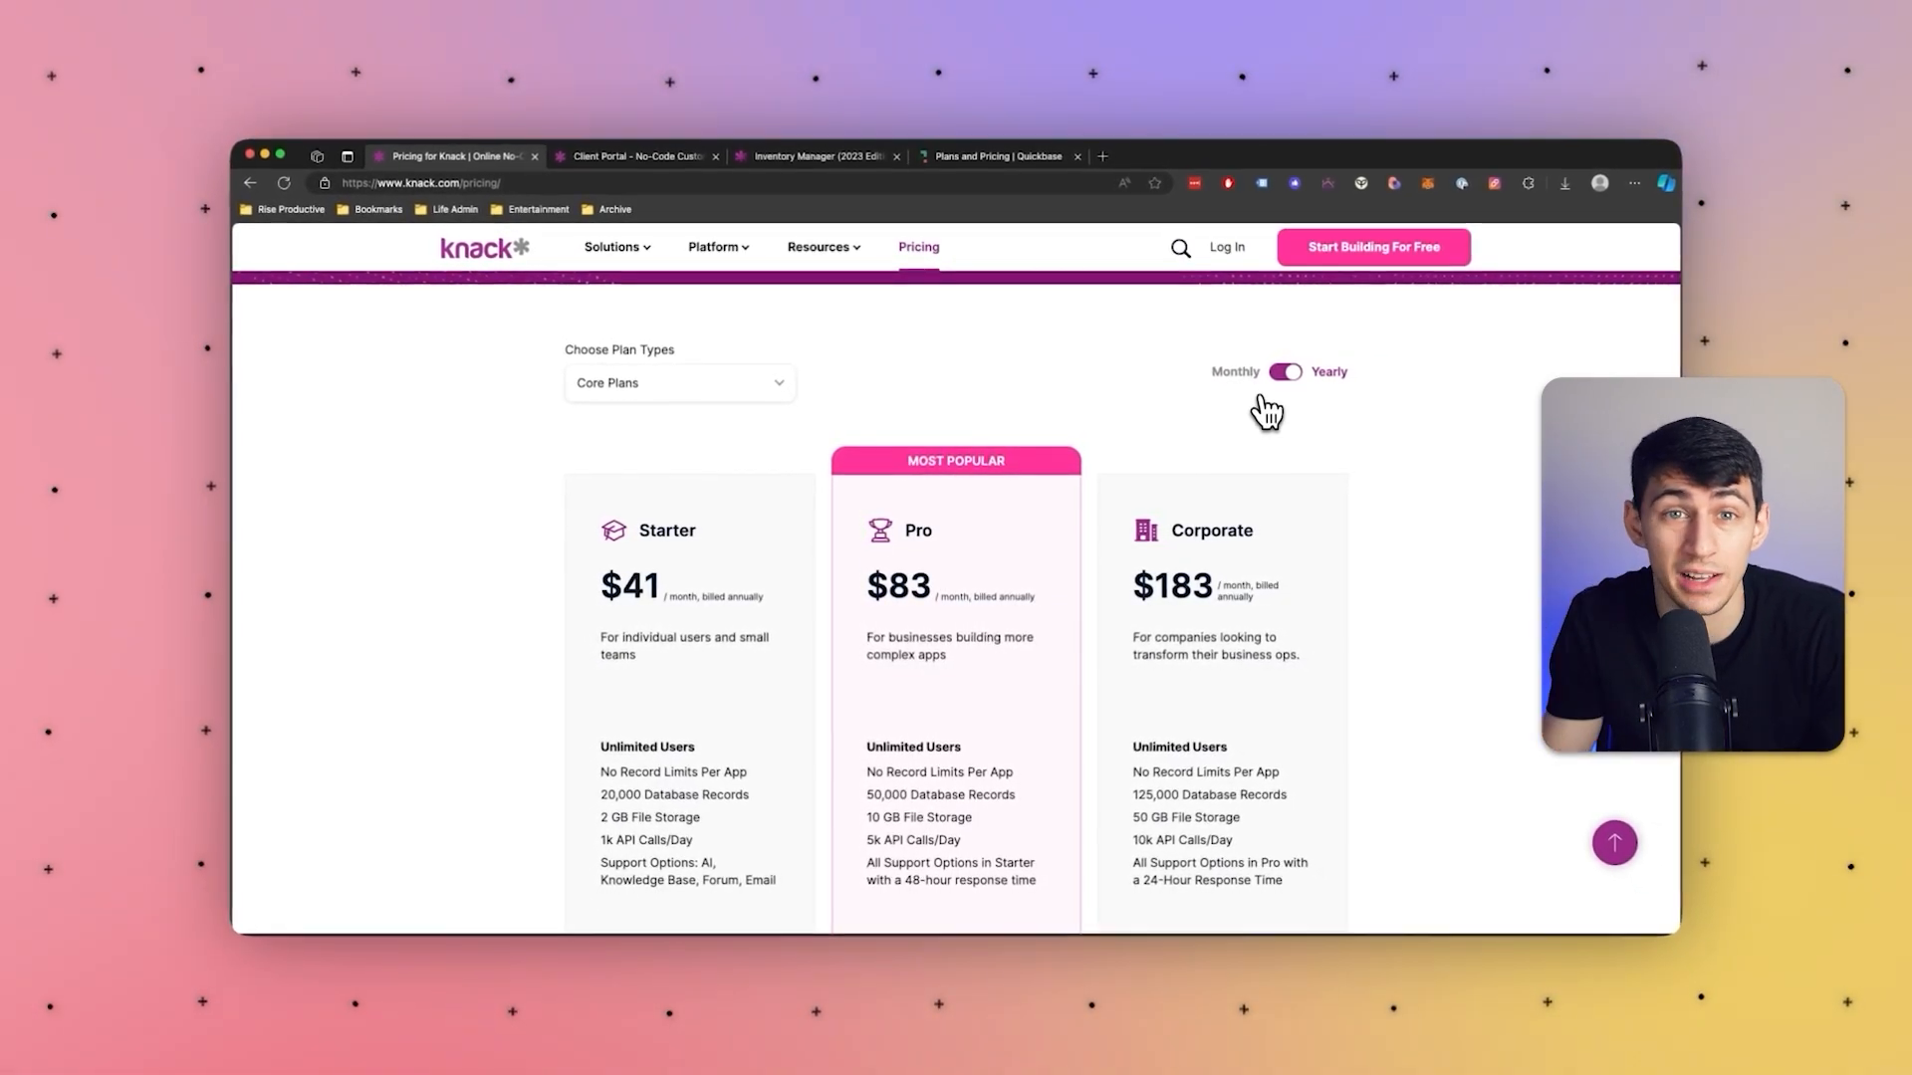
{"action": "left_click", "coordinate": [819, 247]}
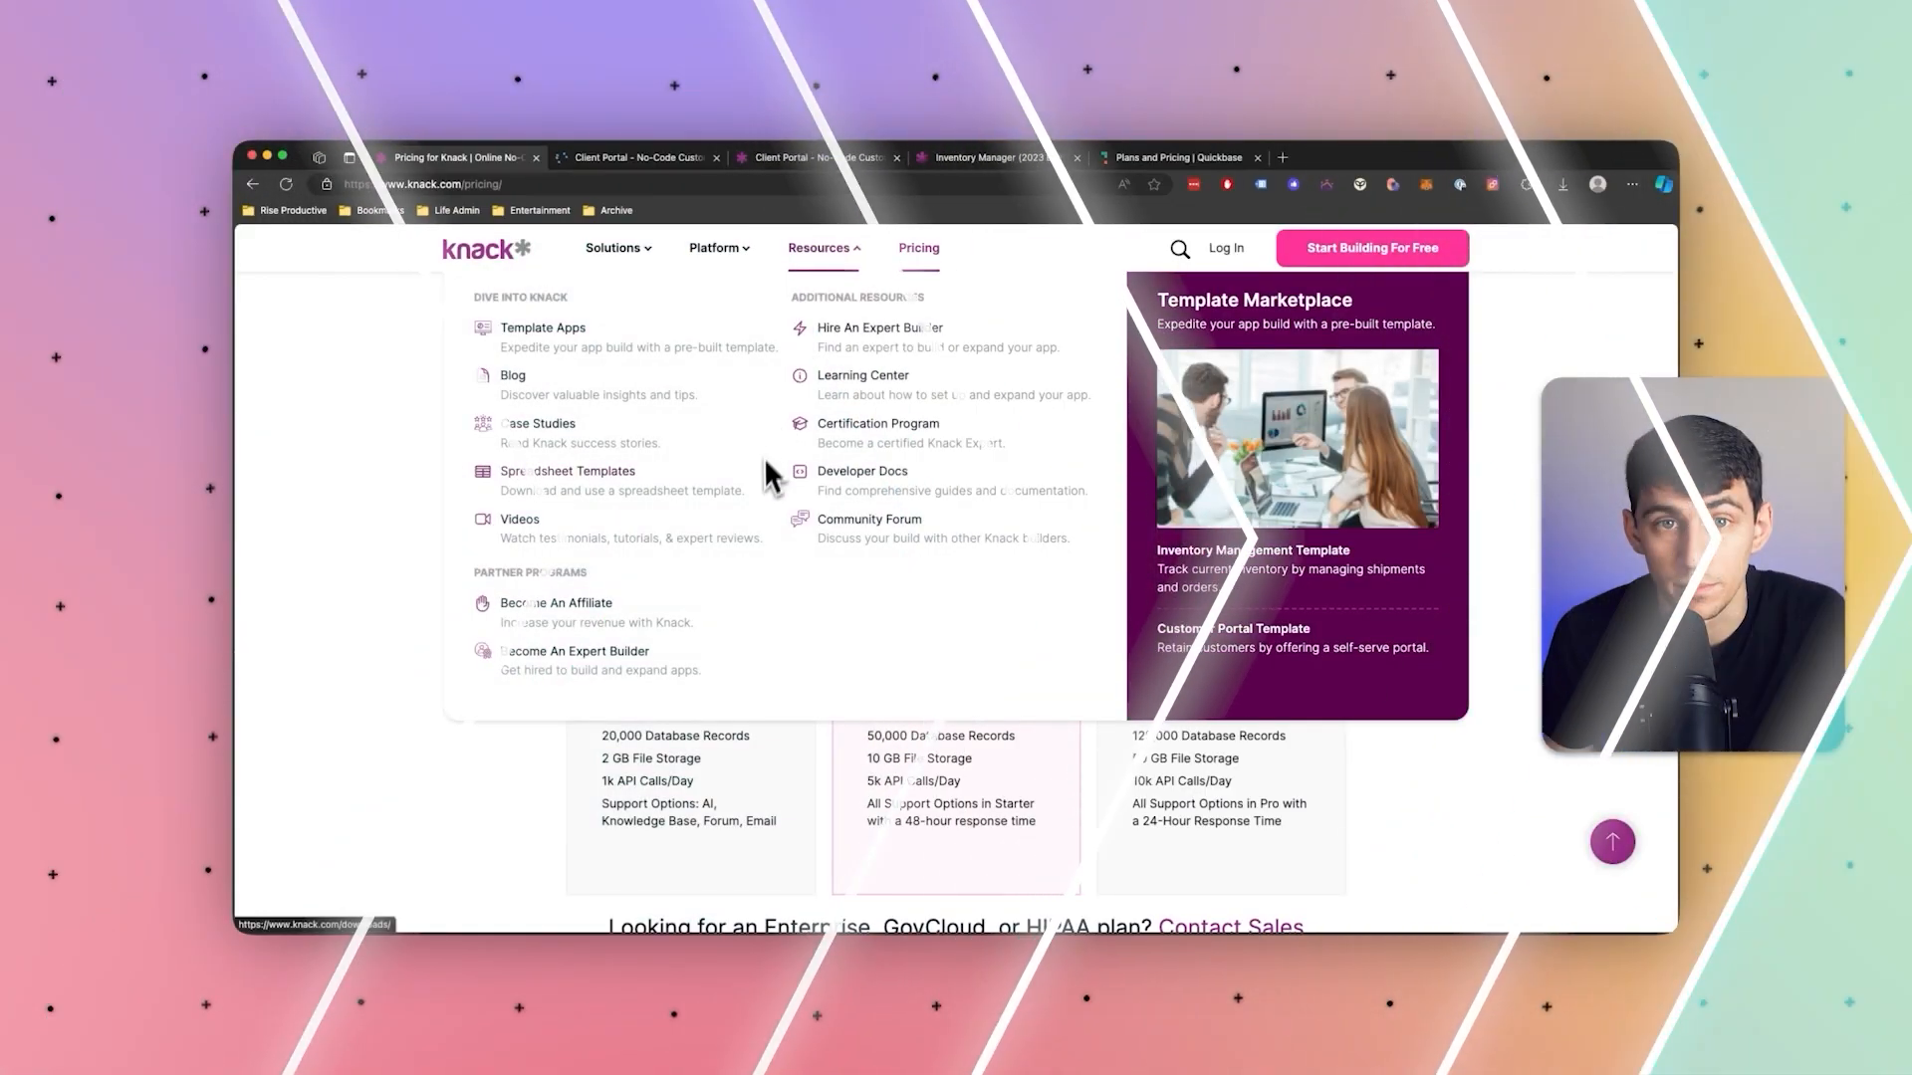
Step: Scroll the Client Portal page down to its Features & Functionality section
{"action": "left_click", "coordinate": [642, 158]}
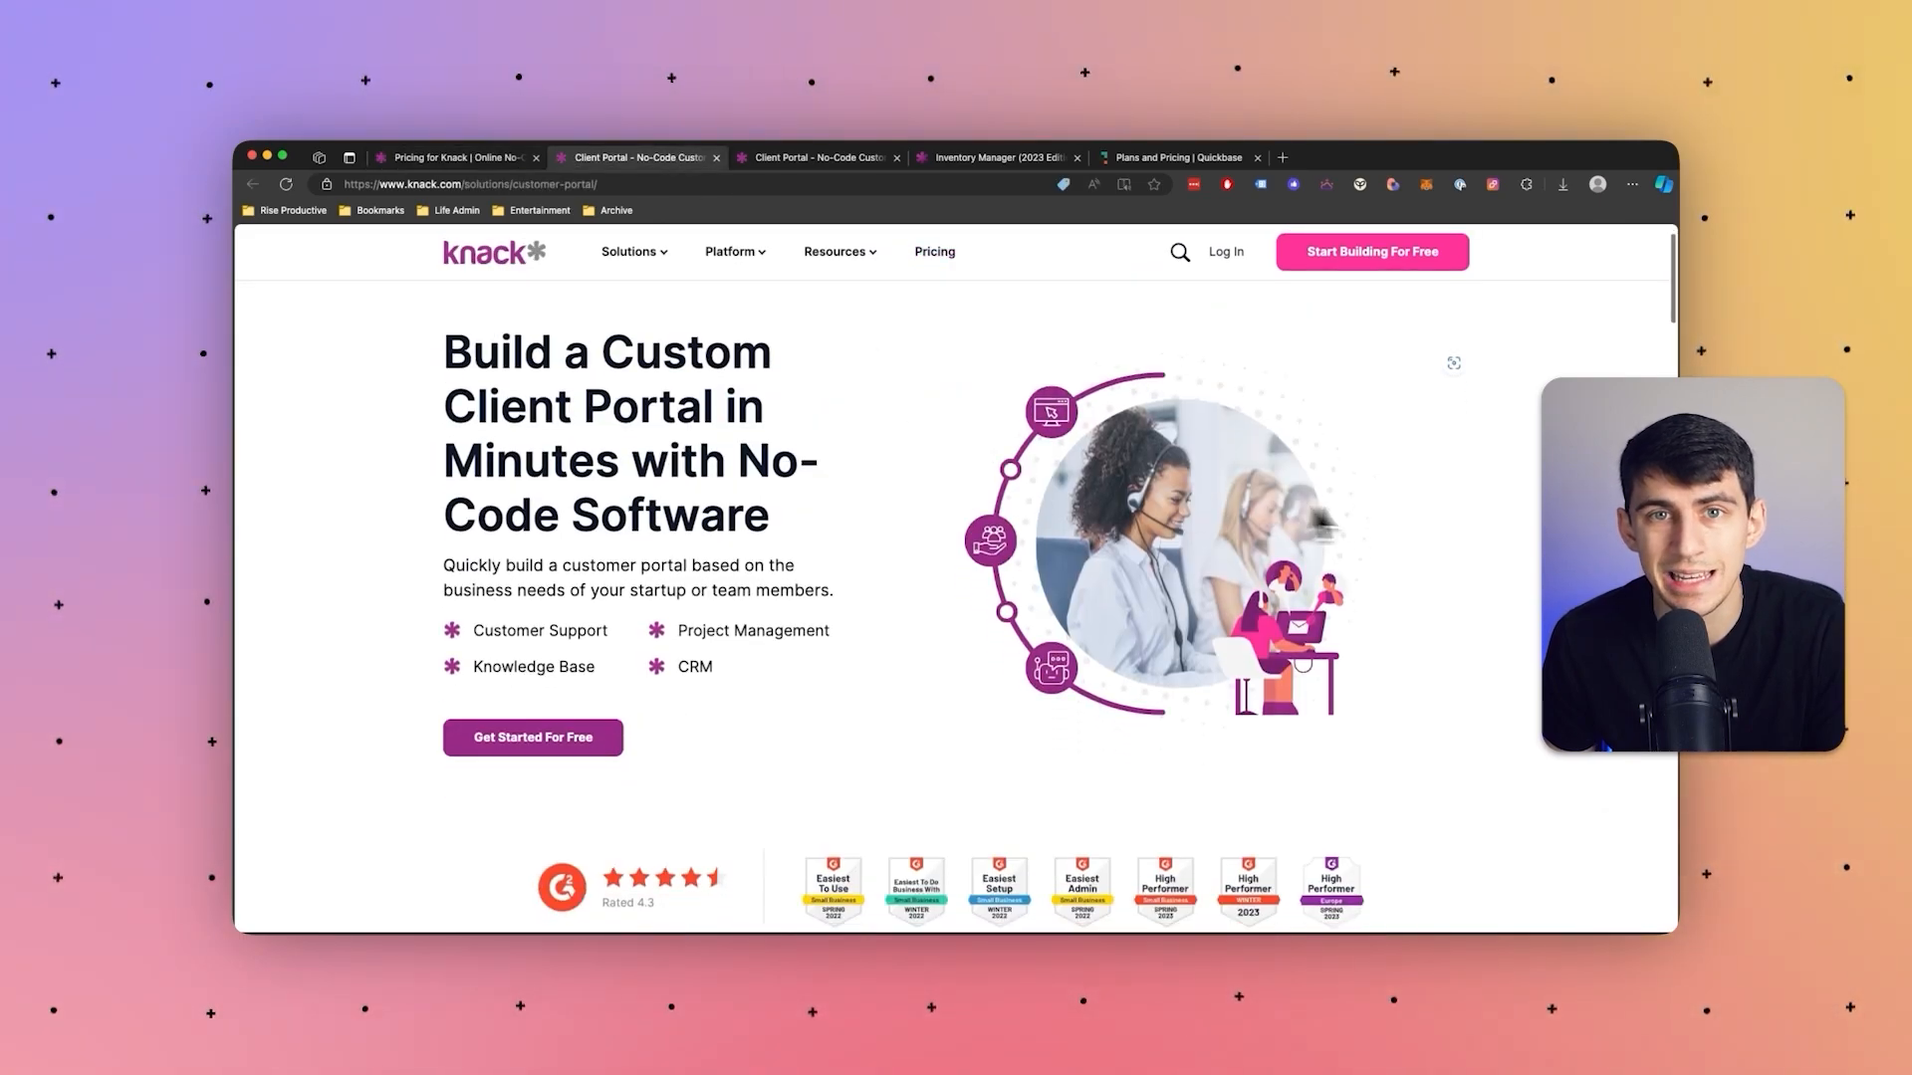
{"action": "scroll", "scroll_direction": "down", "scroll_amount": 3}
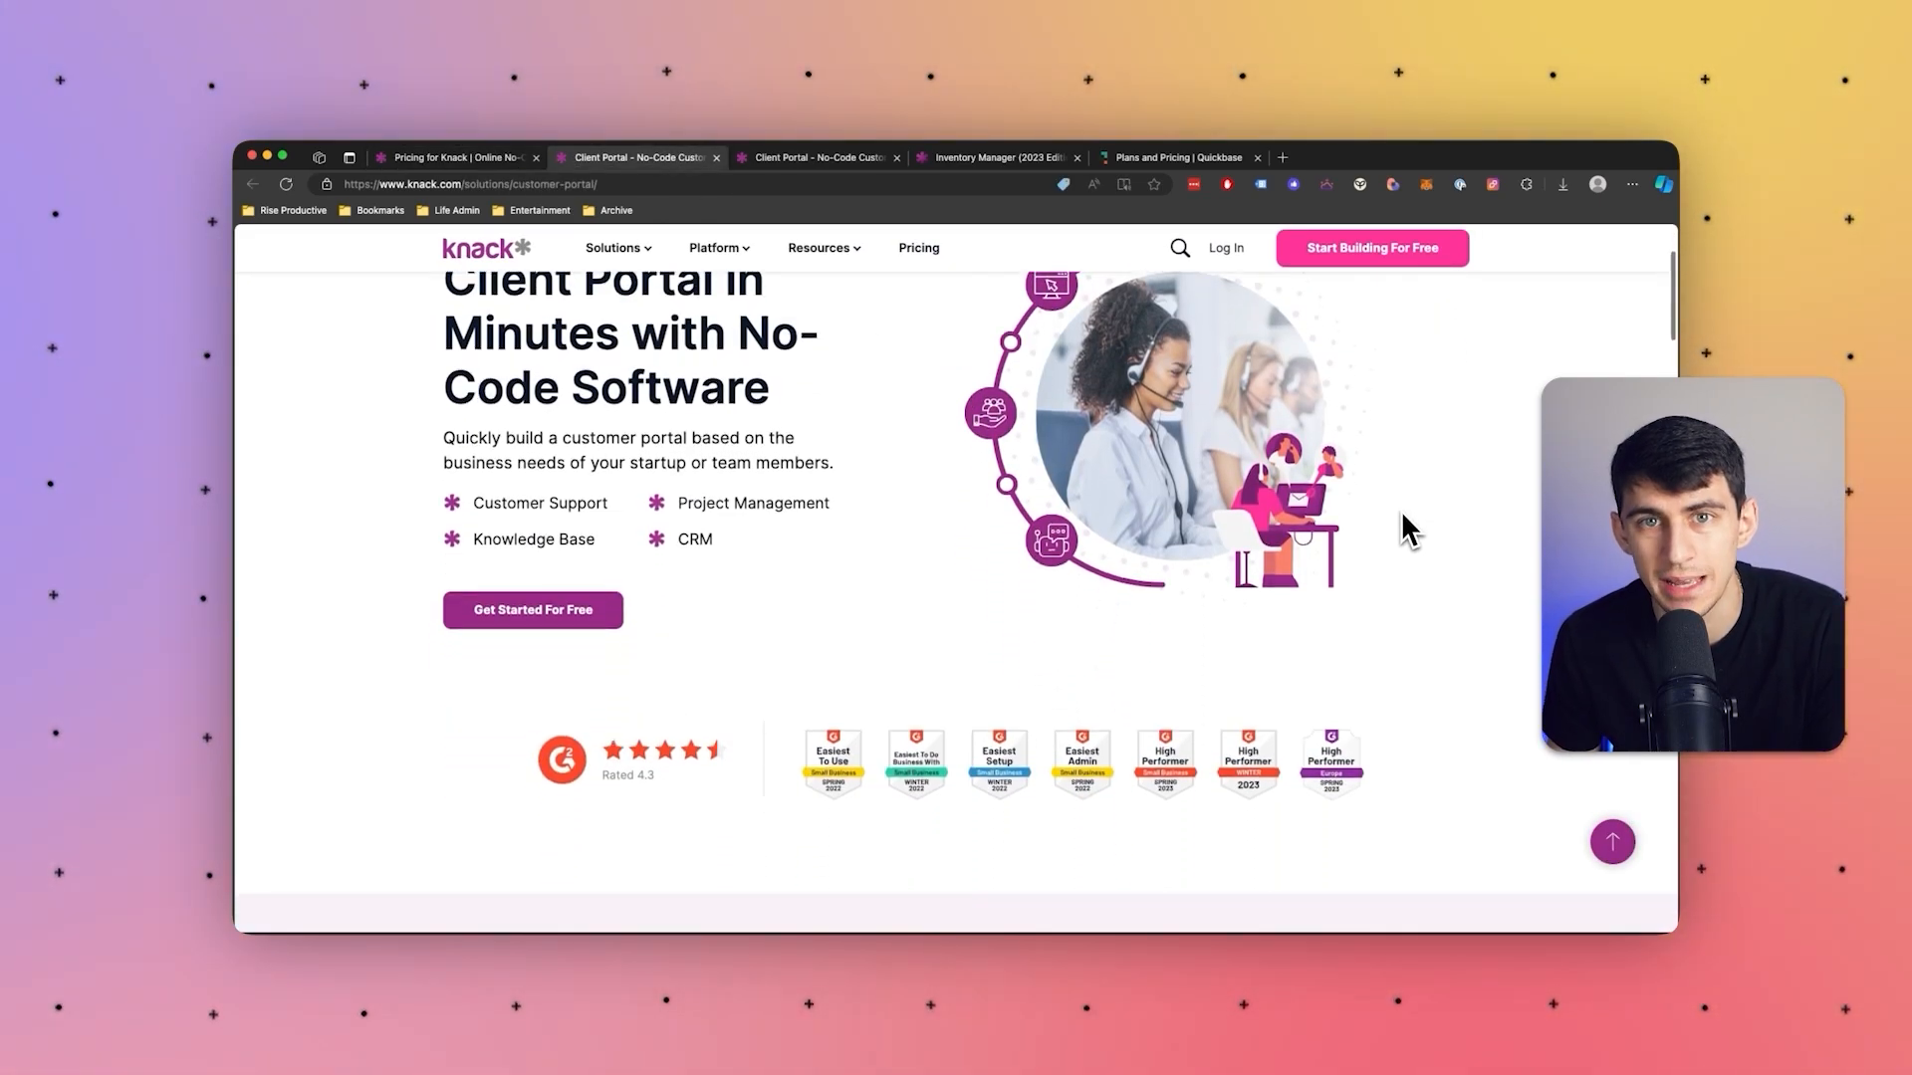
{"action": "scroll", "scroll_direction": "down", "scroll_amount": 3}
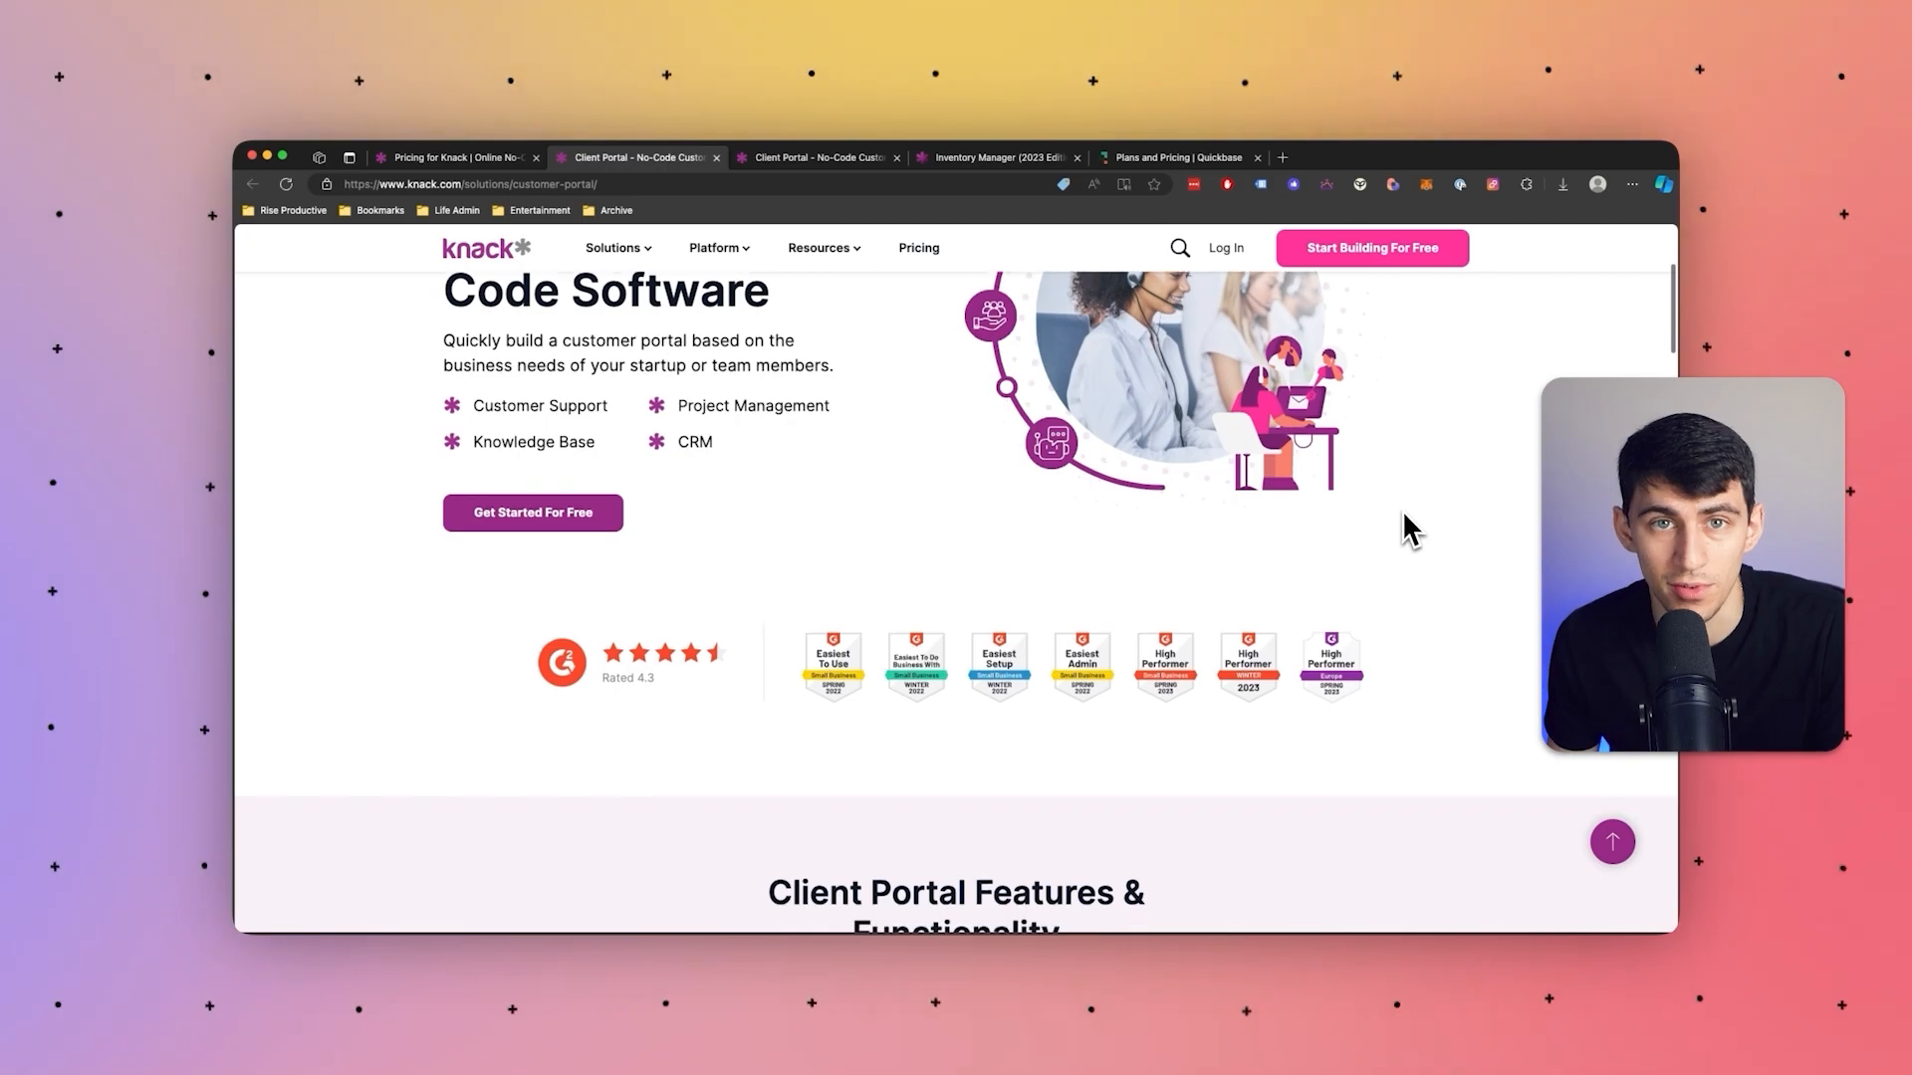
{"action": "scroll", "scroll_direction": "down", "scroll_amount": 3}
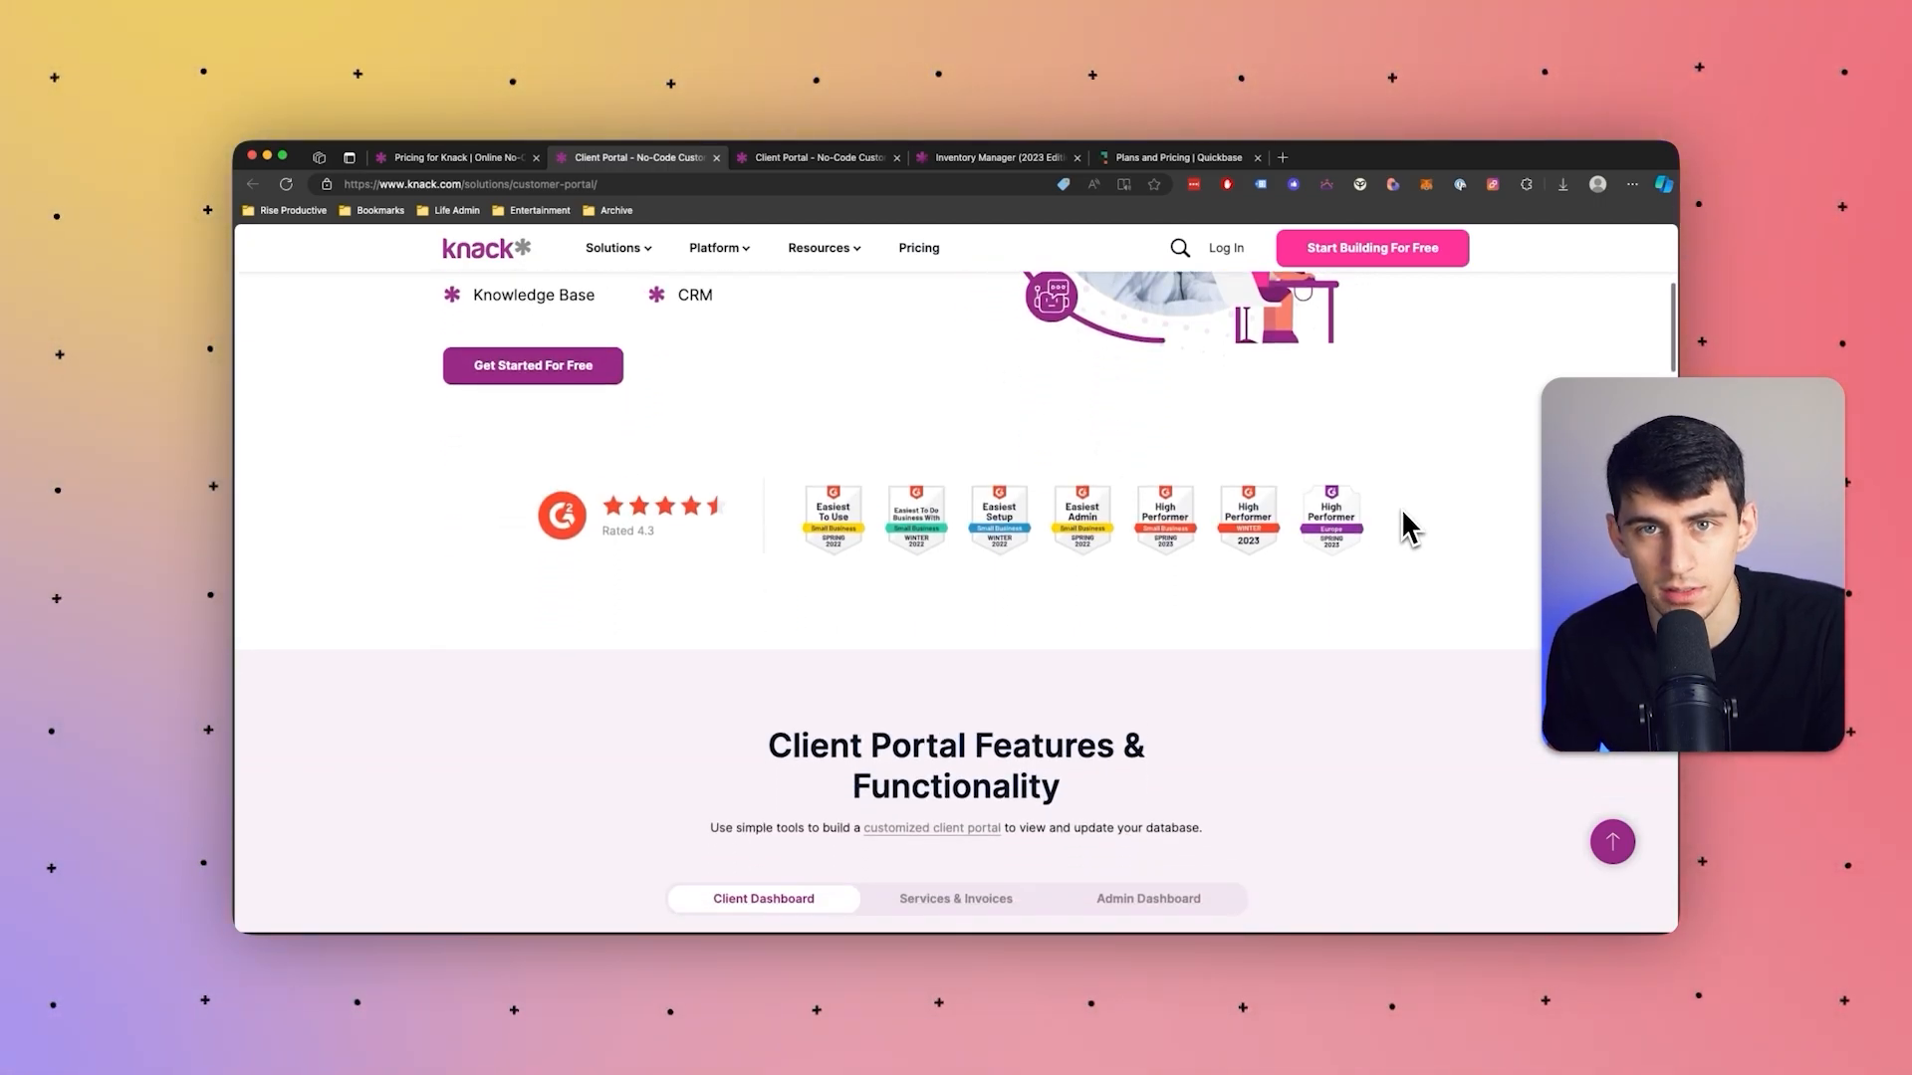
{"action": "scroll", "scroll_direction": "down", "scroll_amount": 3}
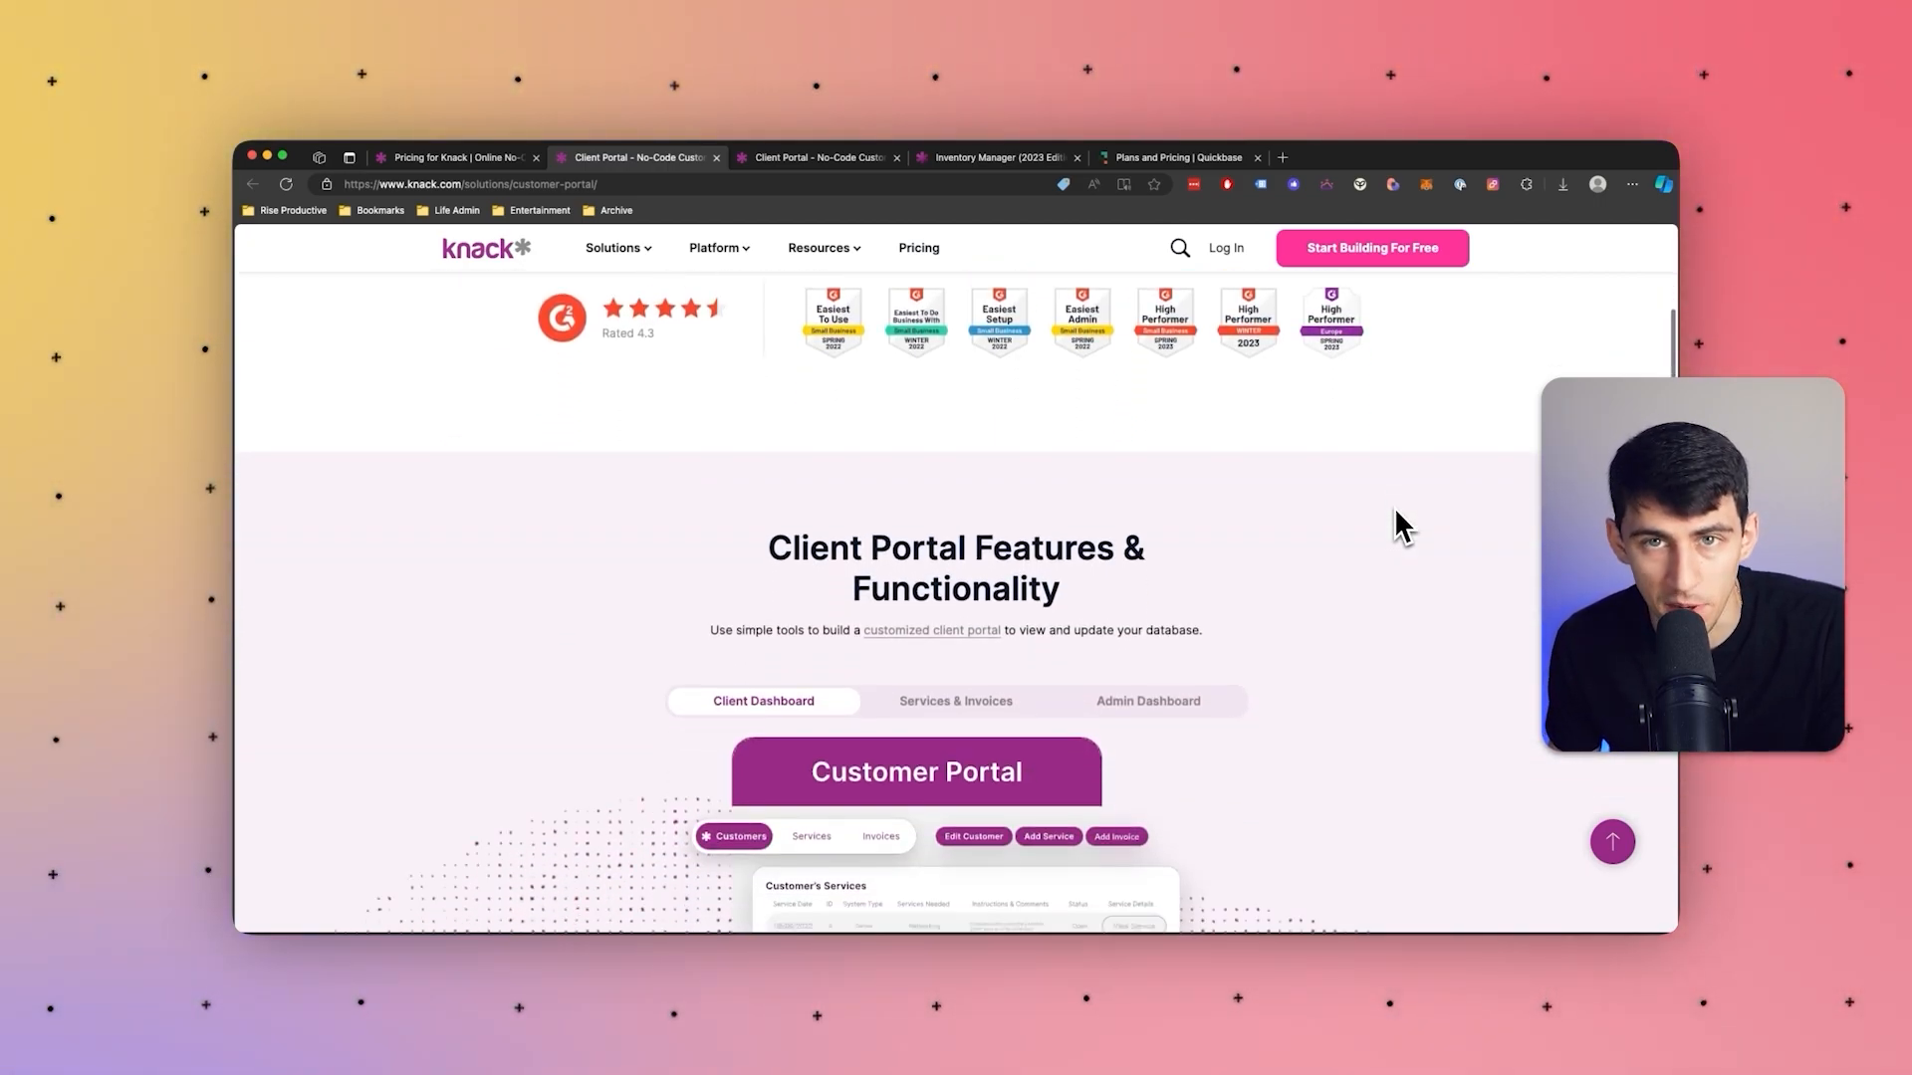
{"action": "scroll", "scroll_direction": "down", "scroll_amount": 3}
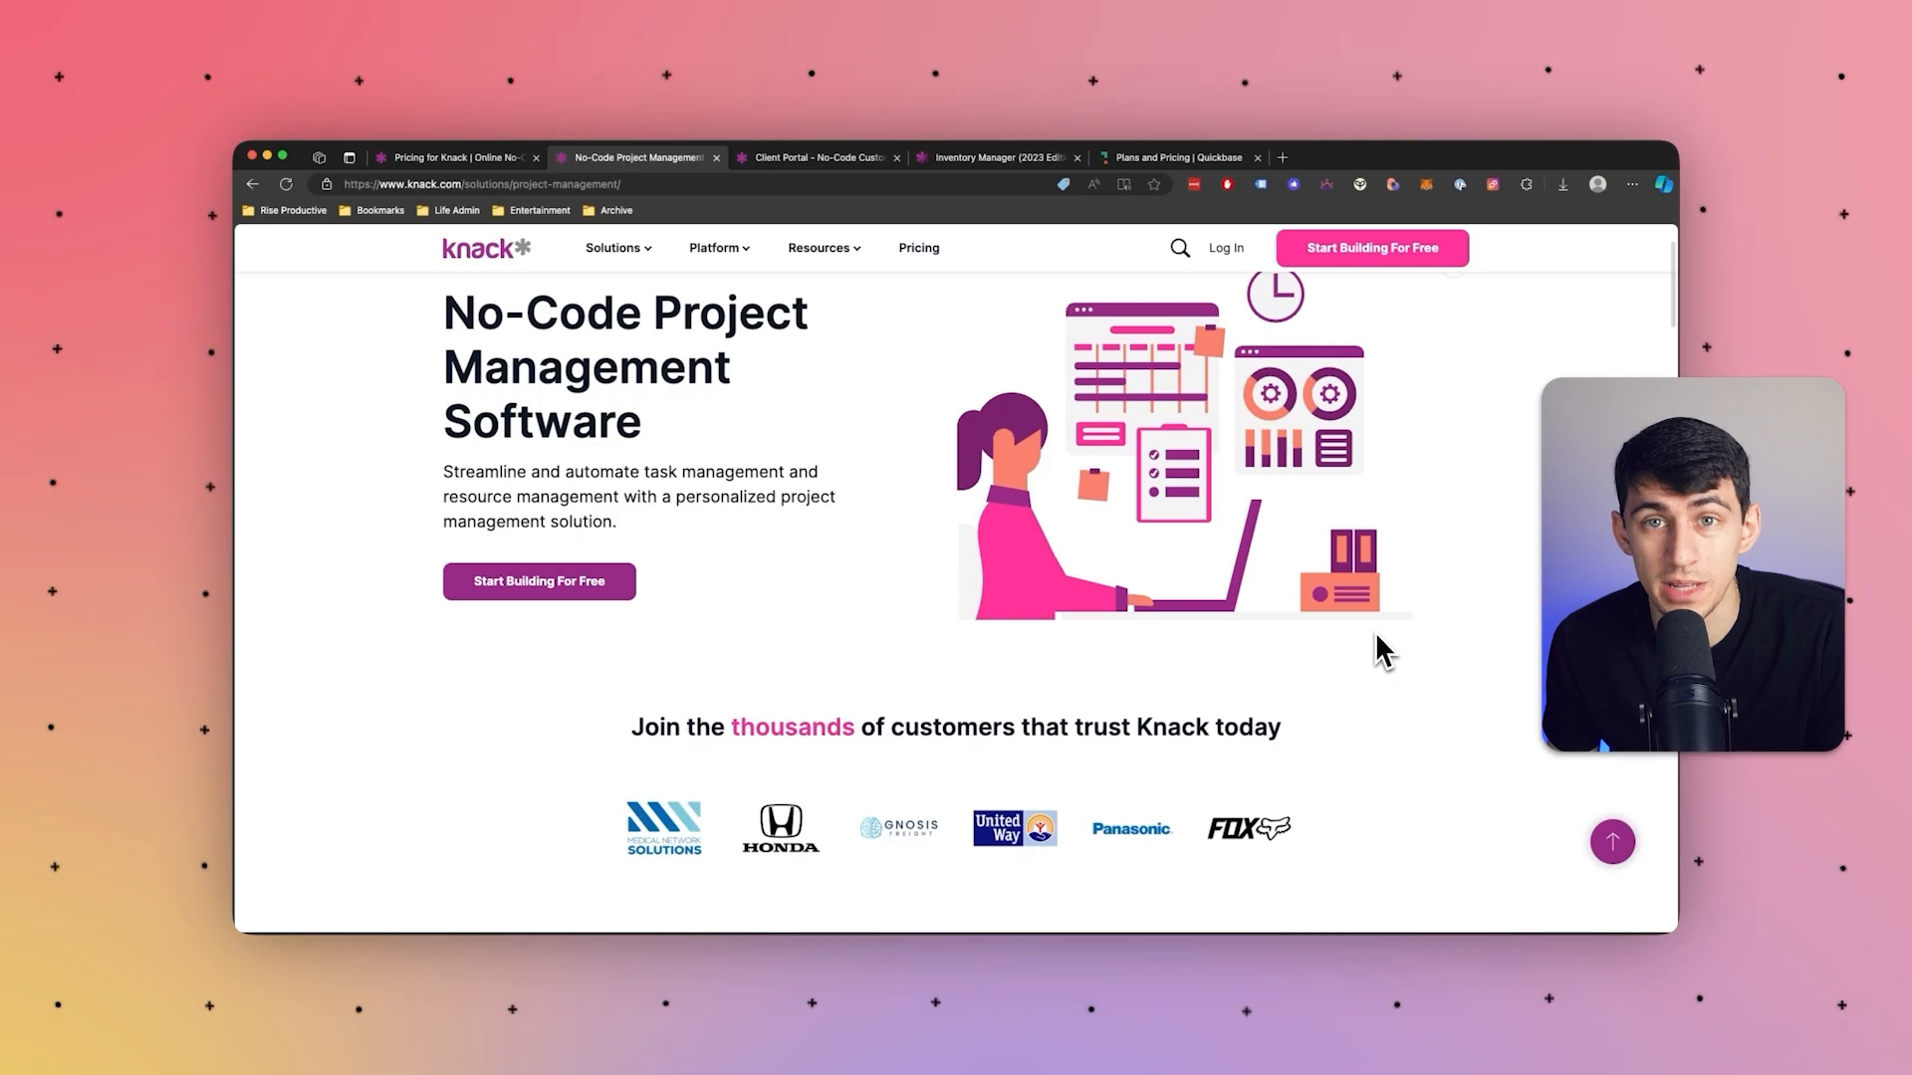
Step: Scroll the No-Code Project Management page past the customer logos to operational excellence
{"action": "scroll", "scroll_direction": "down", "scroll_amount": 3}
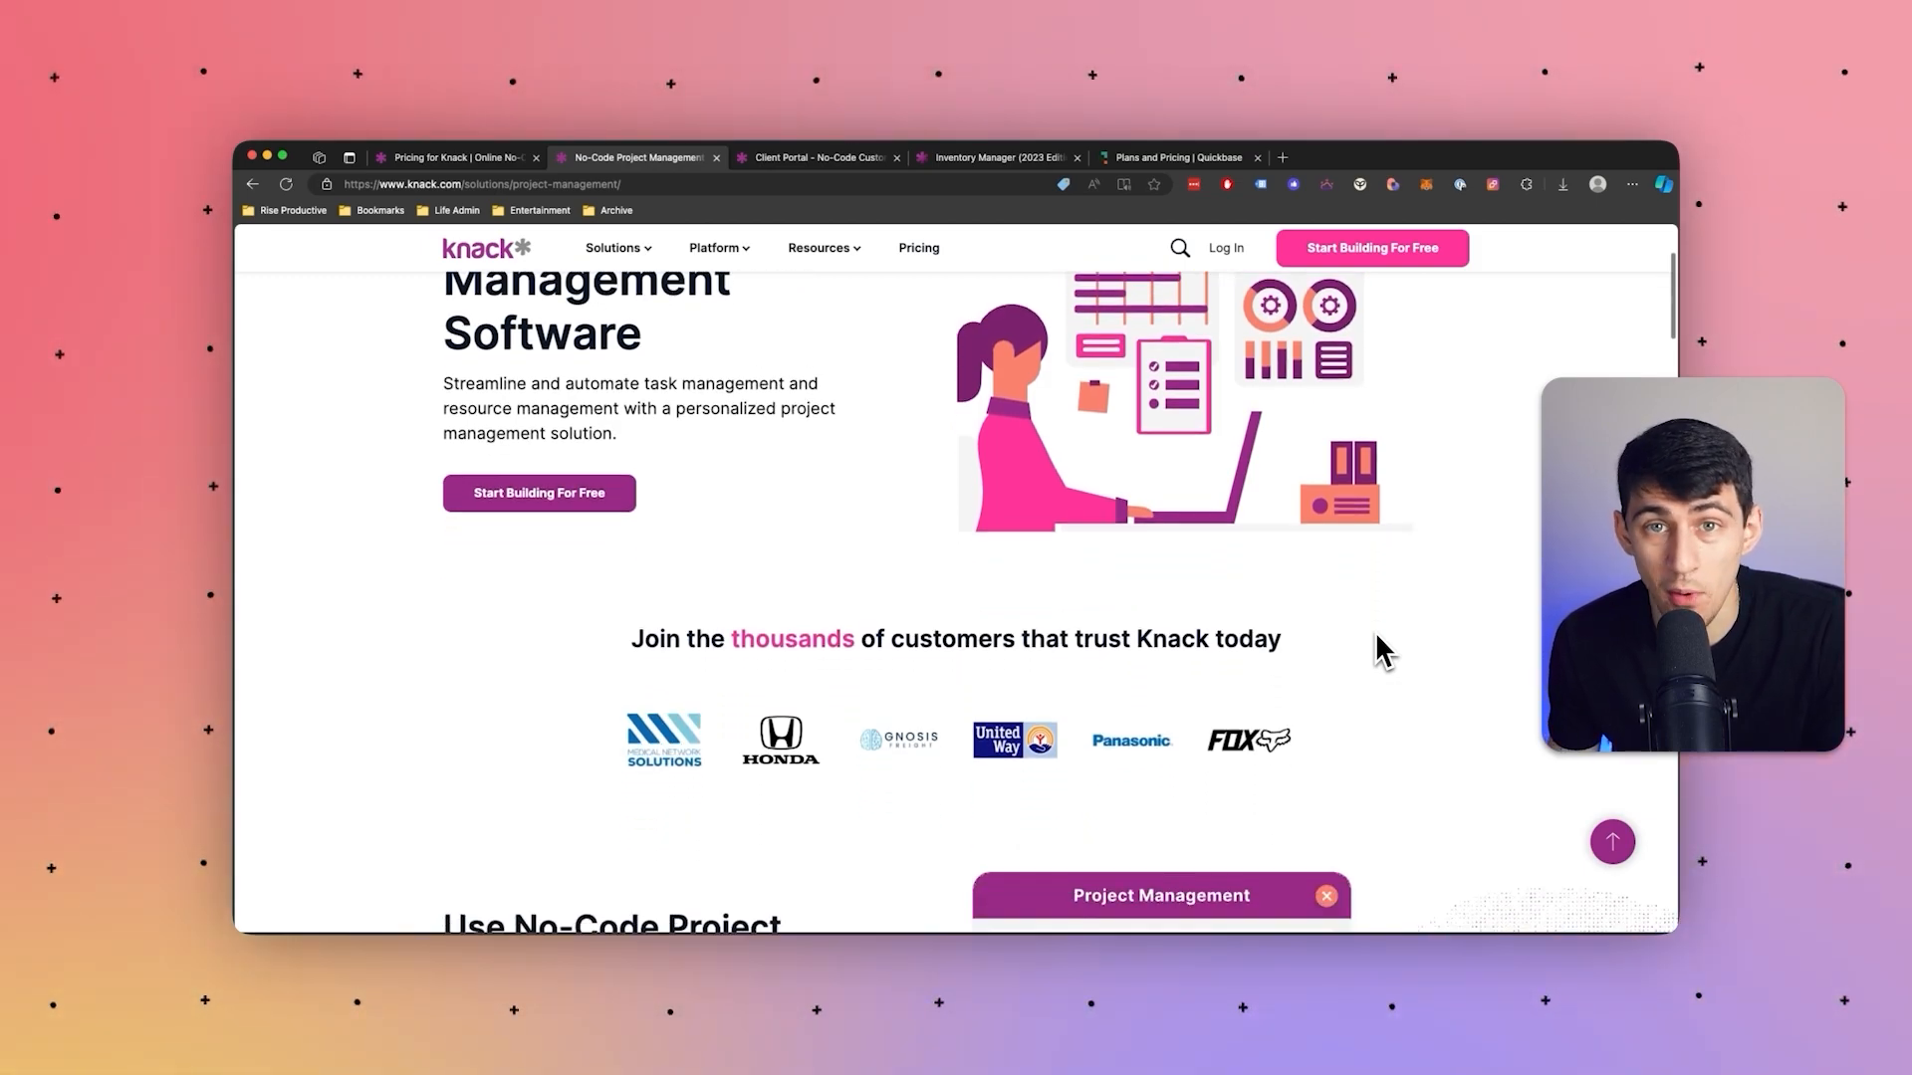
{"action": "scroll", "scroll_direction": "down", "scroll_amount": 3}
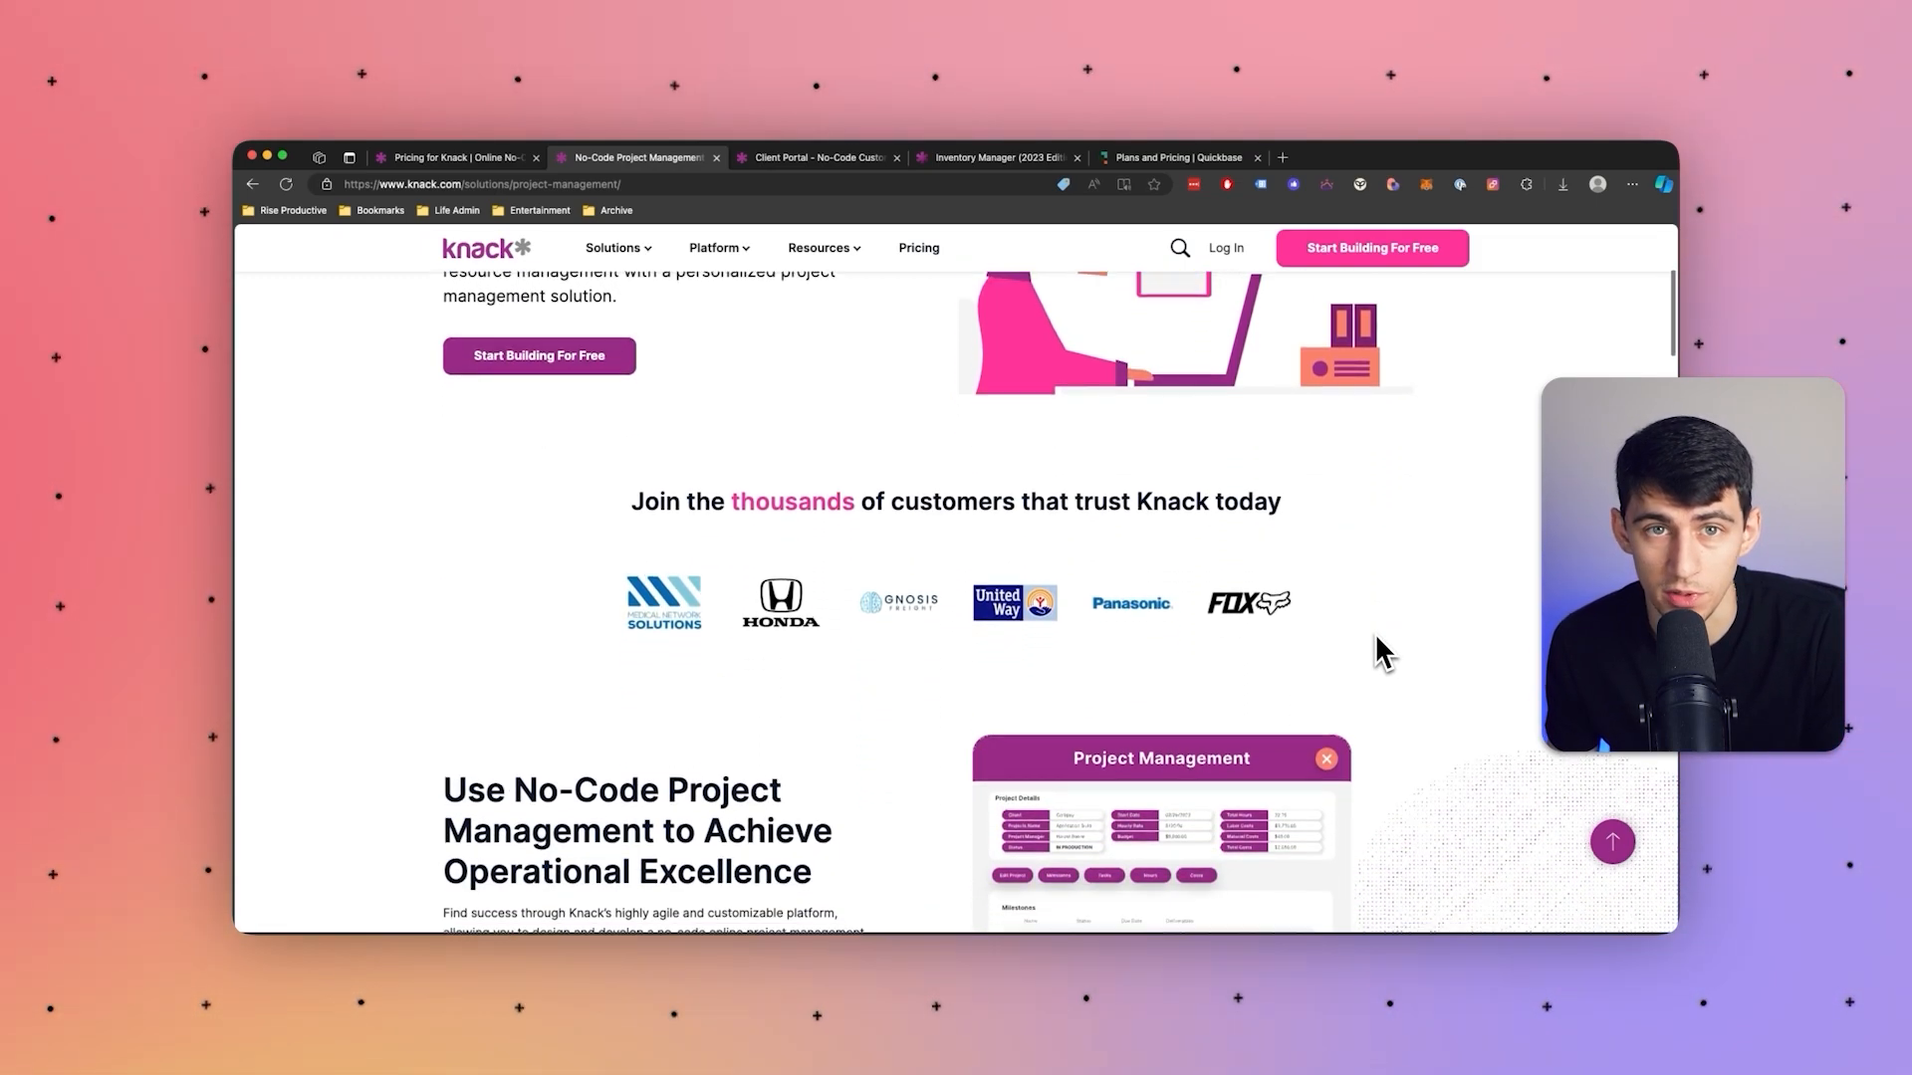
{"action": "scroll", "scroll_direction": "down", "scroll_amount": 3}
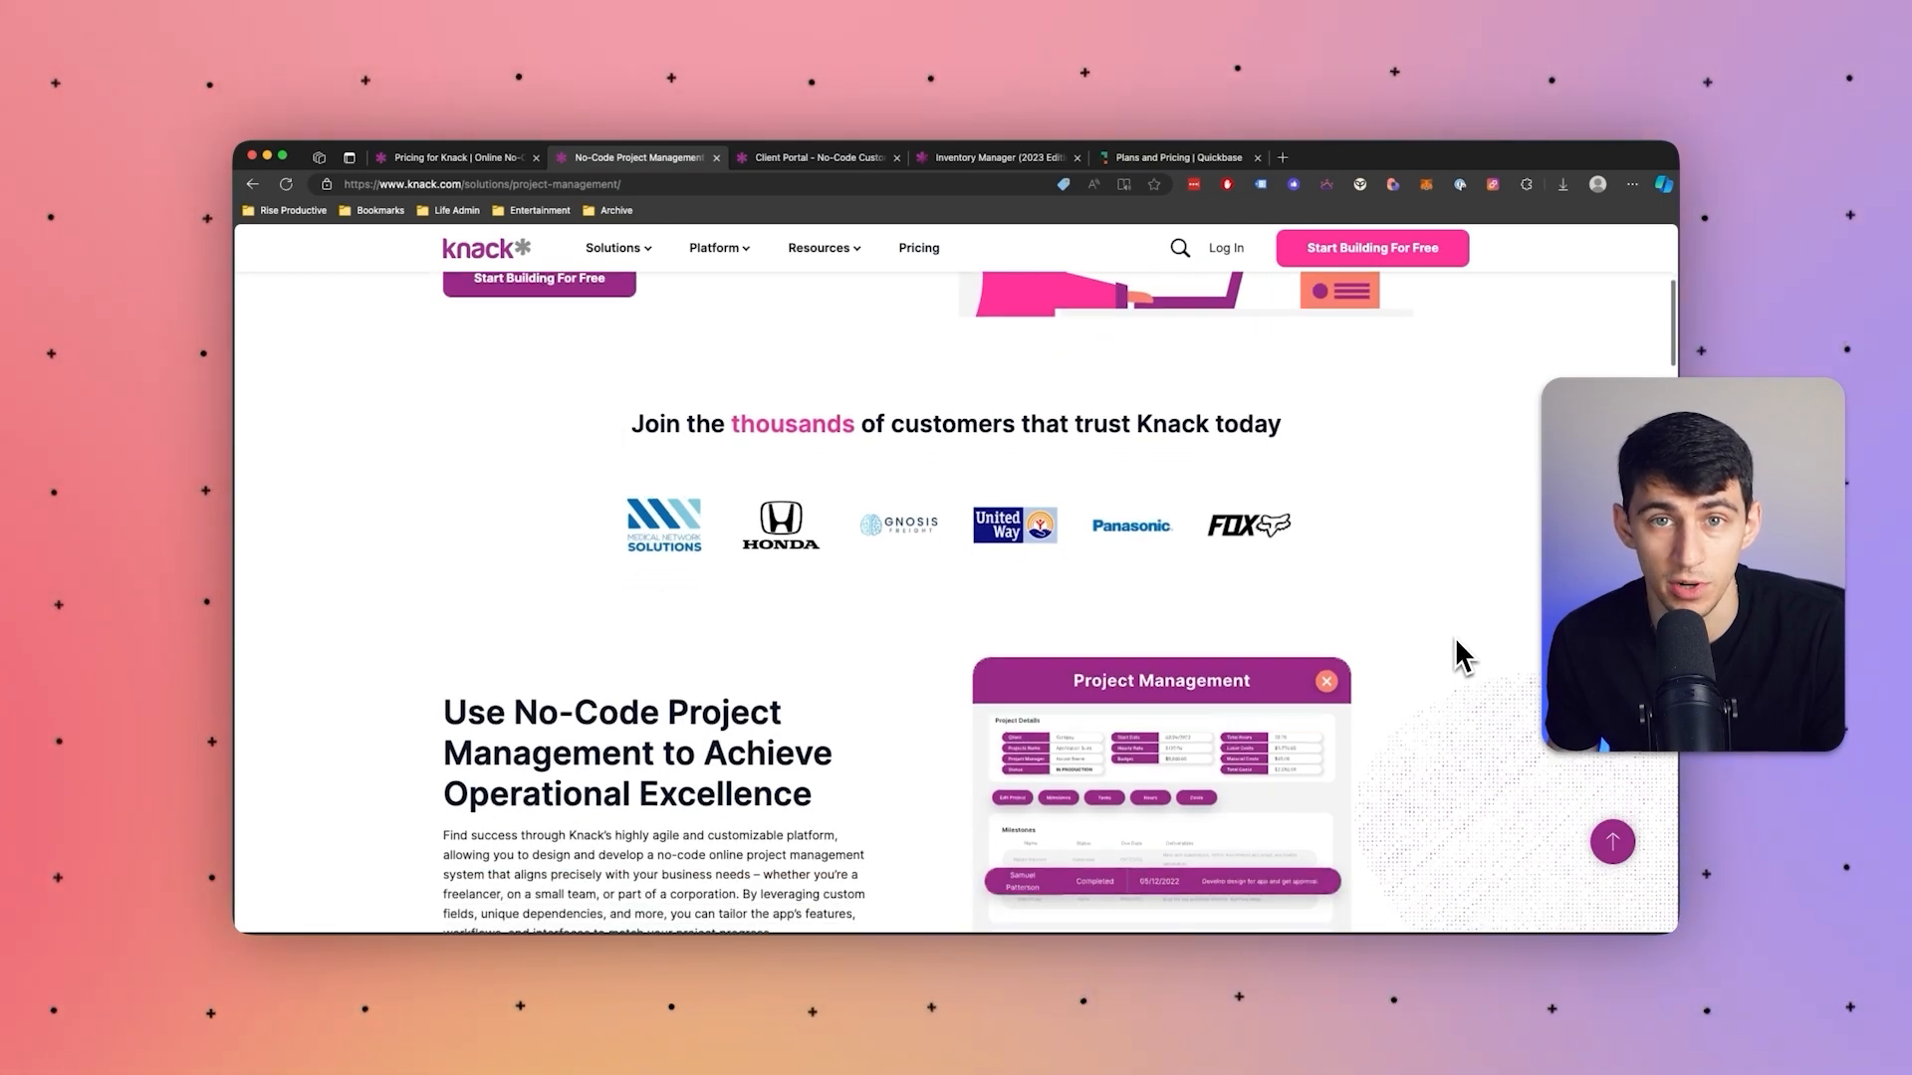
{"action": "scroll", "scroll_direction": "down", "scroll_amount": 3}
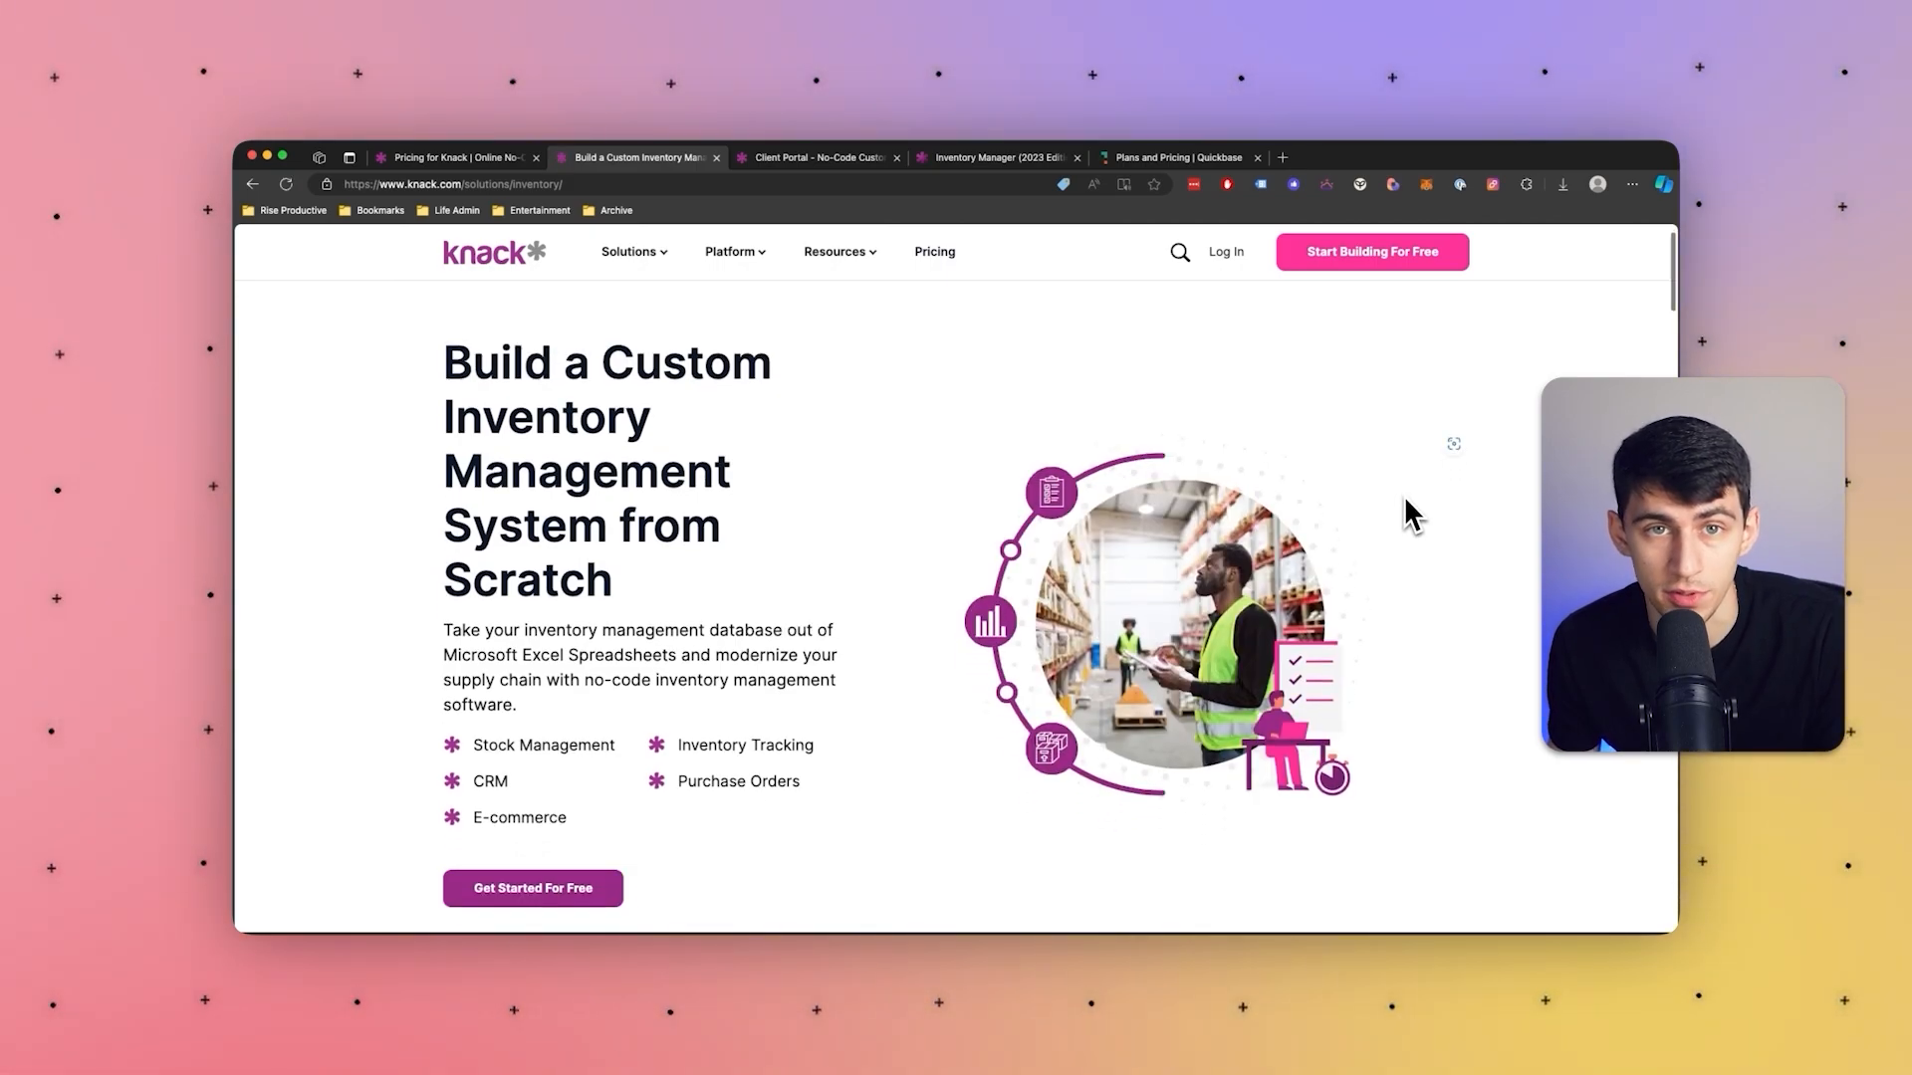
Step: Scroll down the custom inventory management page to its customer logos
{"action": "scroll", "scroll_direction": "down", "scroll_amount": 3}
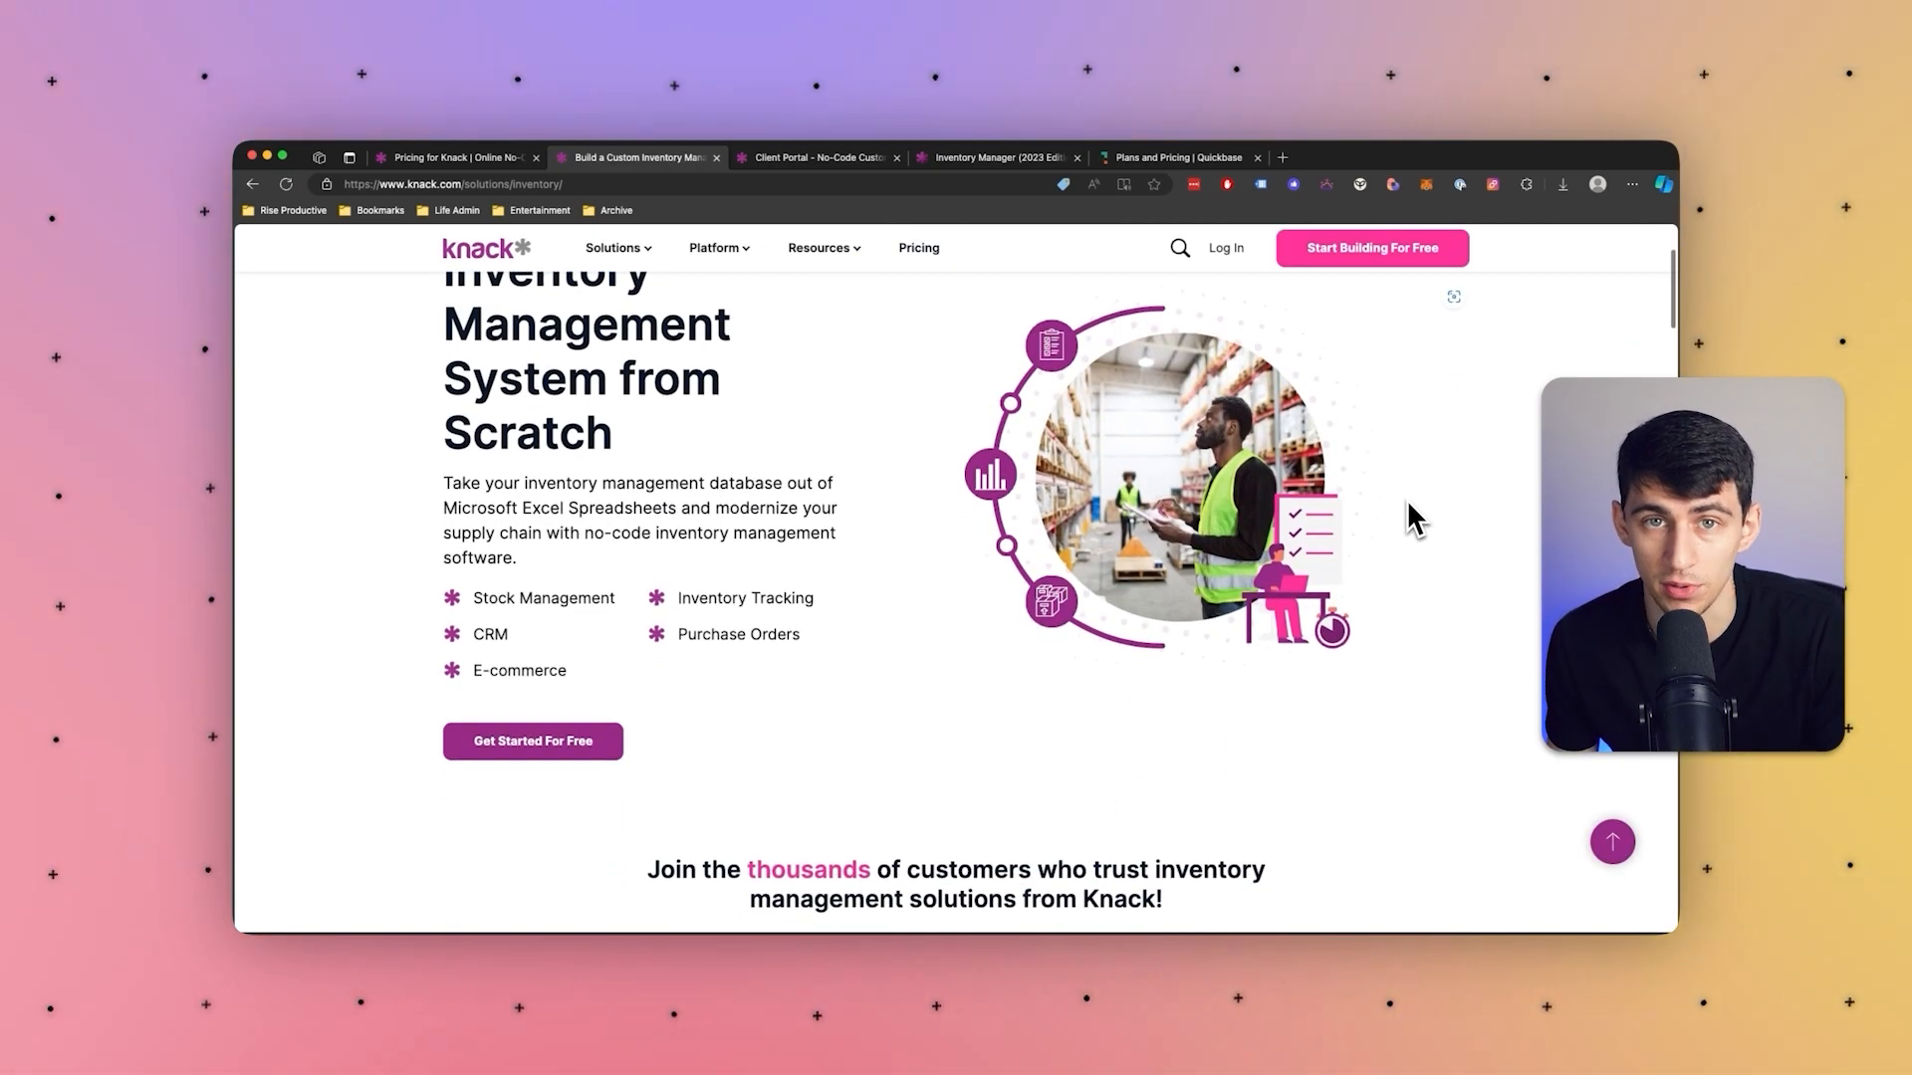
{"action": "scroll", "scroll_direction": "down", "scroll_amount": 3}
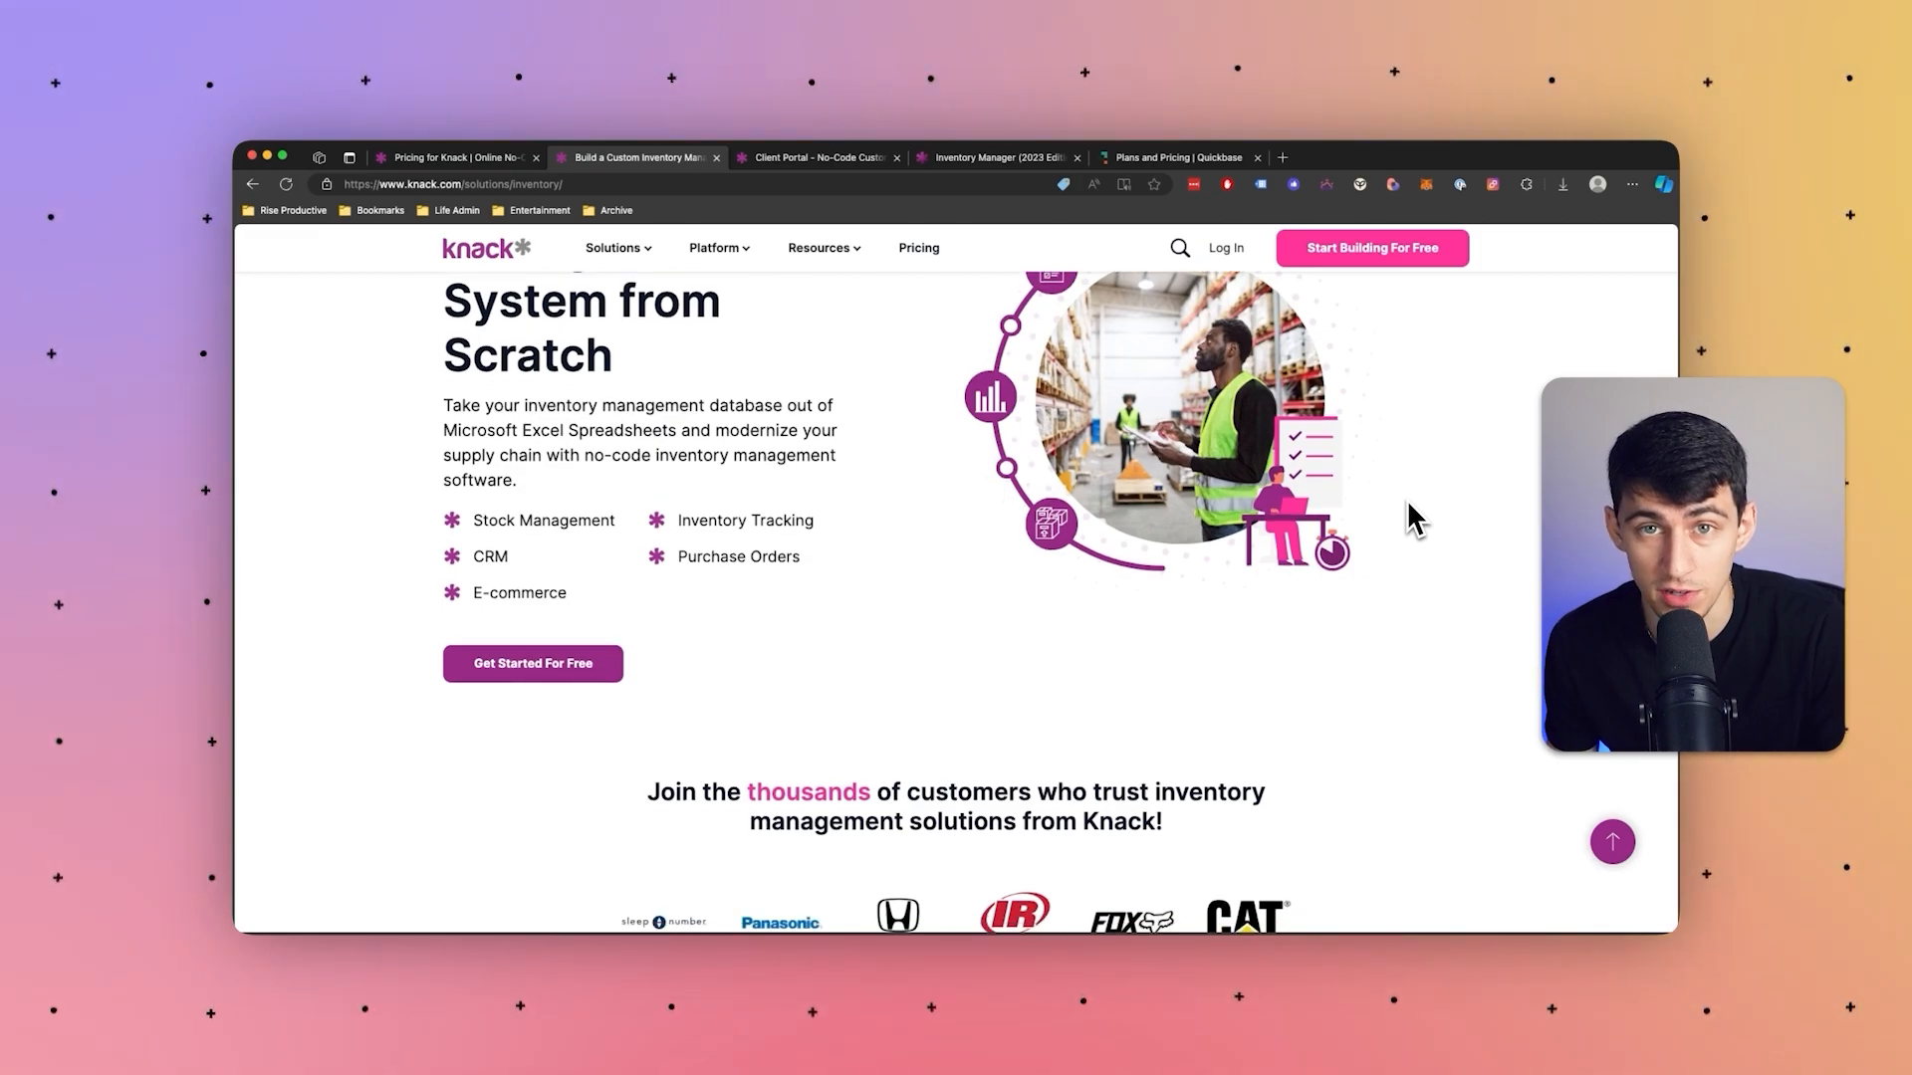
{"action": "scroll", "scroll_direction": "down", "scroll_amount": 3}
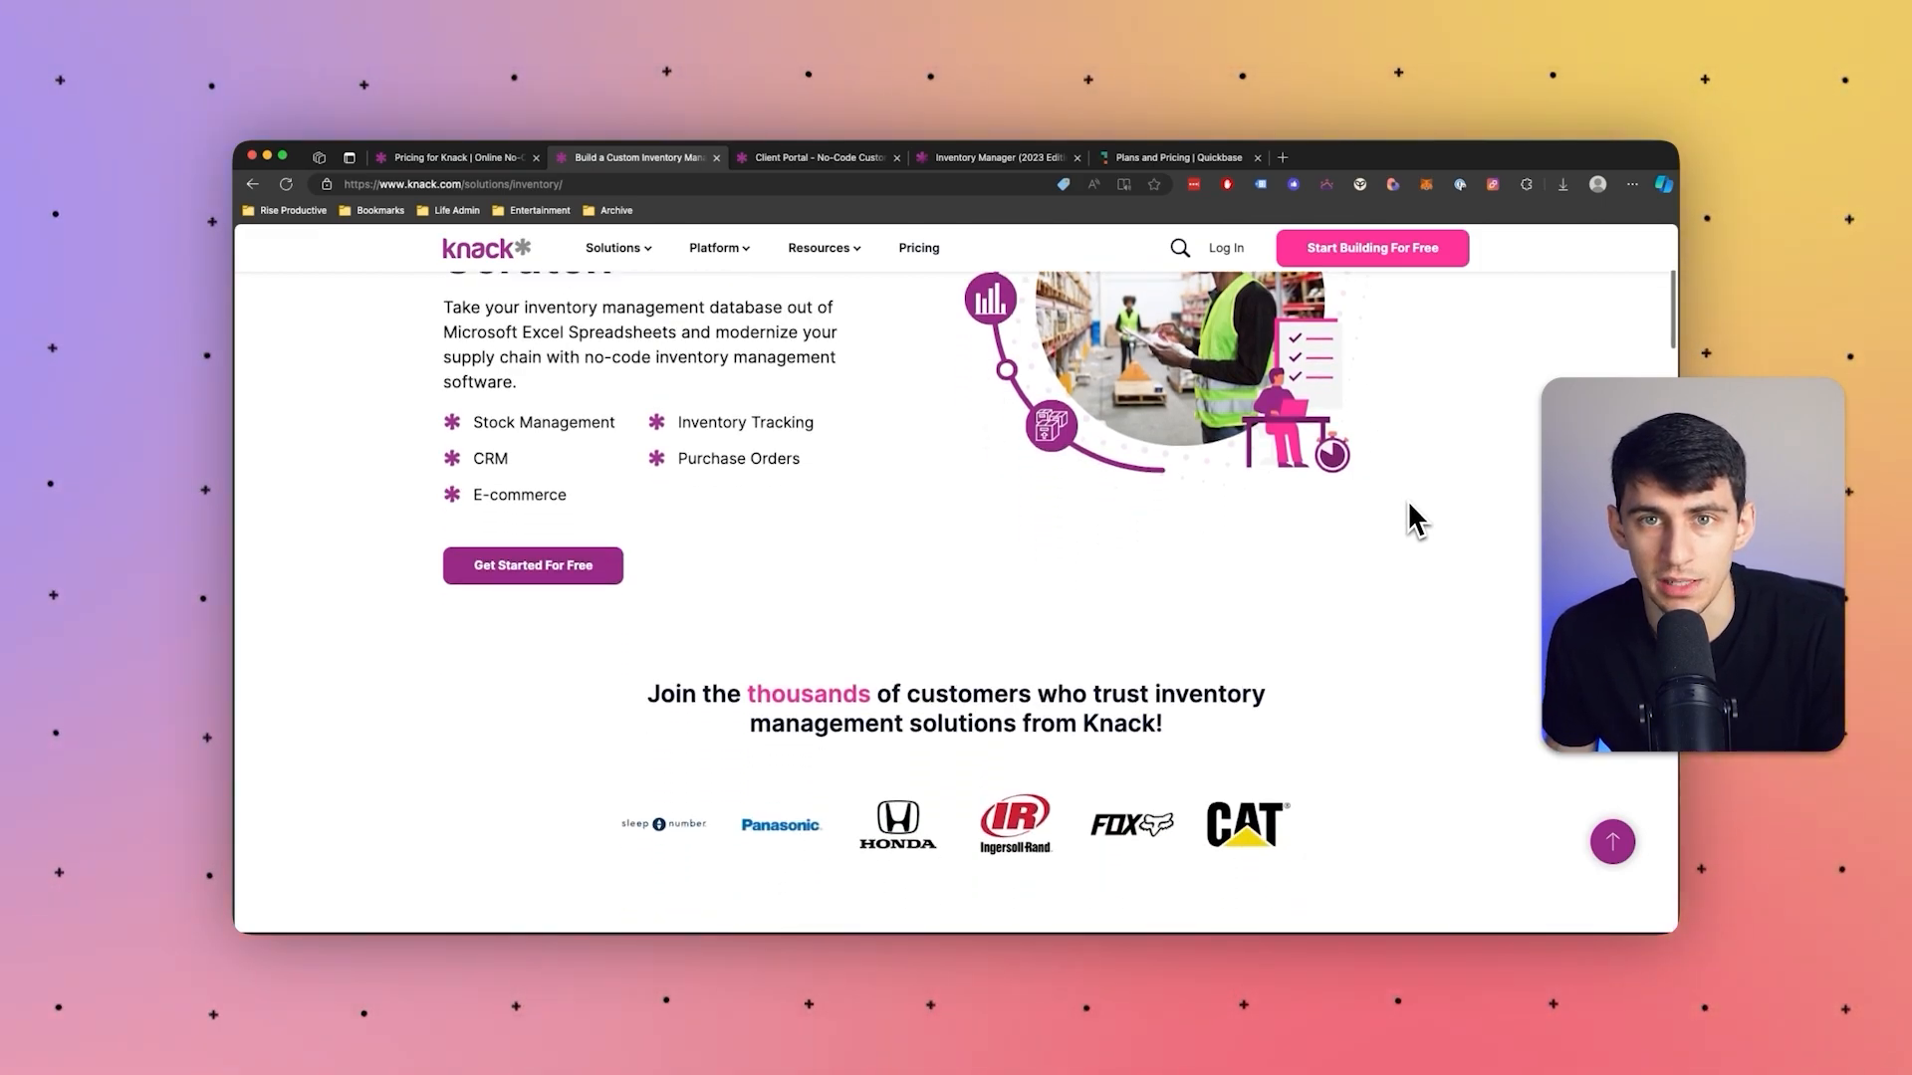
{"action": "scroll", "scroll_direction": "down", "scroll_amount": 3}
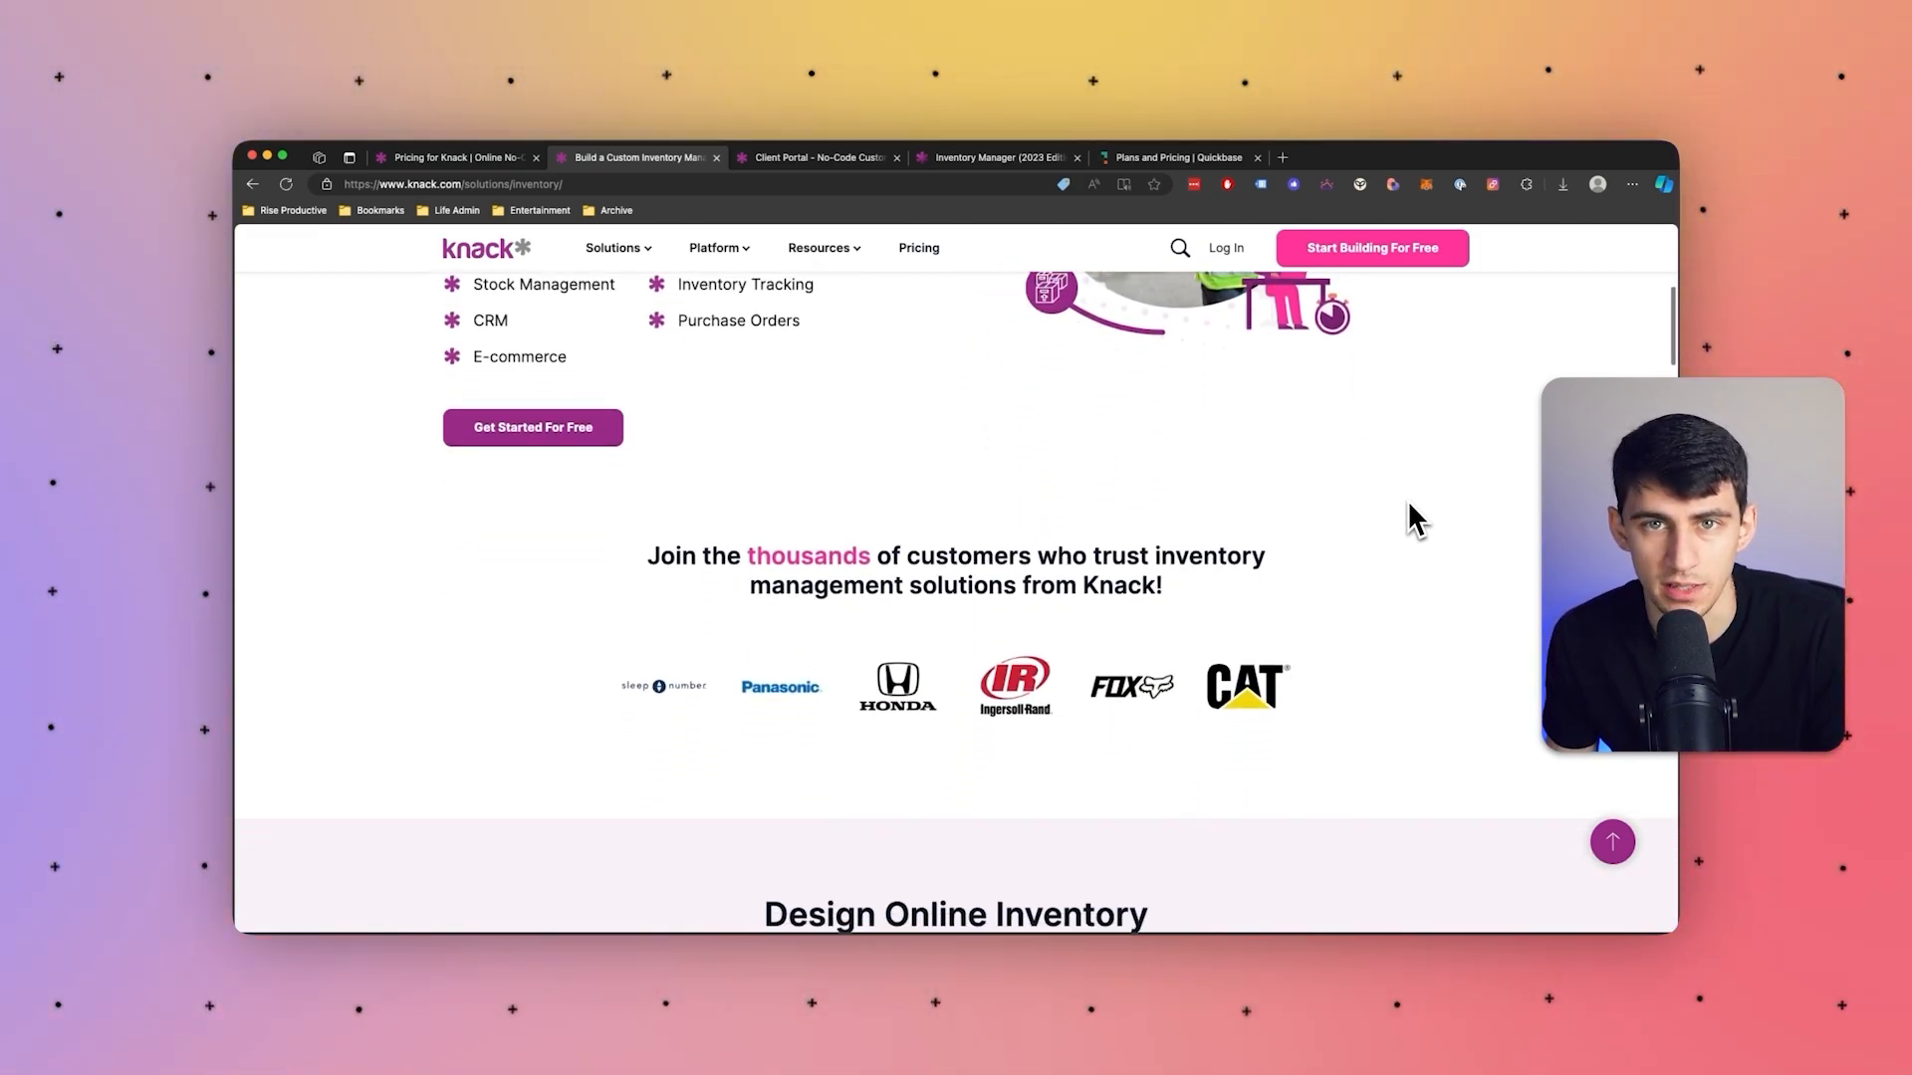
{"action": "scroll", "scroll_direction": "down", "scroll_amount": 3}
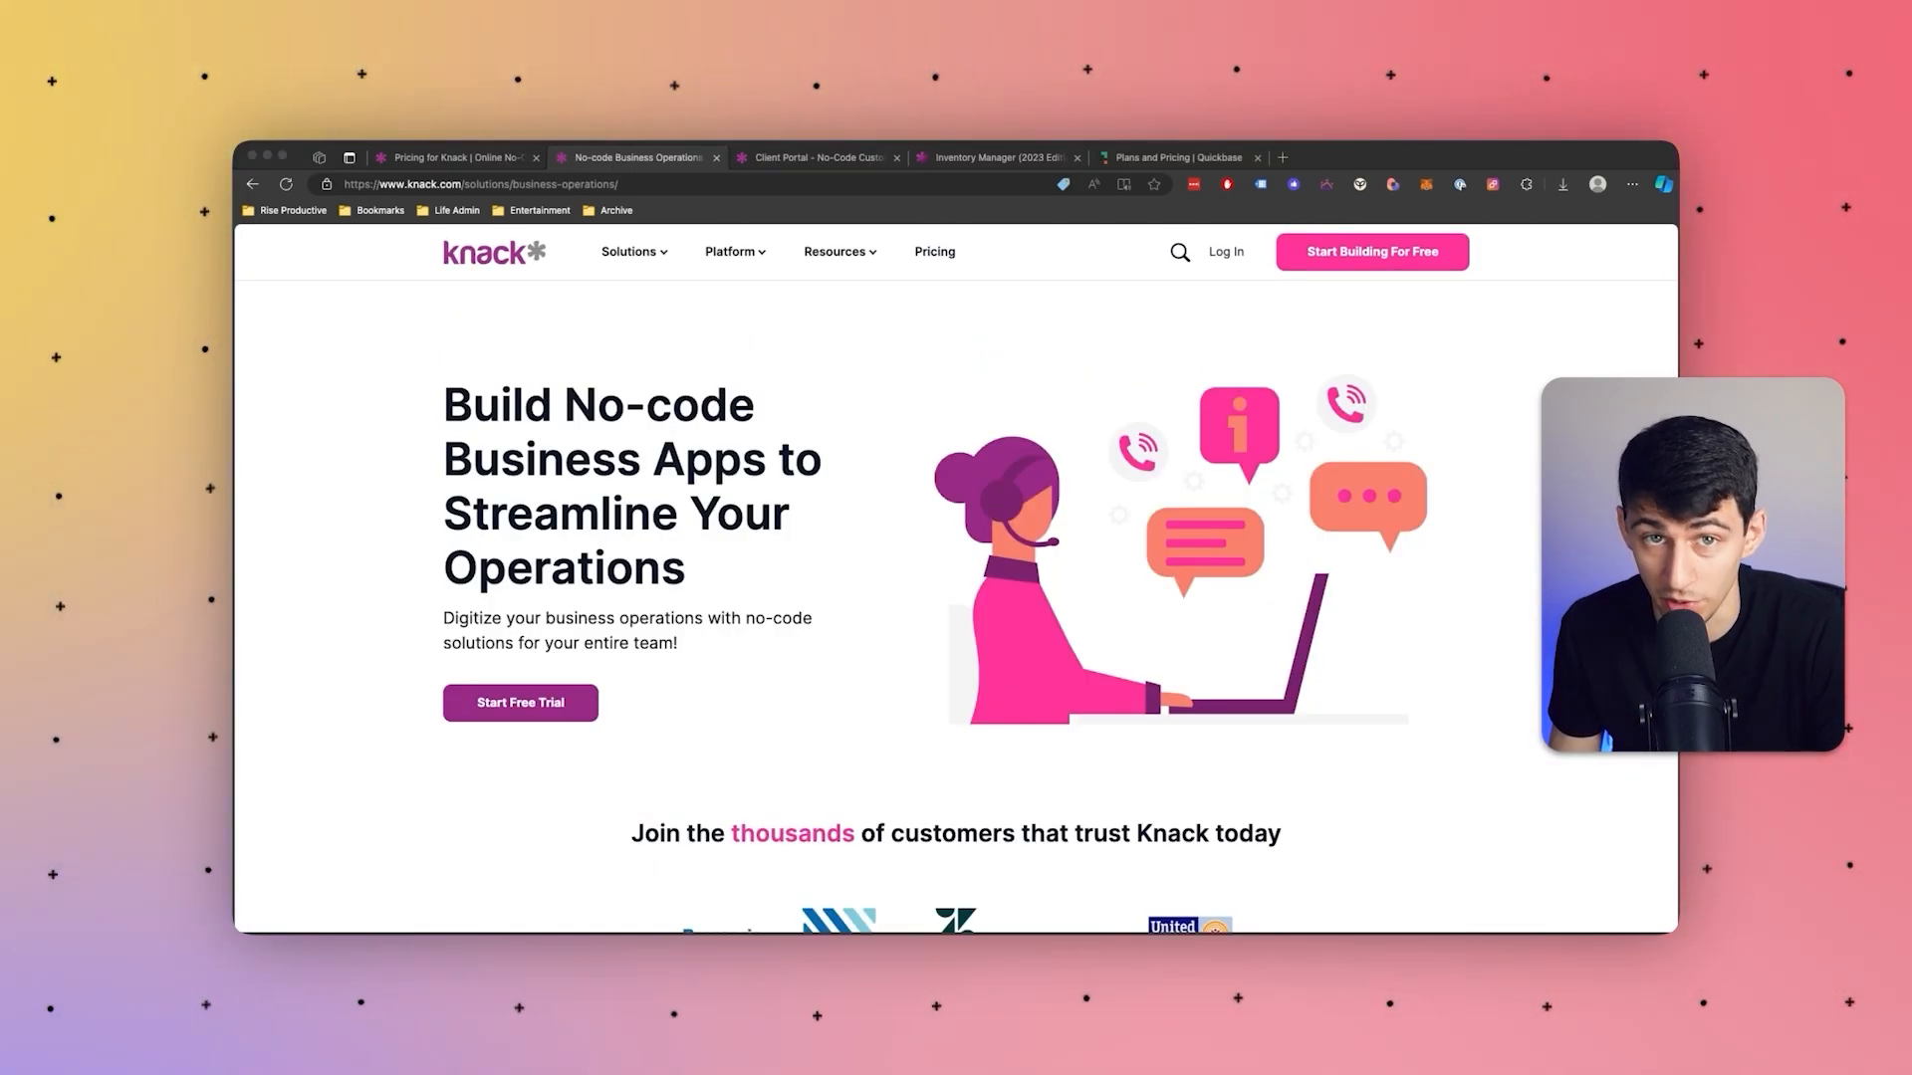
{"action": "scroll", "scroll_direction": "down", "scroll_amount": 3}
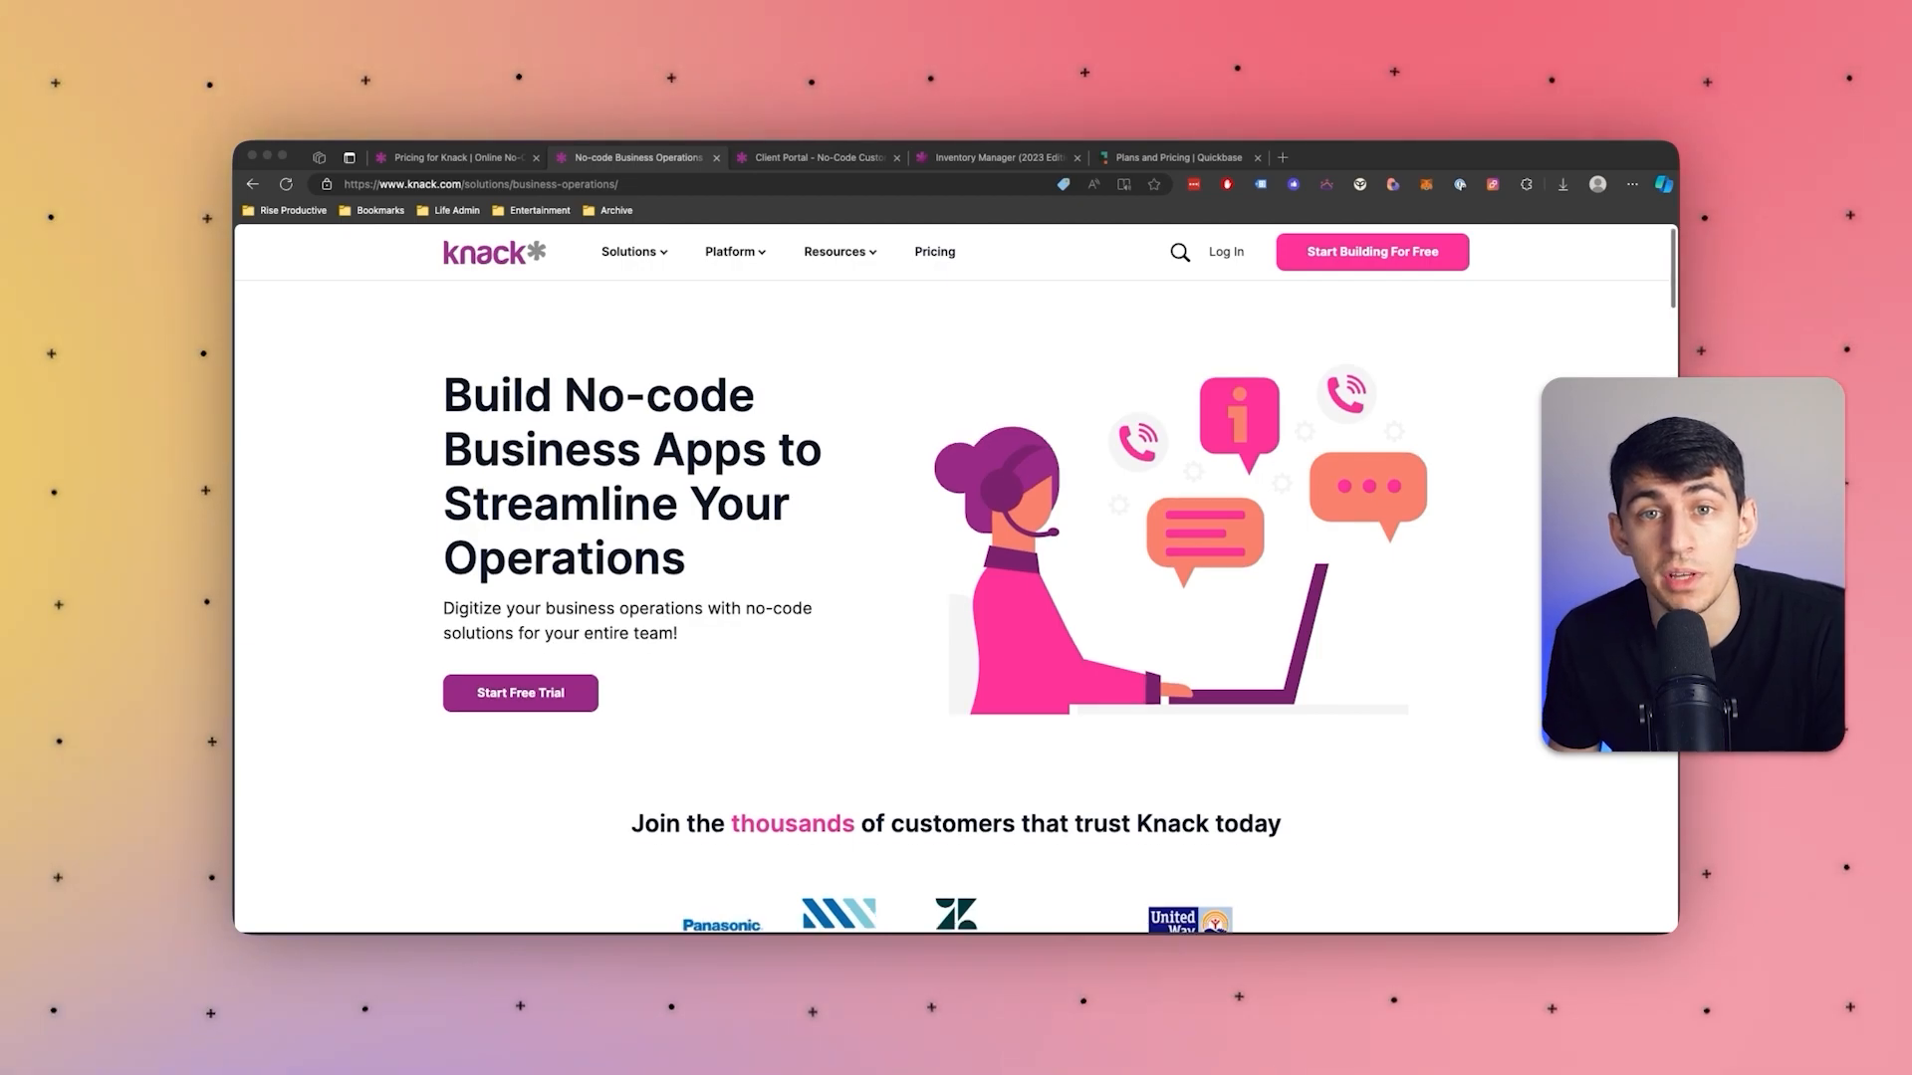
{"action": "scroll", "scroll_direction": "down", "scroll_amount": 3}
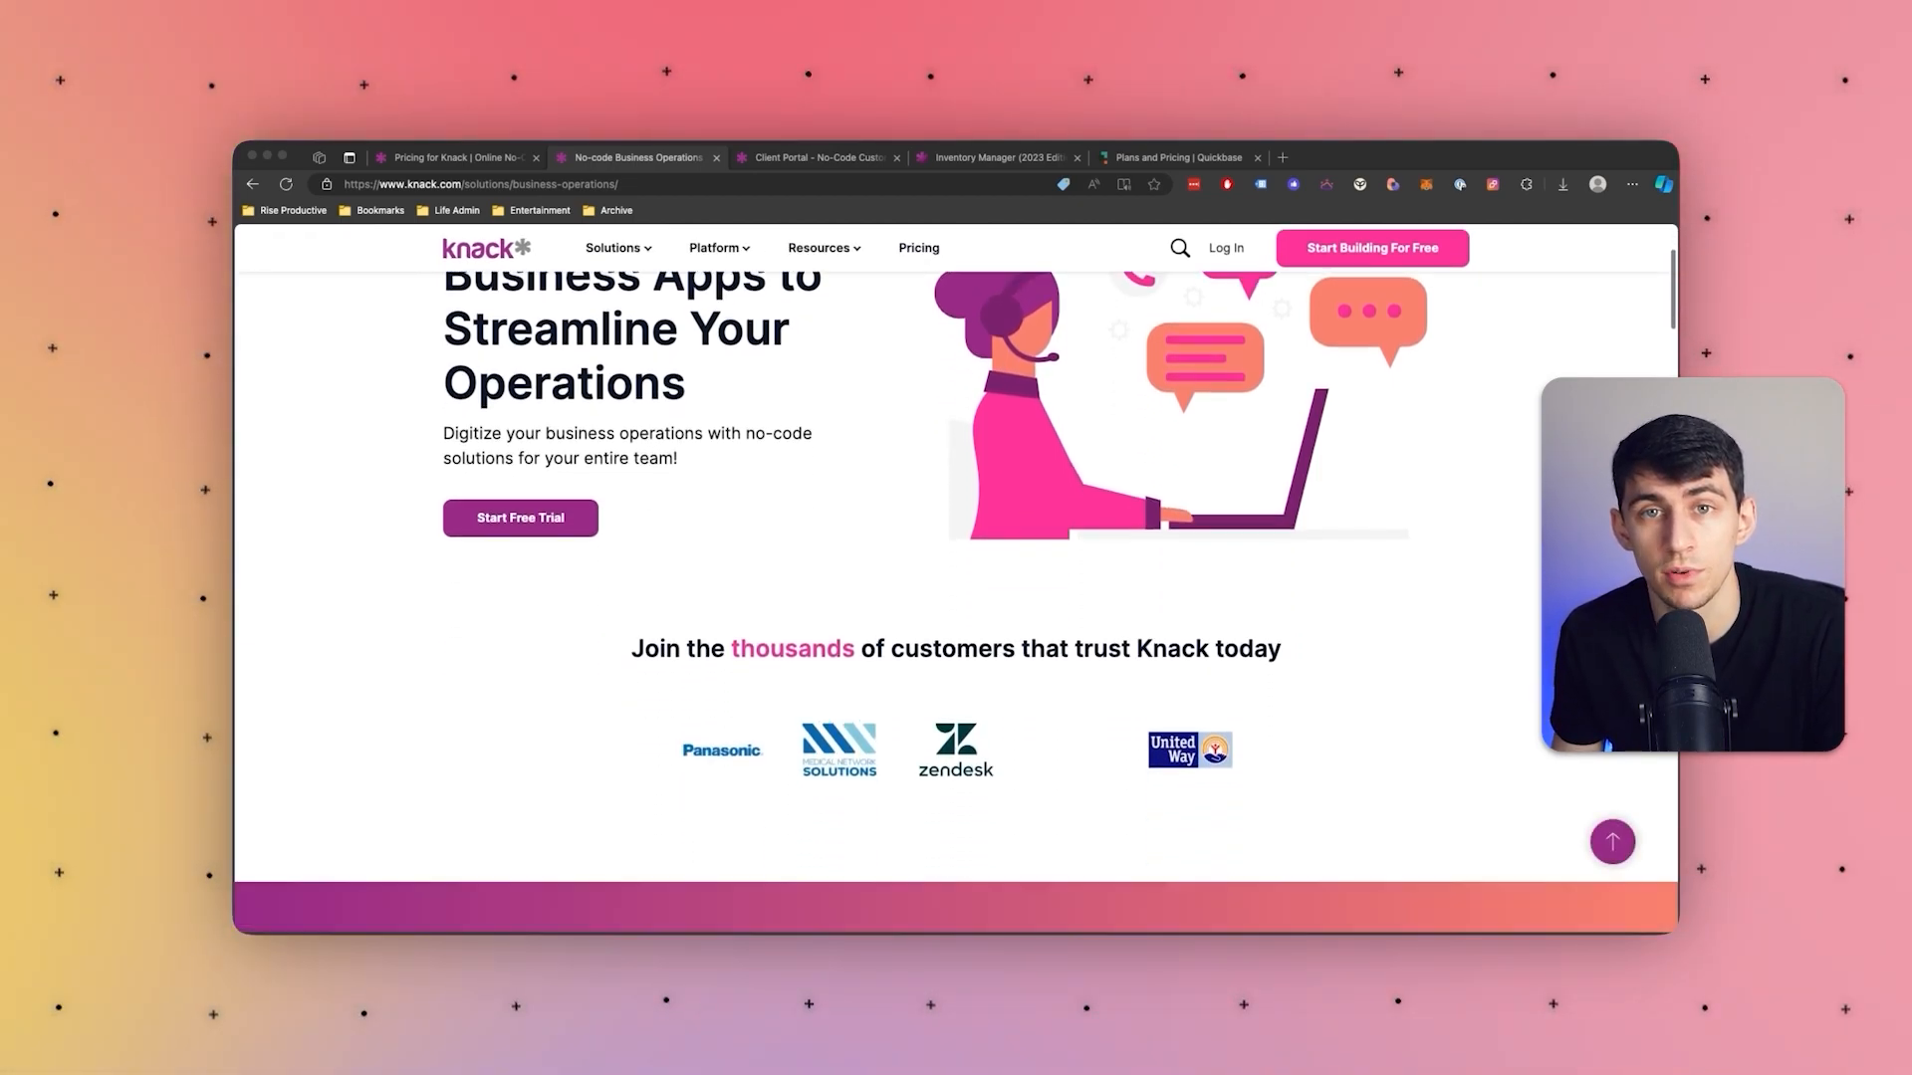
{"action": "scroll", "scroll_direction": "down", "scroll_amount": 3}
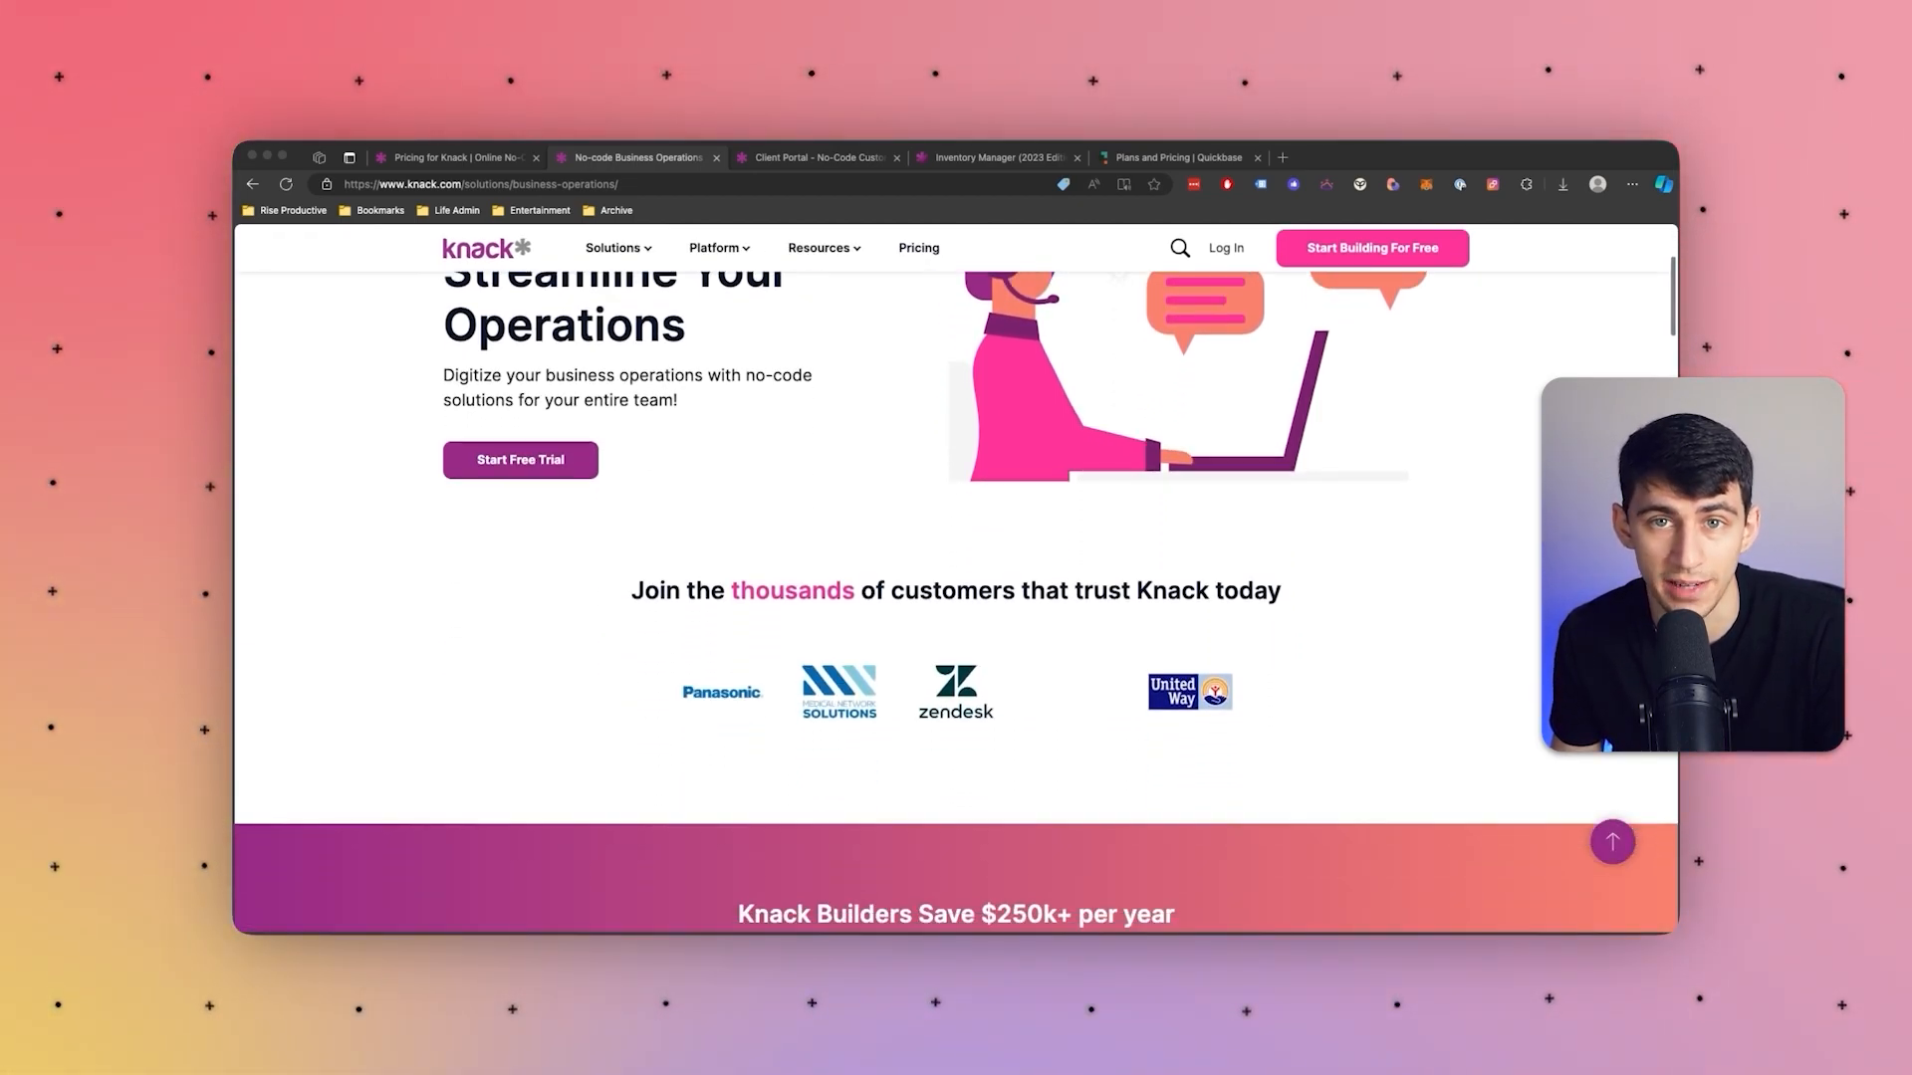
{"action": "scroll", "scroll_direction": "down", "scroll_amount": 3}
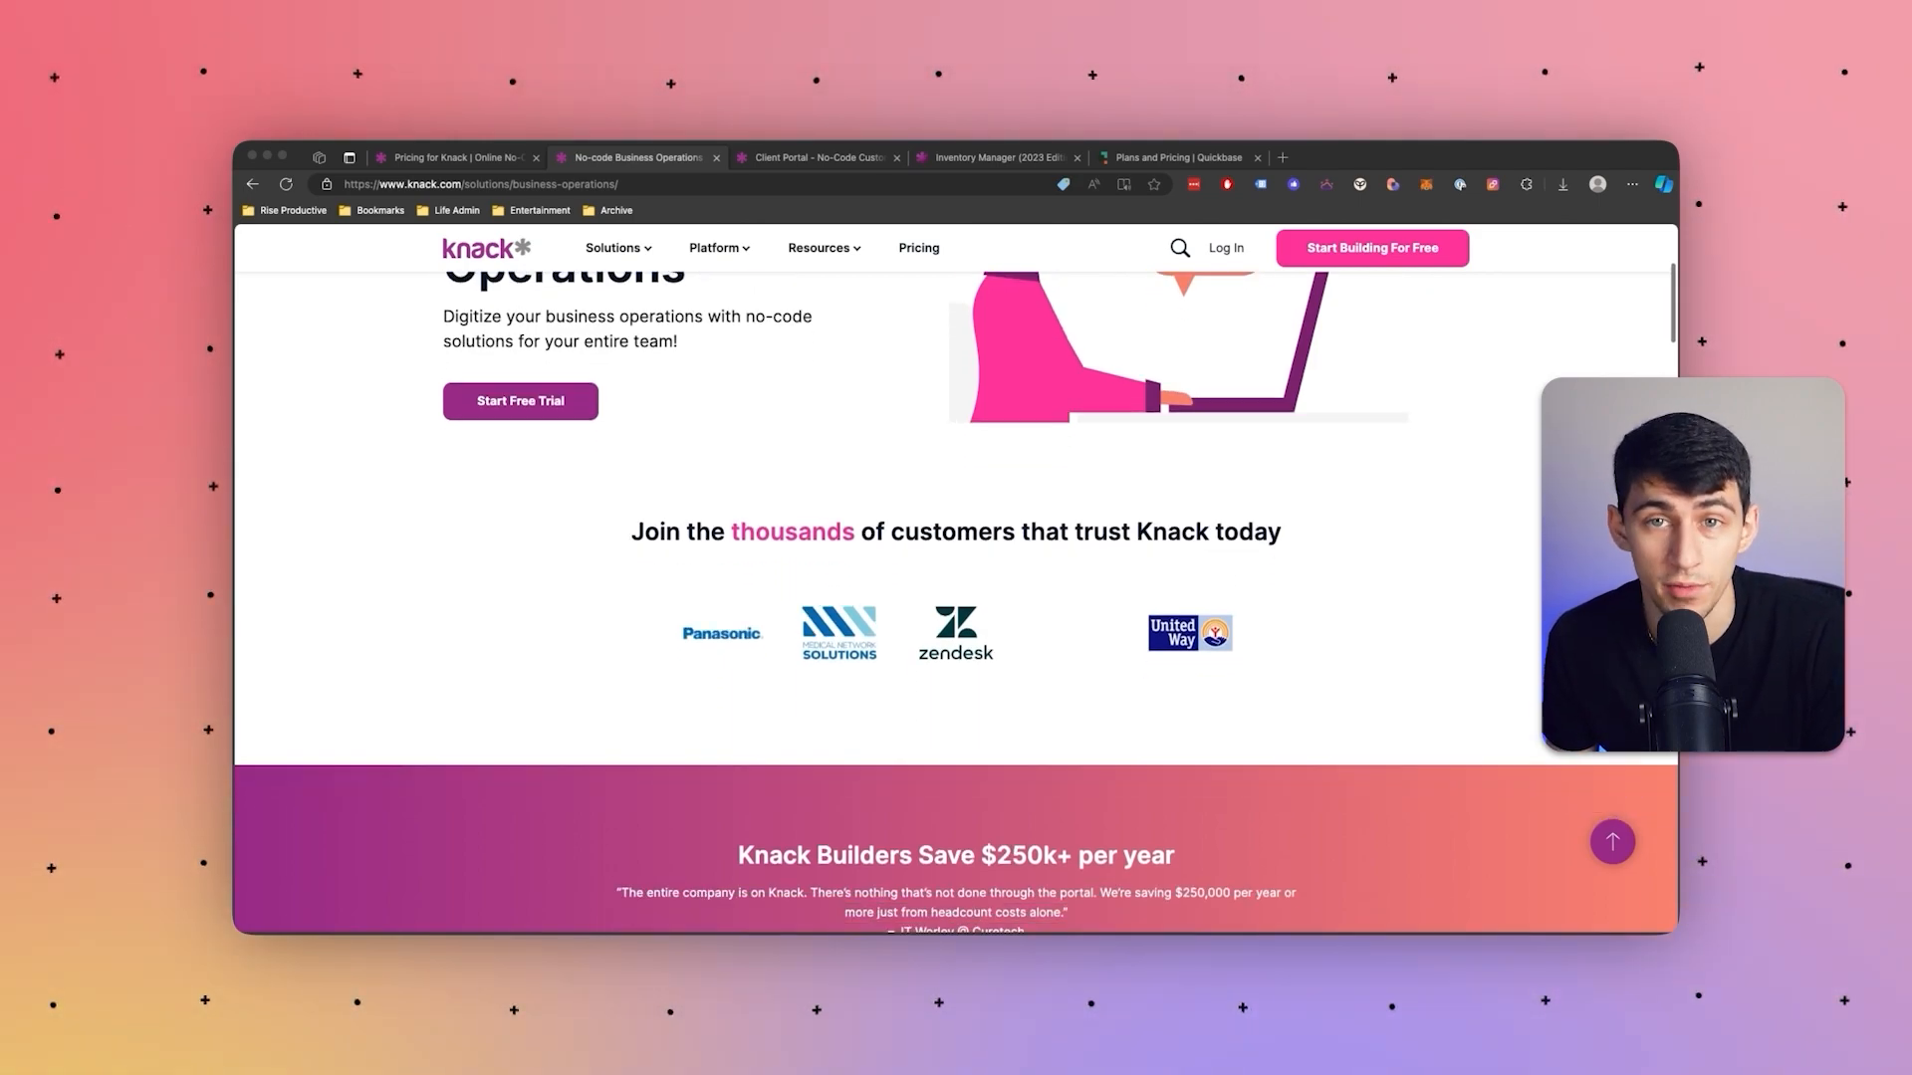
{"action": "scroll", "scroll_direction": "down", "scroll_amount": 3}
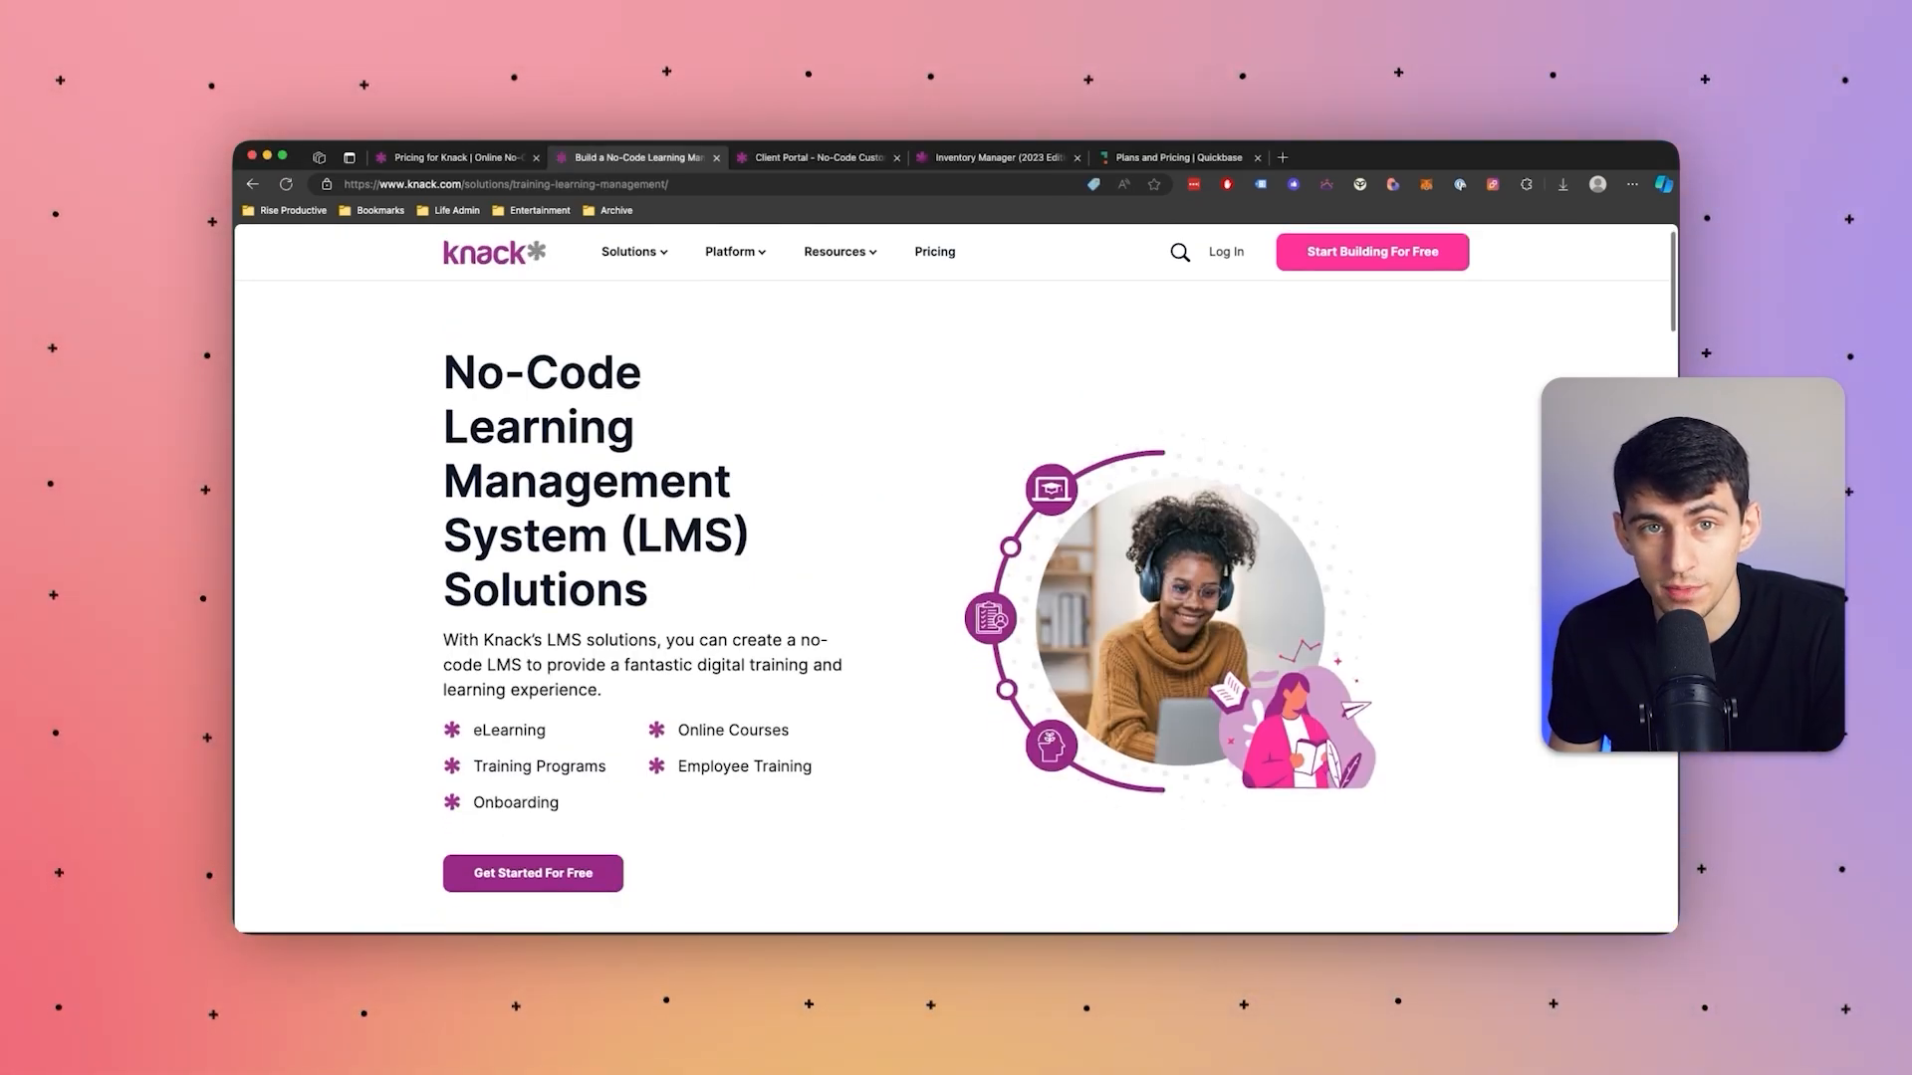
Step: Scroll the LMS solutions page down to the 'Build an LMS with Knack' demo section
{"action": "scroll", "scroll_direction": "down", "scroll_amount": 3}
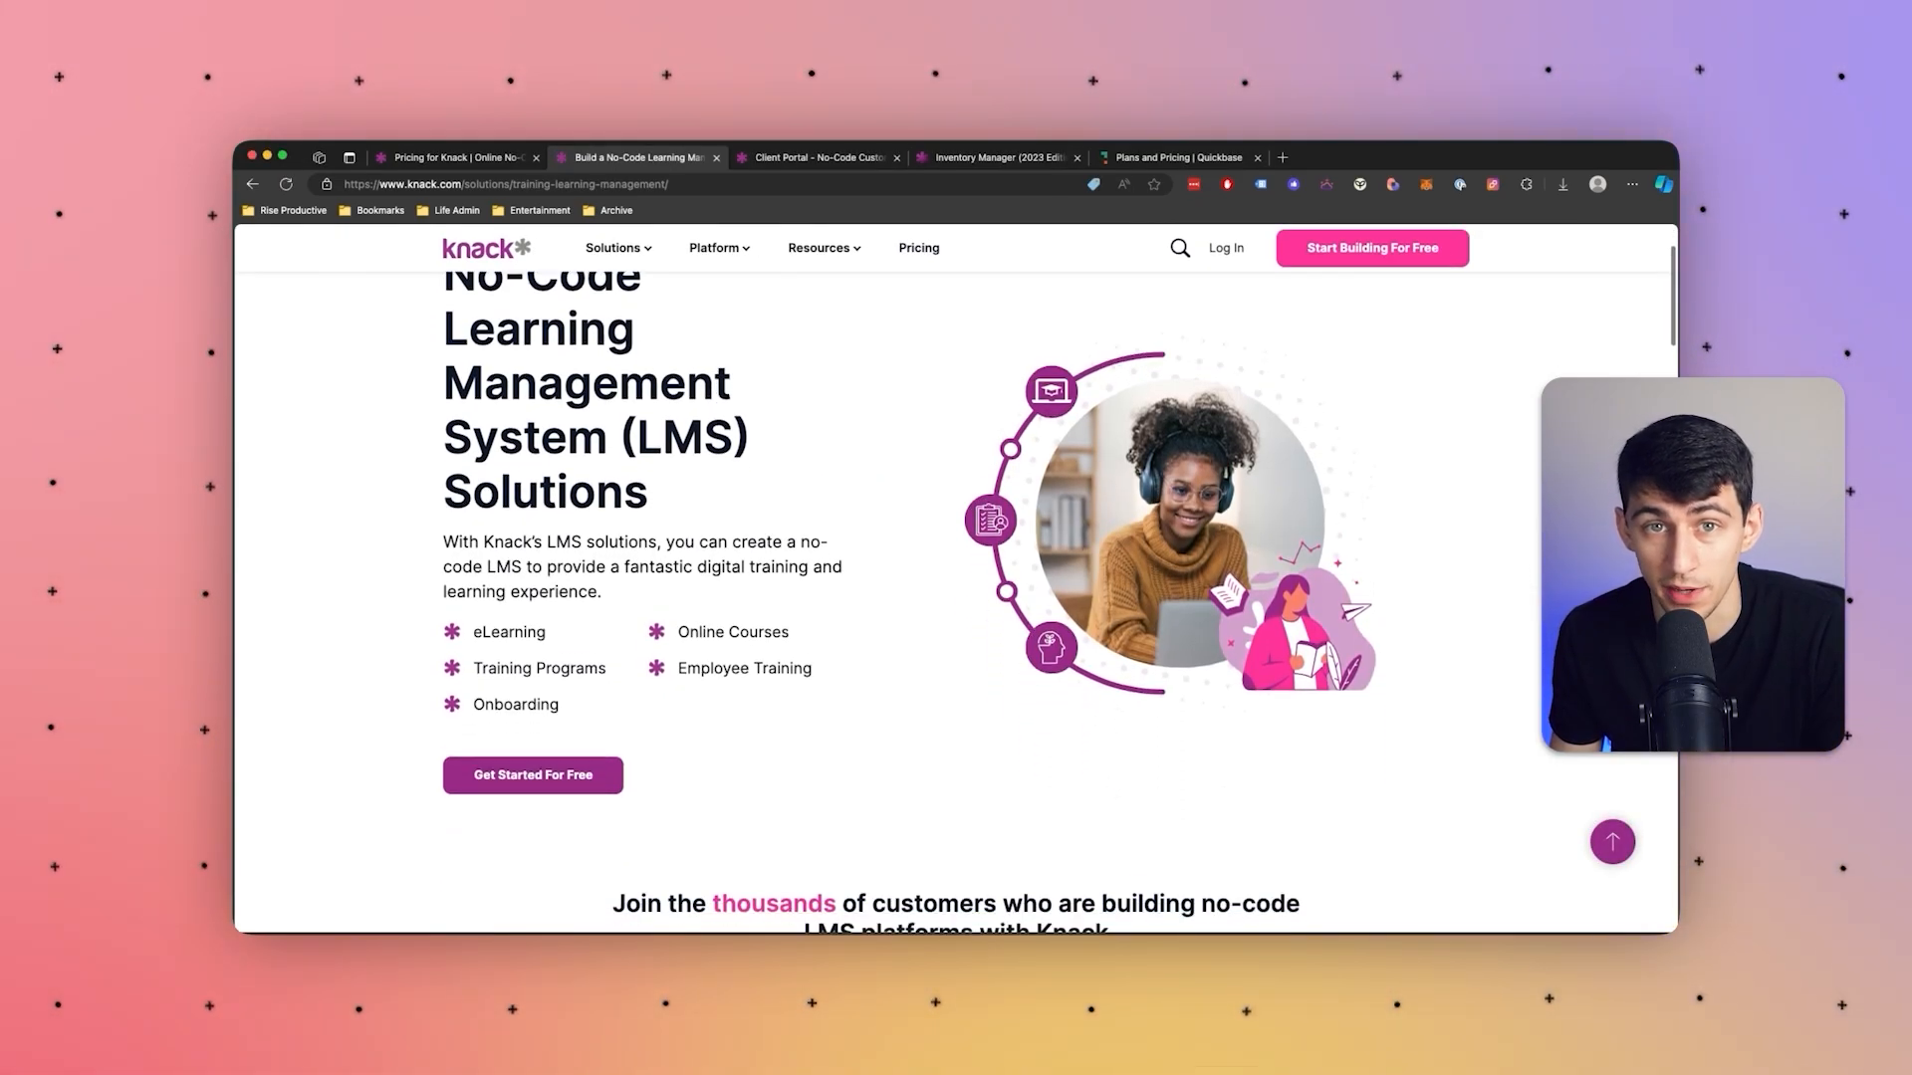
{"action": "scroll", "scroll_direction": "down", "scroll_amount": 3}
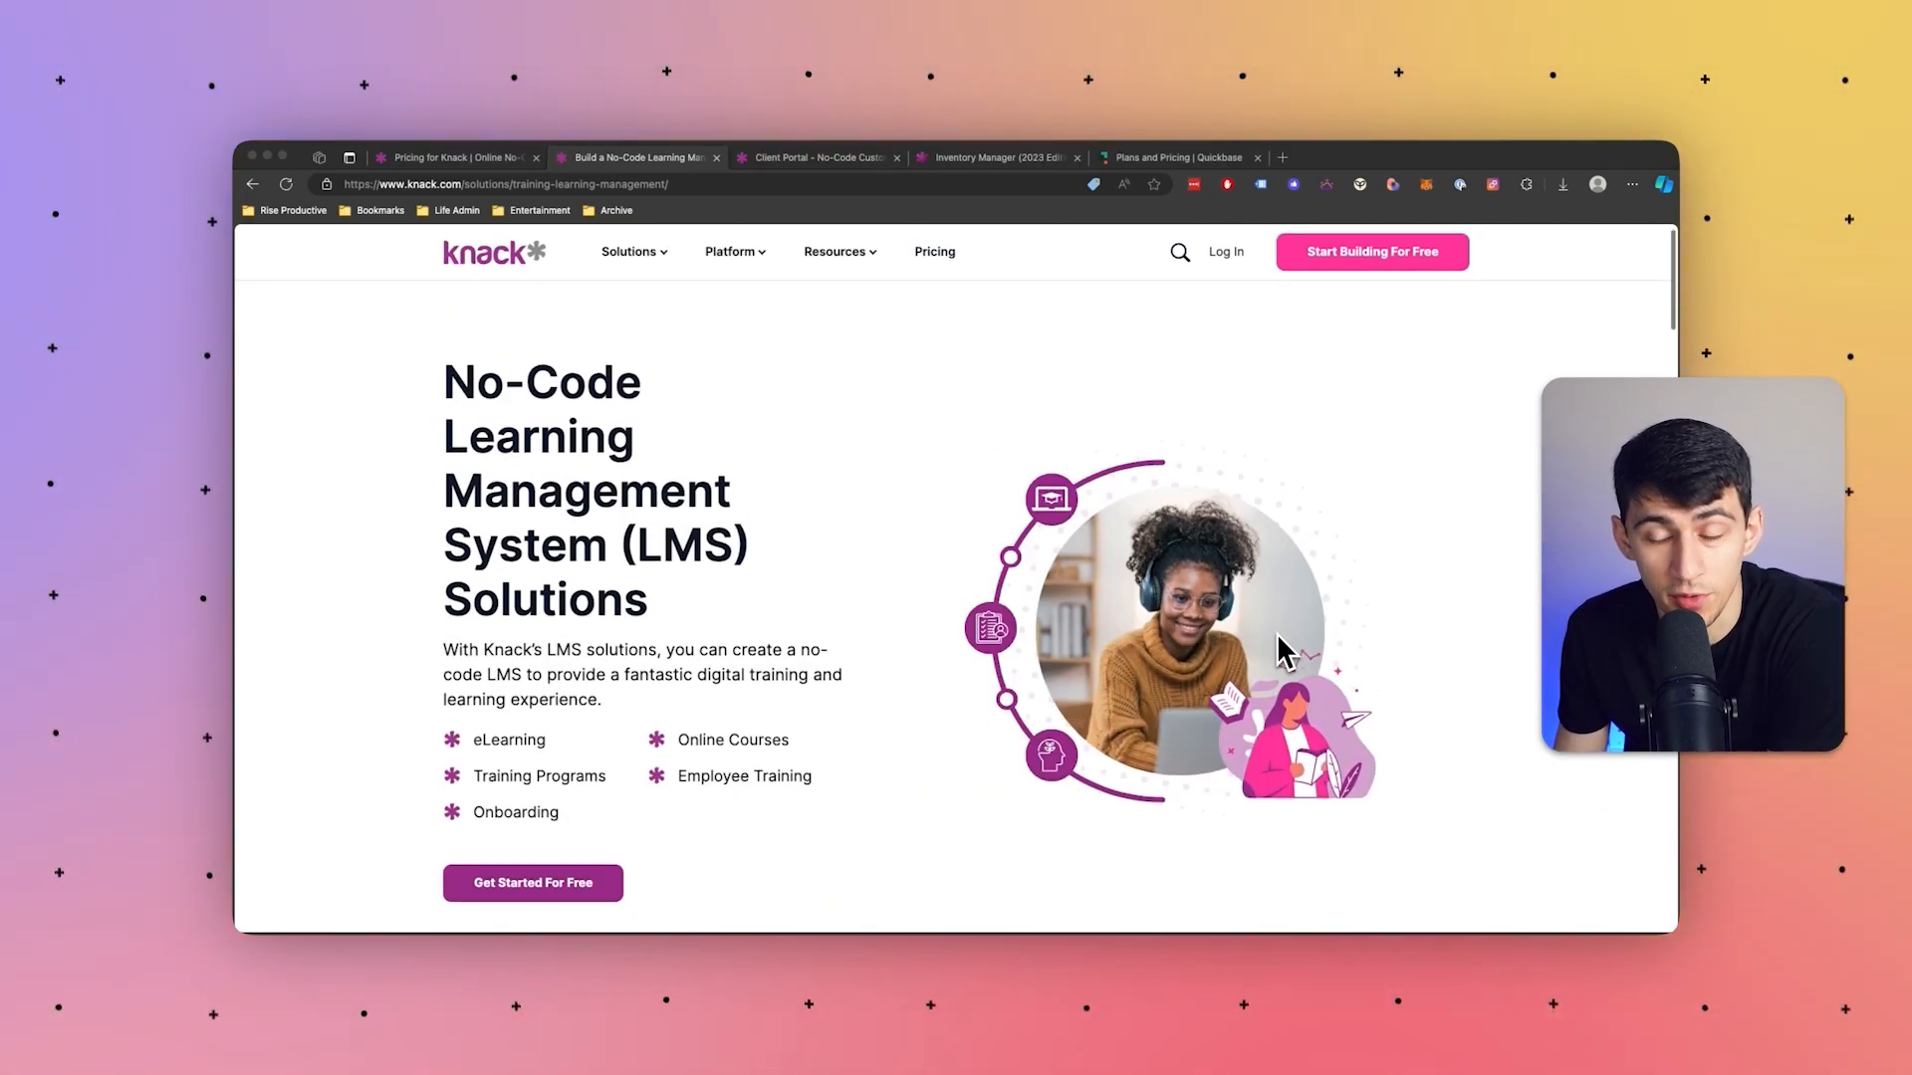
{"action": "mouse_move", "coordinate": [1307, 674]}
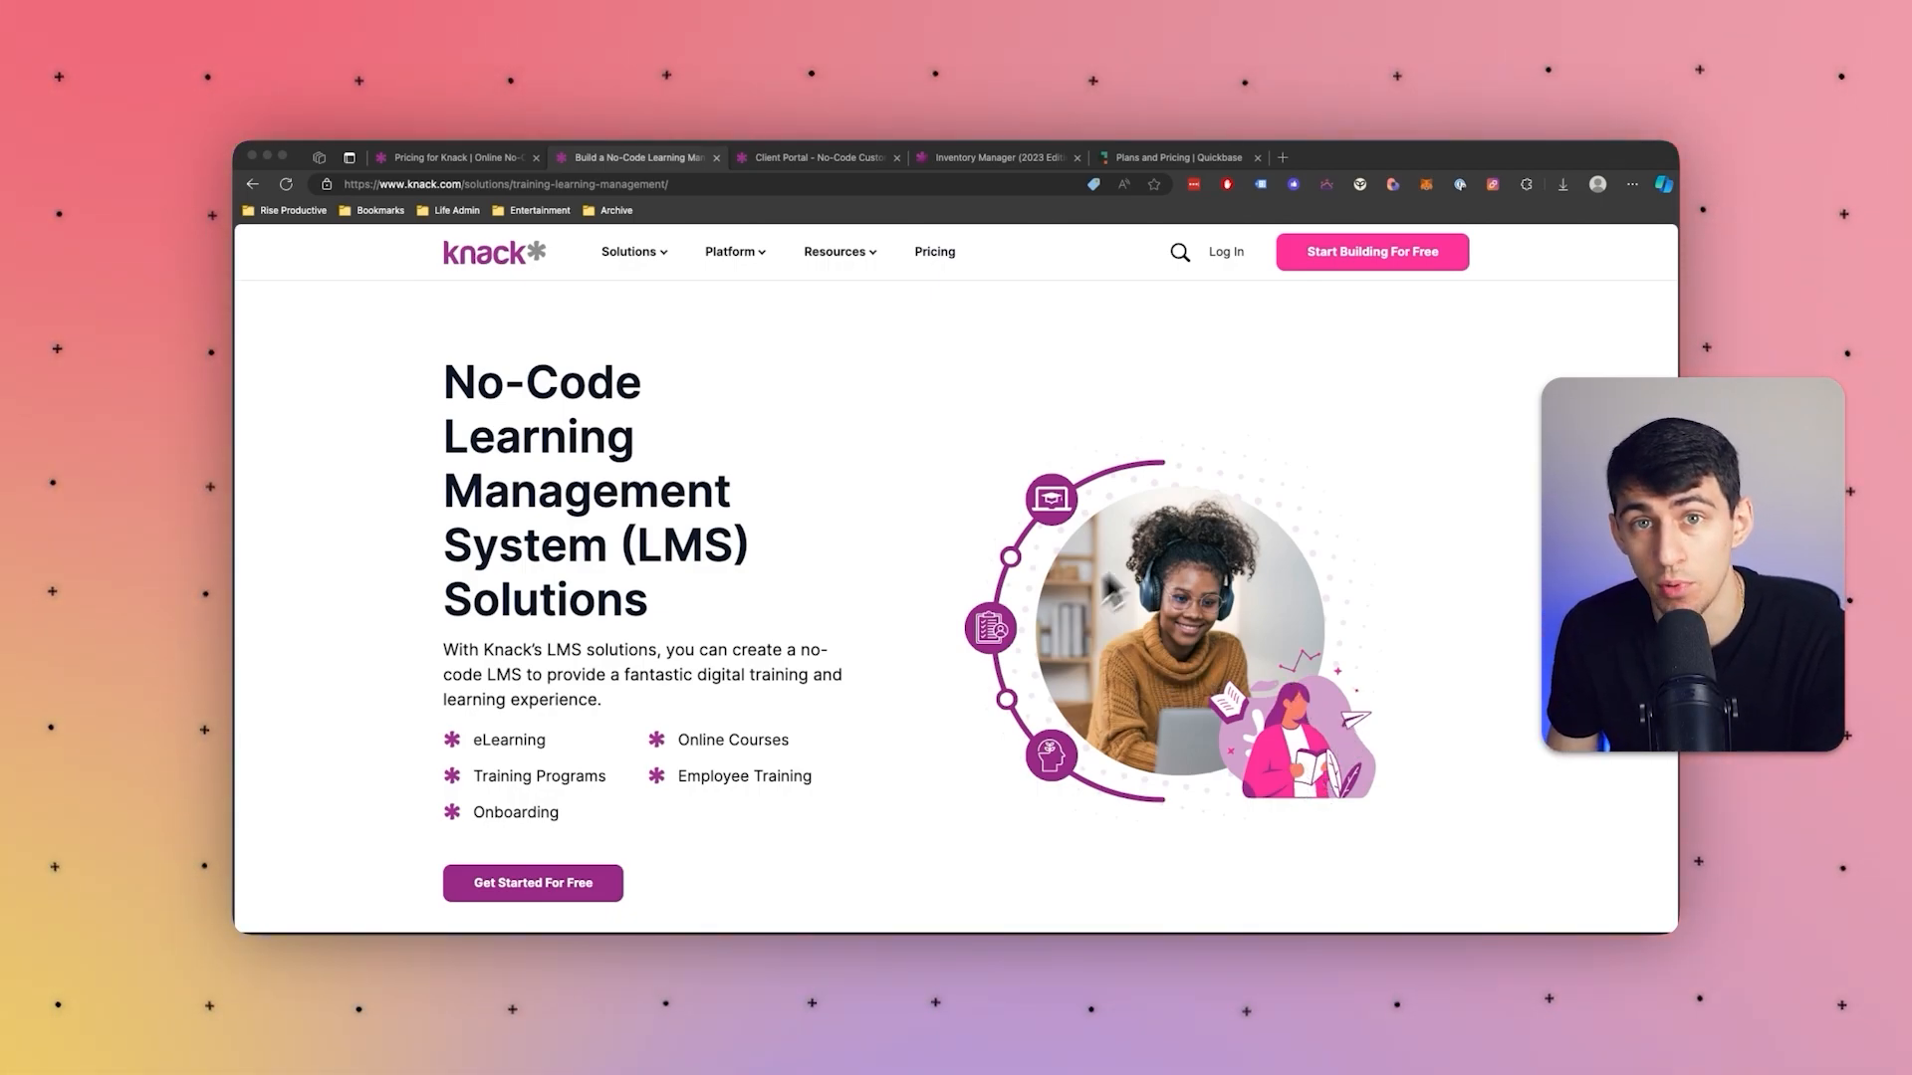
{"action": "scroll", "scroll_direction": "down", "scroll_amount": 3}
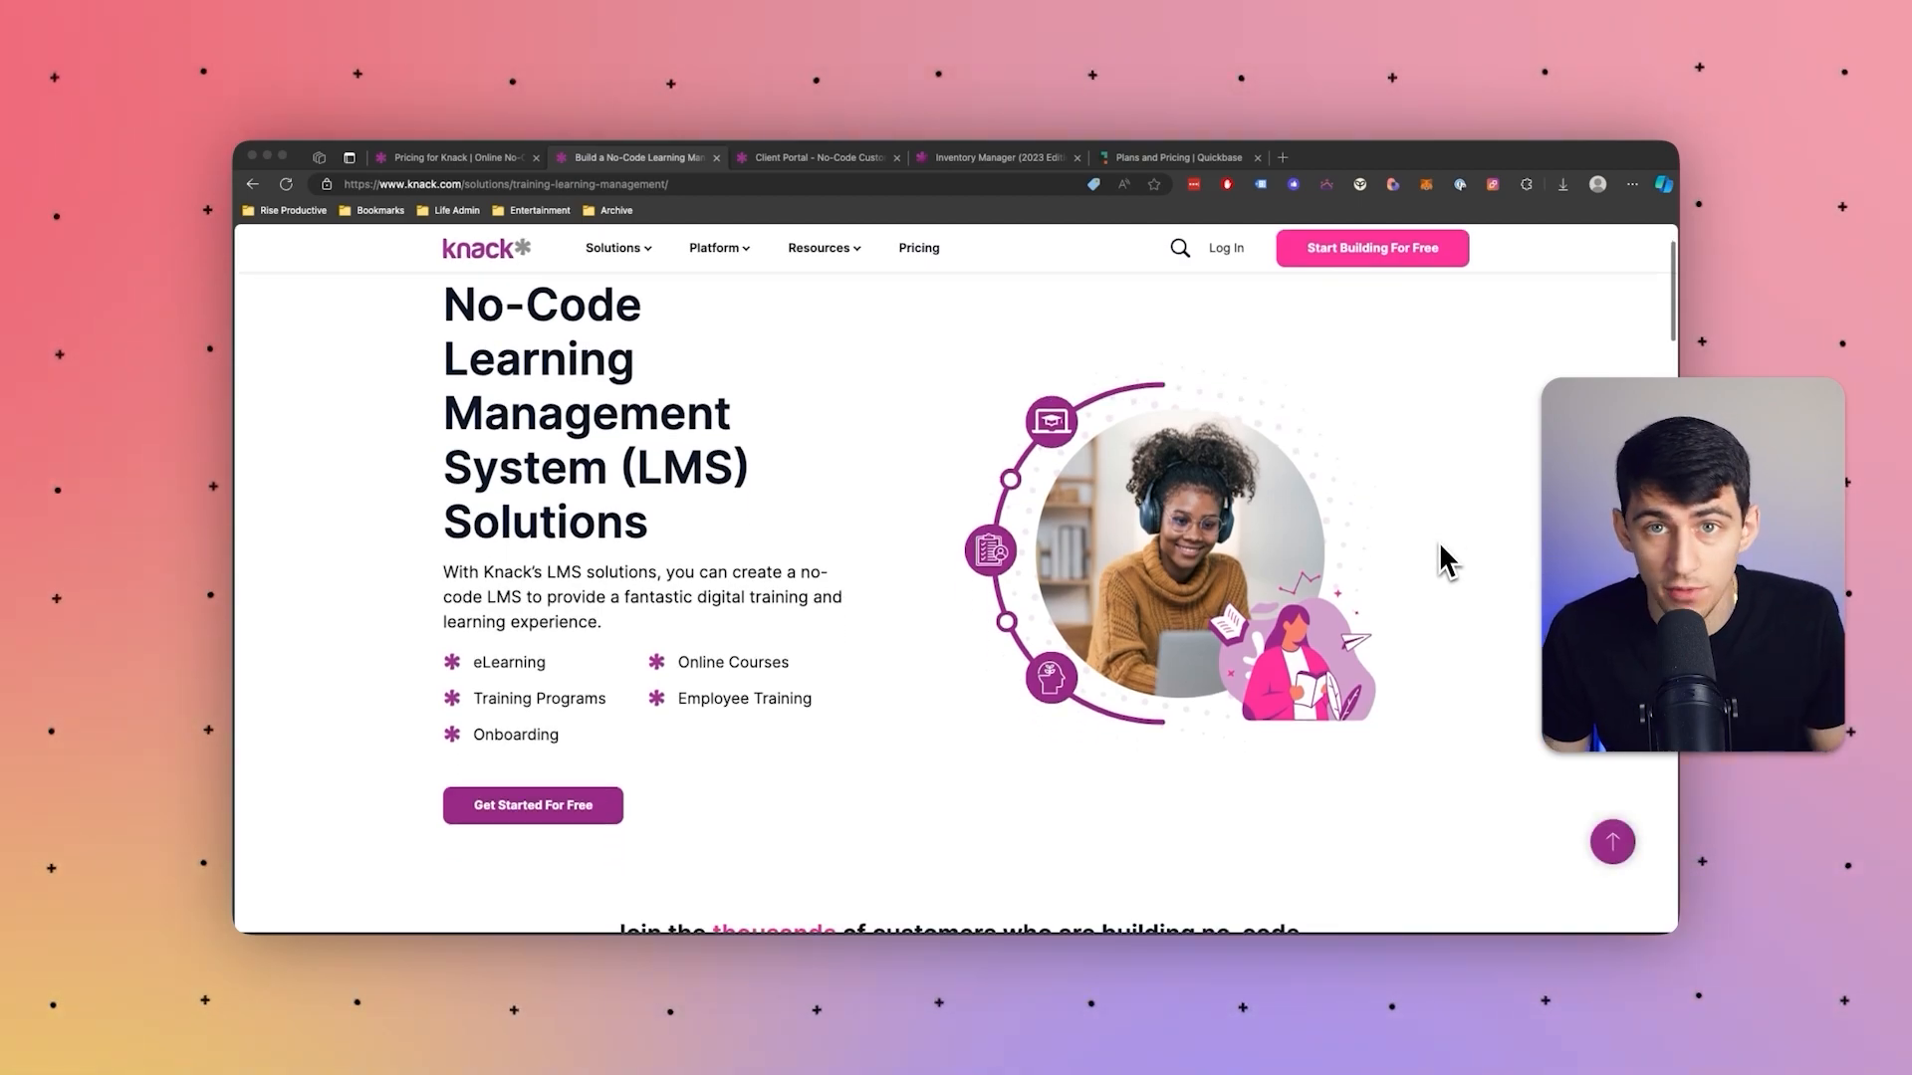
{"action": "scroll", "scroll_direction": "down", "scroll_amount": 3}
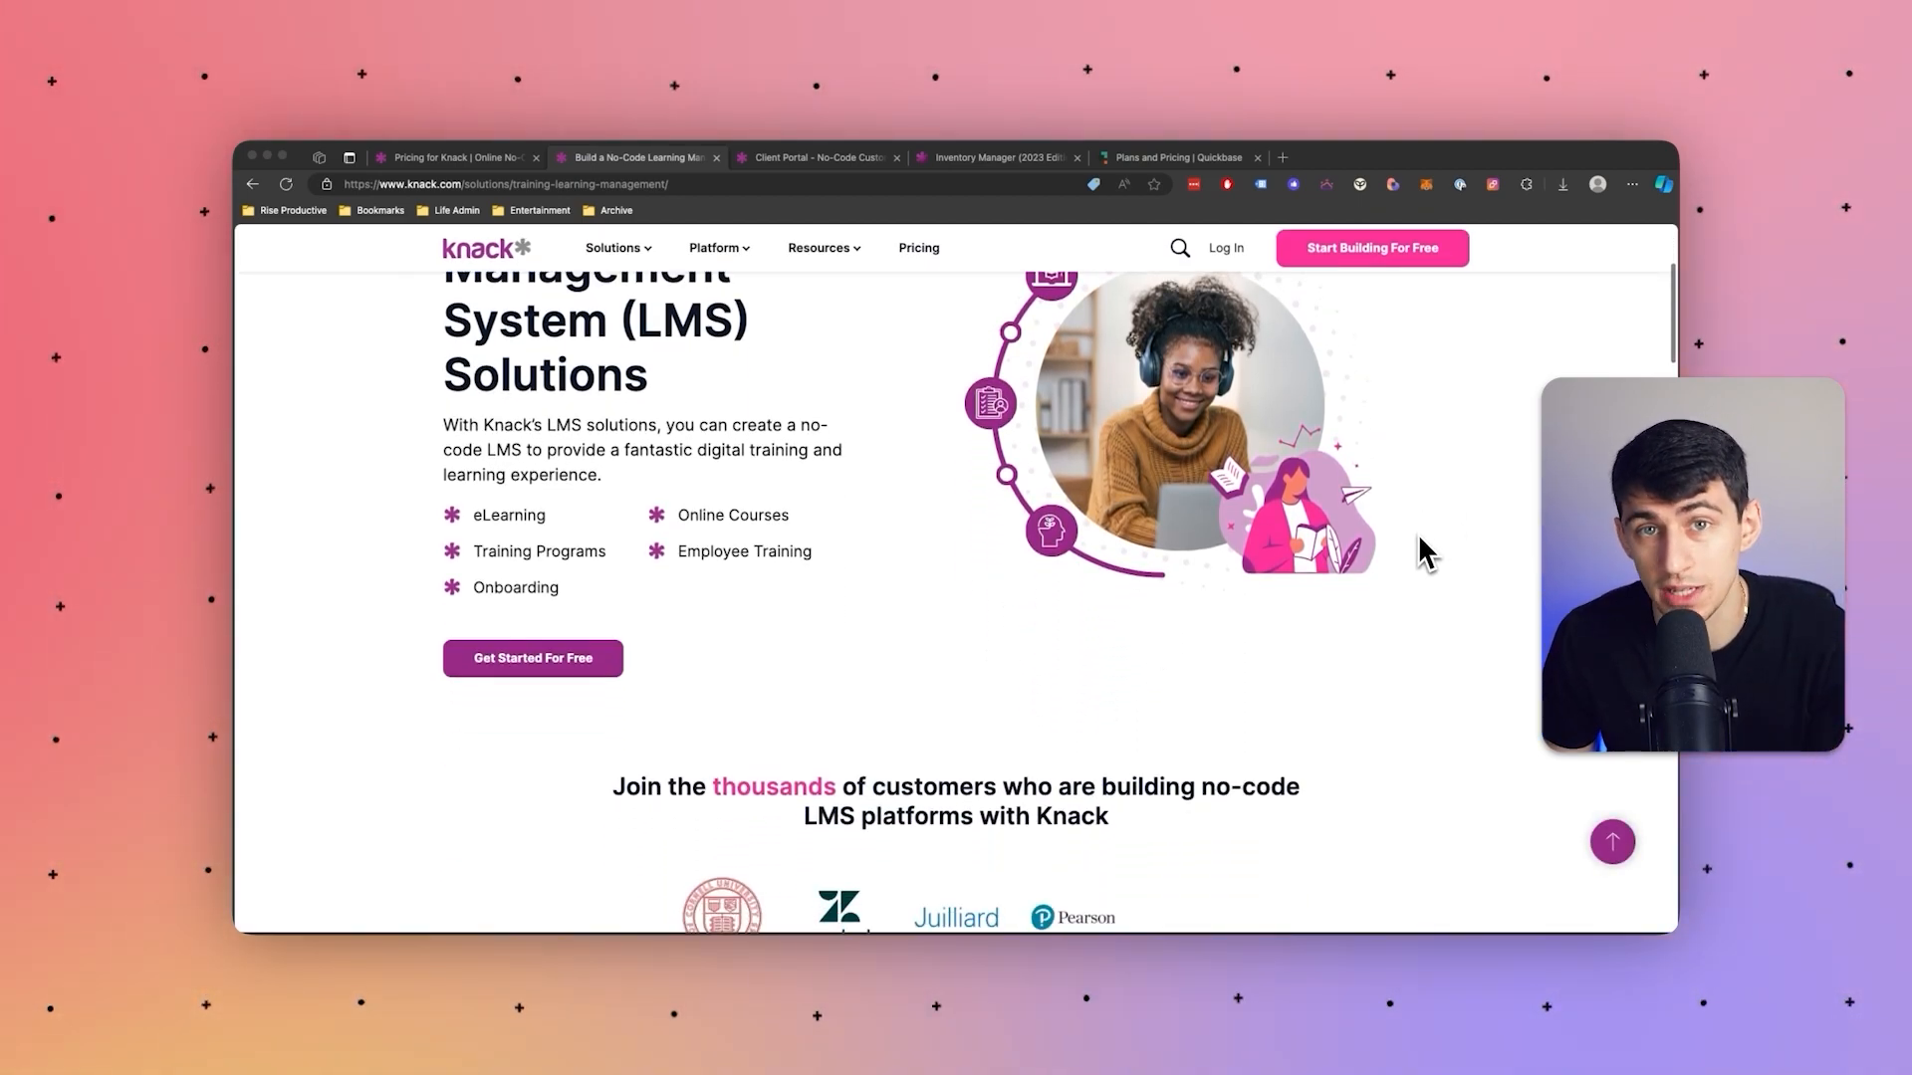
{"action": "scroll", "scroll_direction": "down", "scroll_amount": 3}
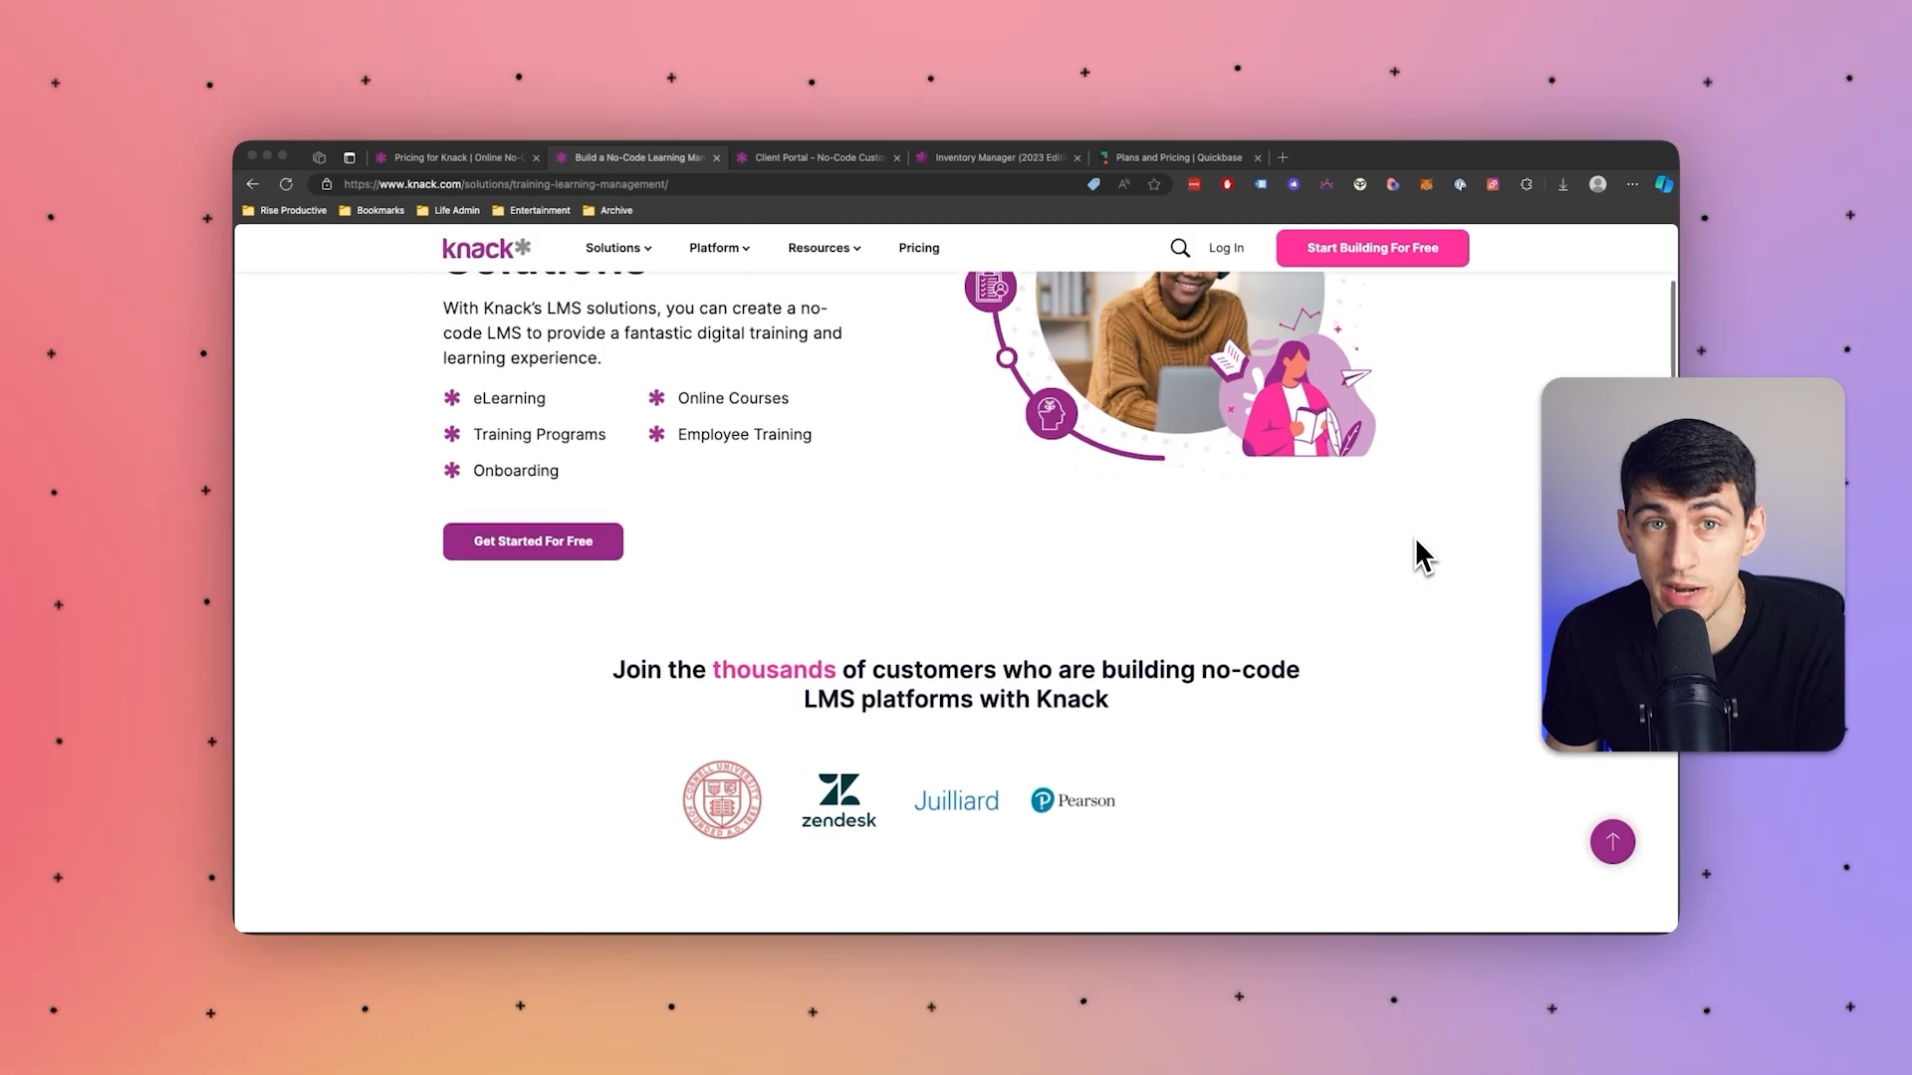
{"action": "scroll", "scroll_direction": "down", "scroll_amount": 3}
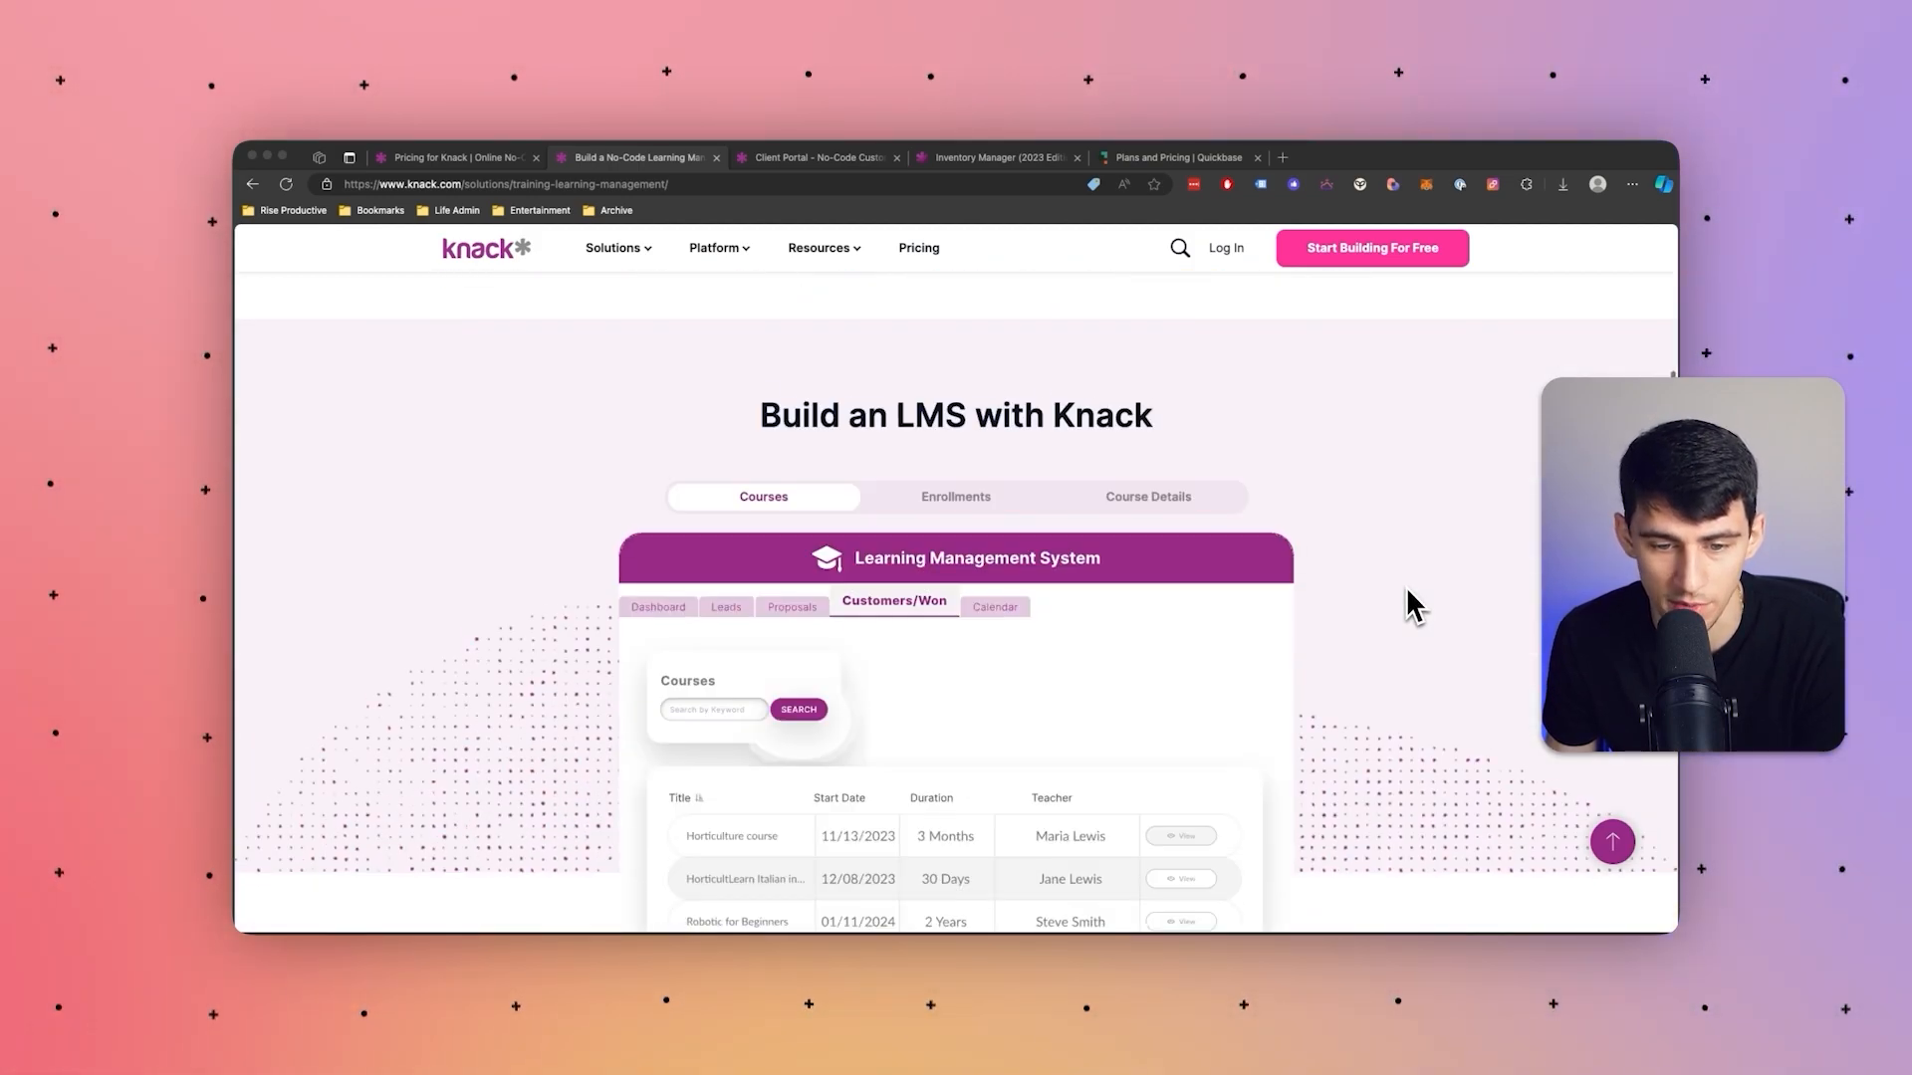
{"action": "scroll", "scroll_direction": "up", "scroll_amount": 3}
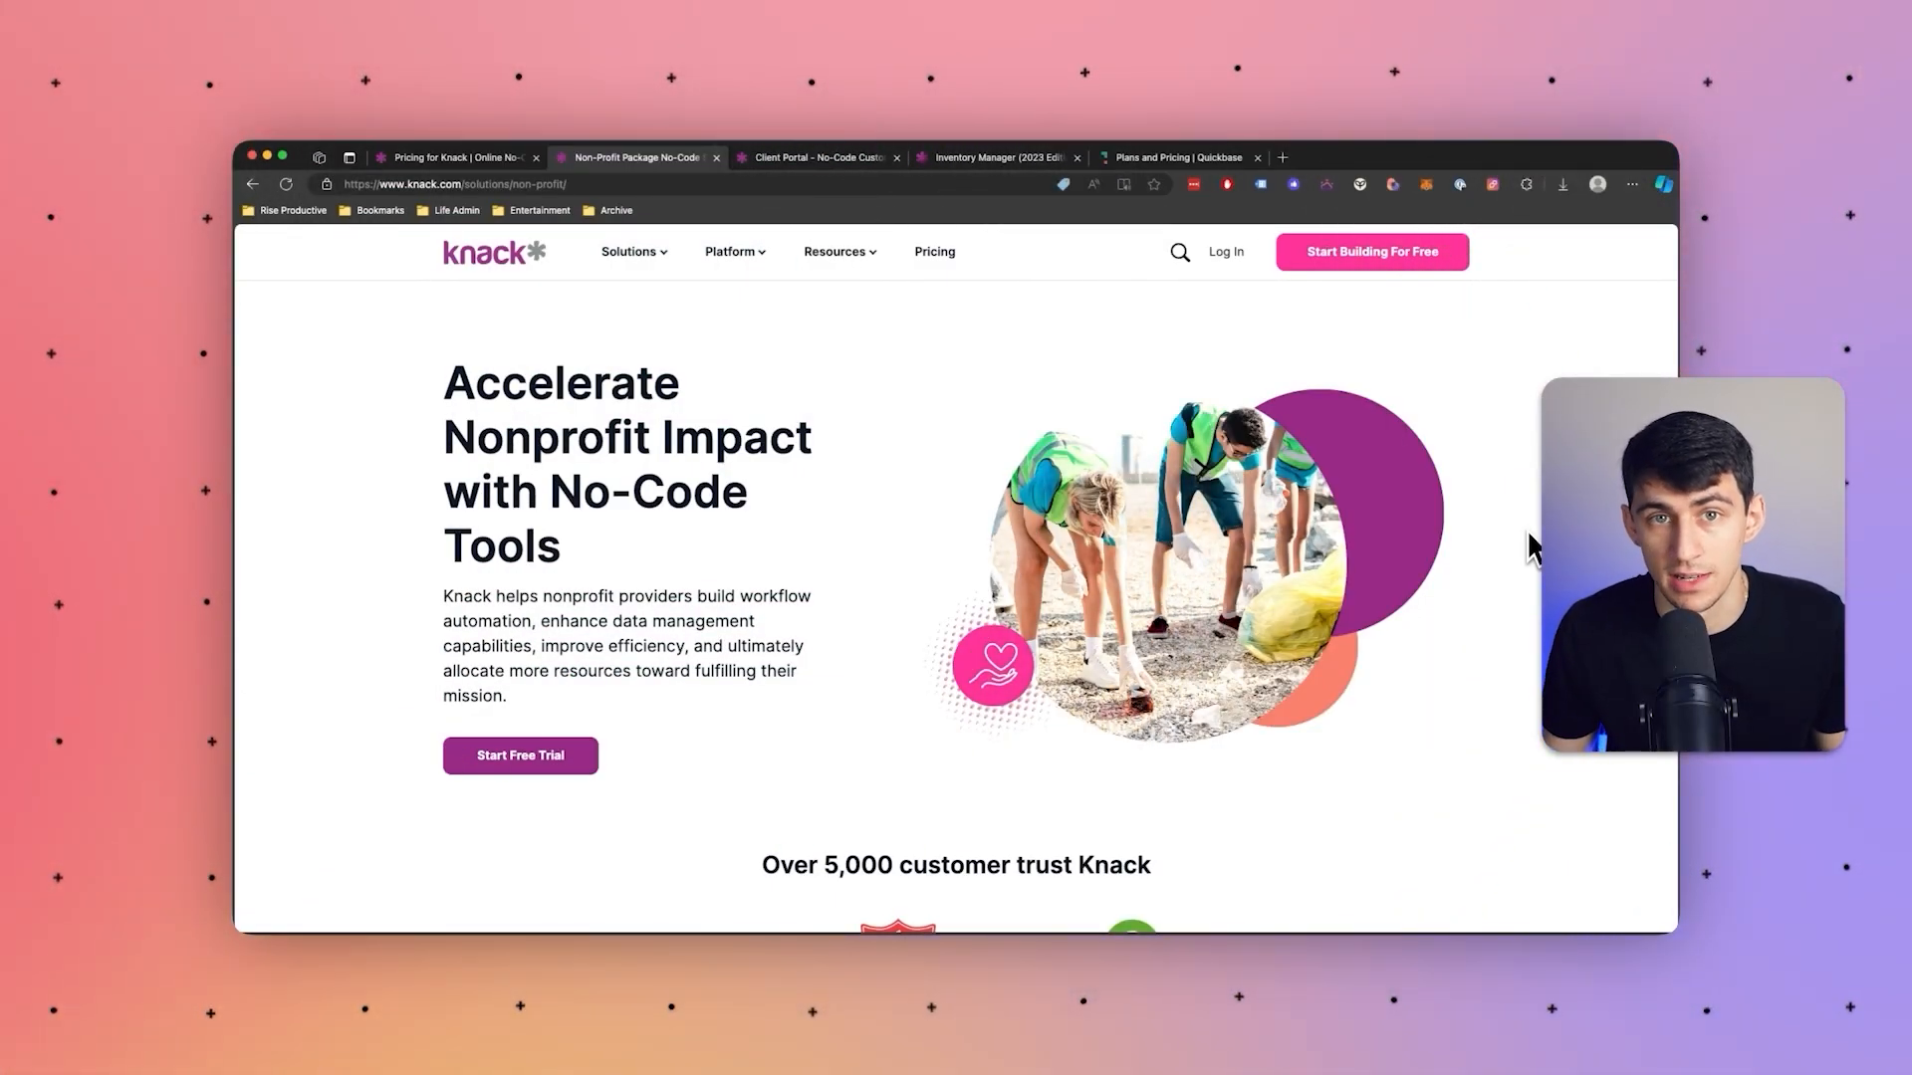
Step: Scroll down through the Non-Profit solution page
{"action": "scroll", "scroll_direction": "down", "scroll_amount": 3}
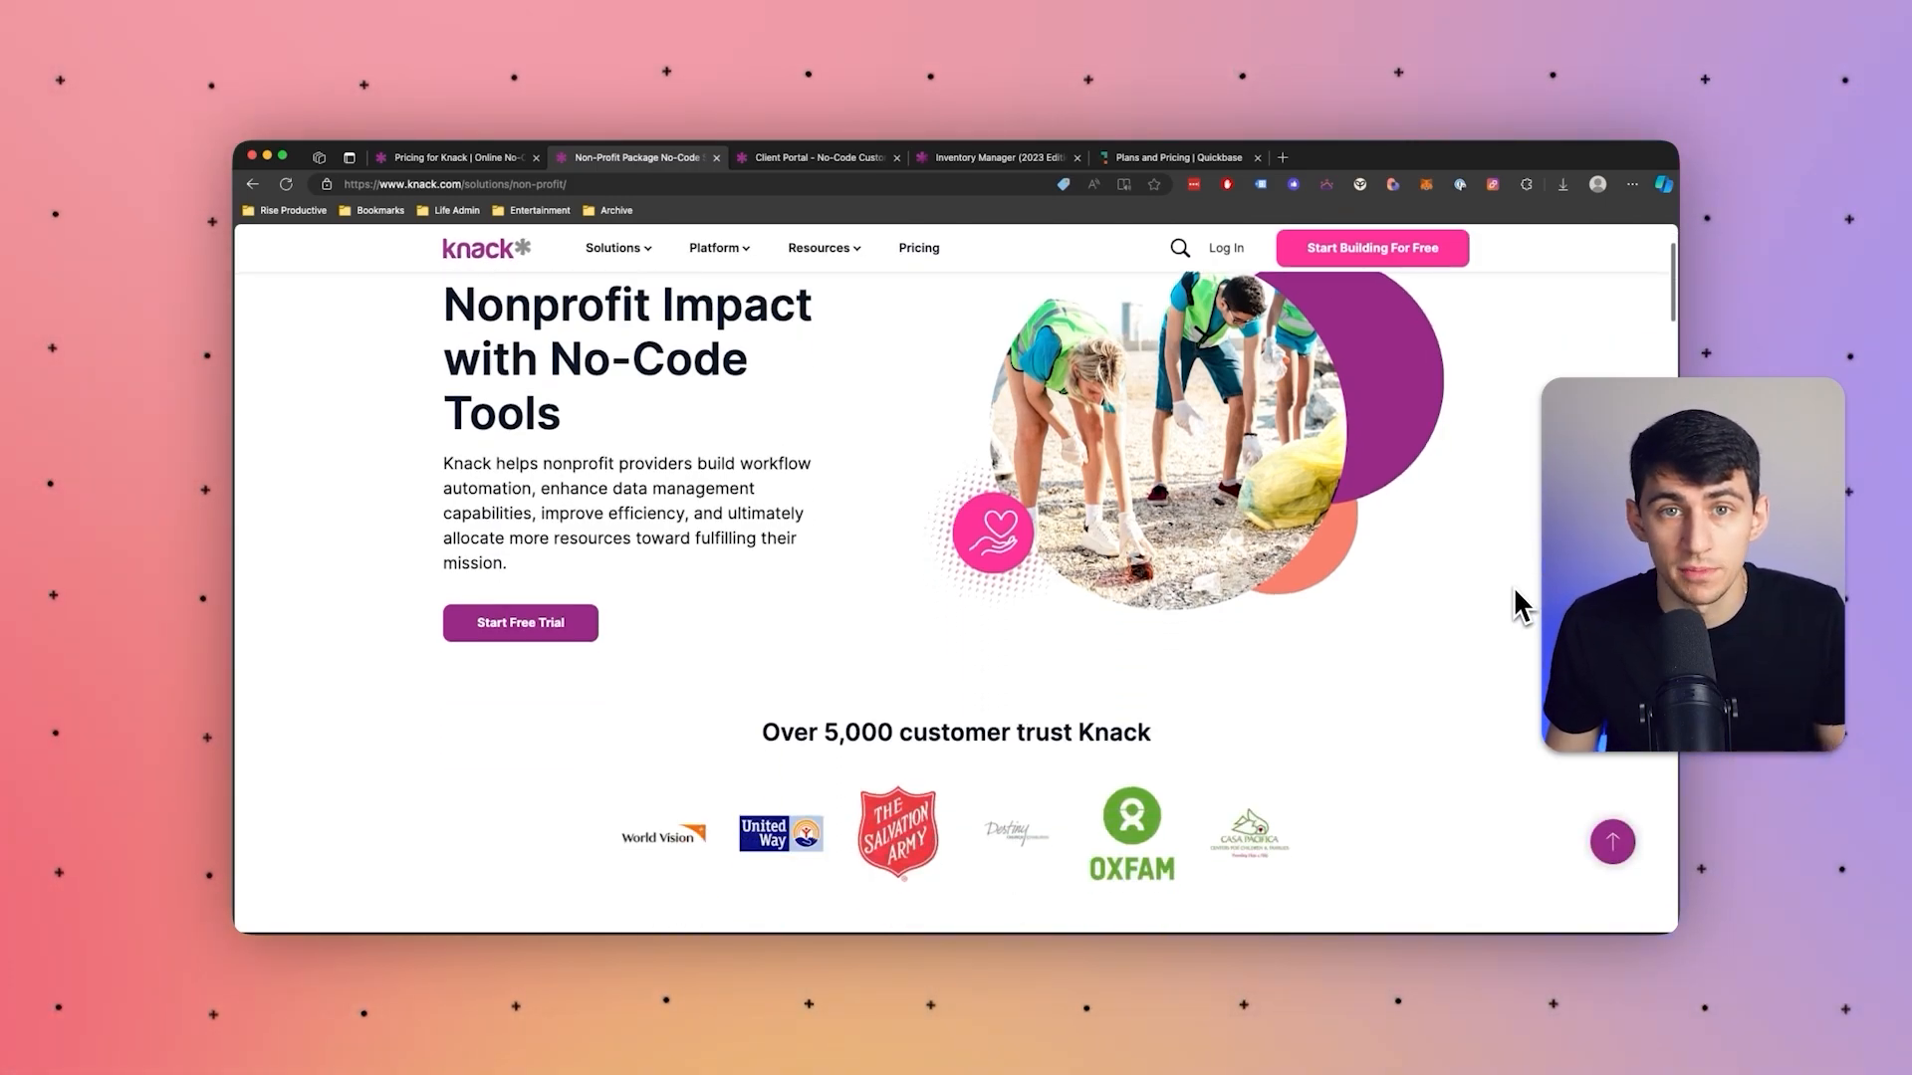
{"action": "scroll", "scroll_direction": "down", "scroll_amount": 3}
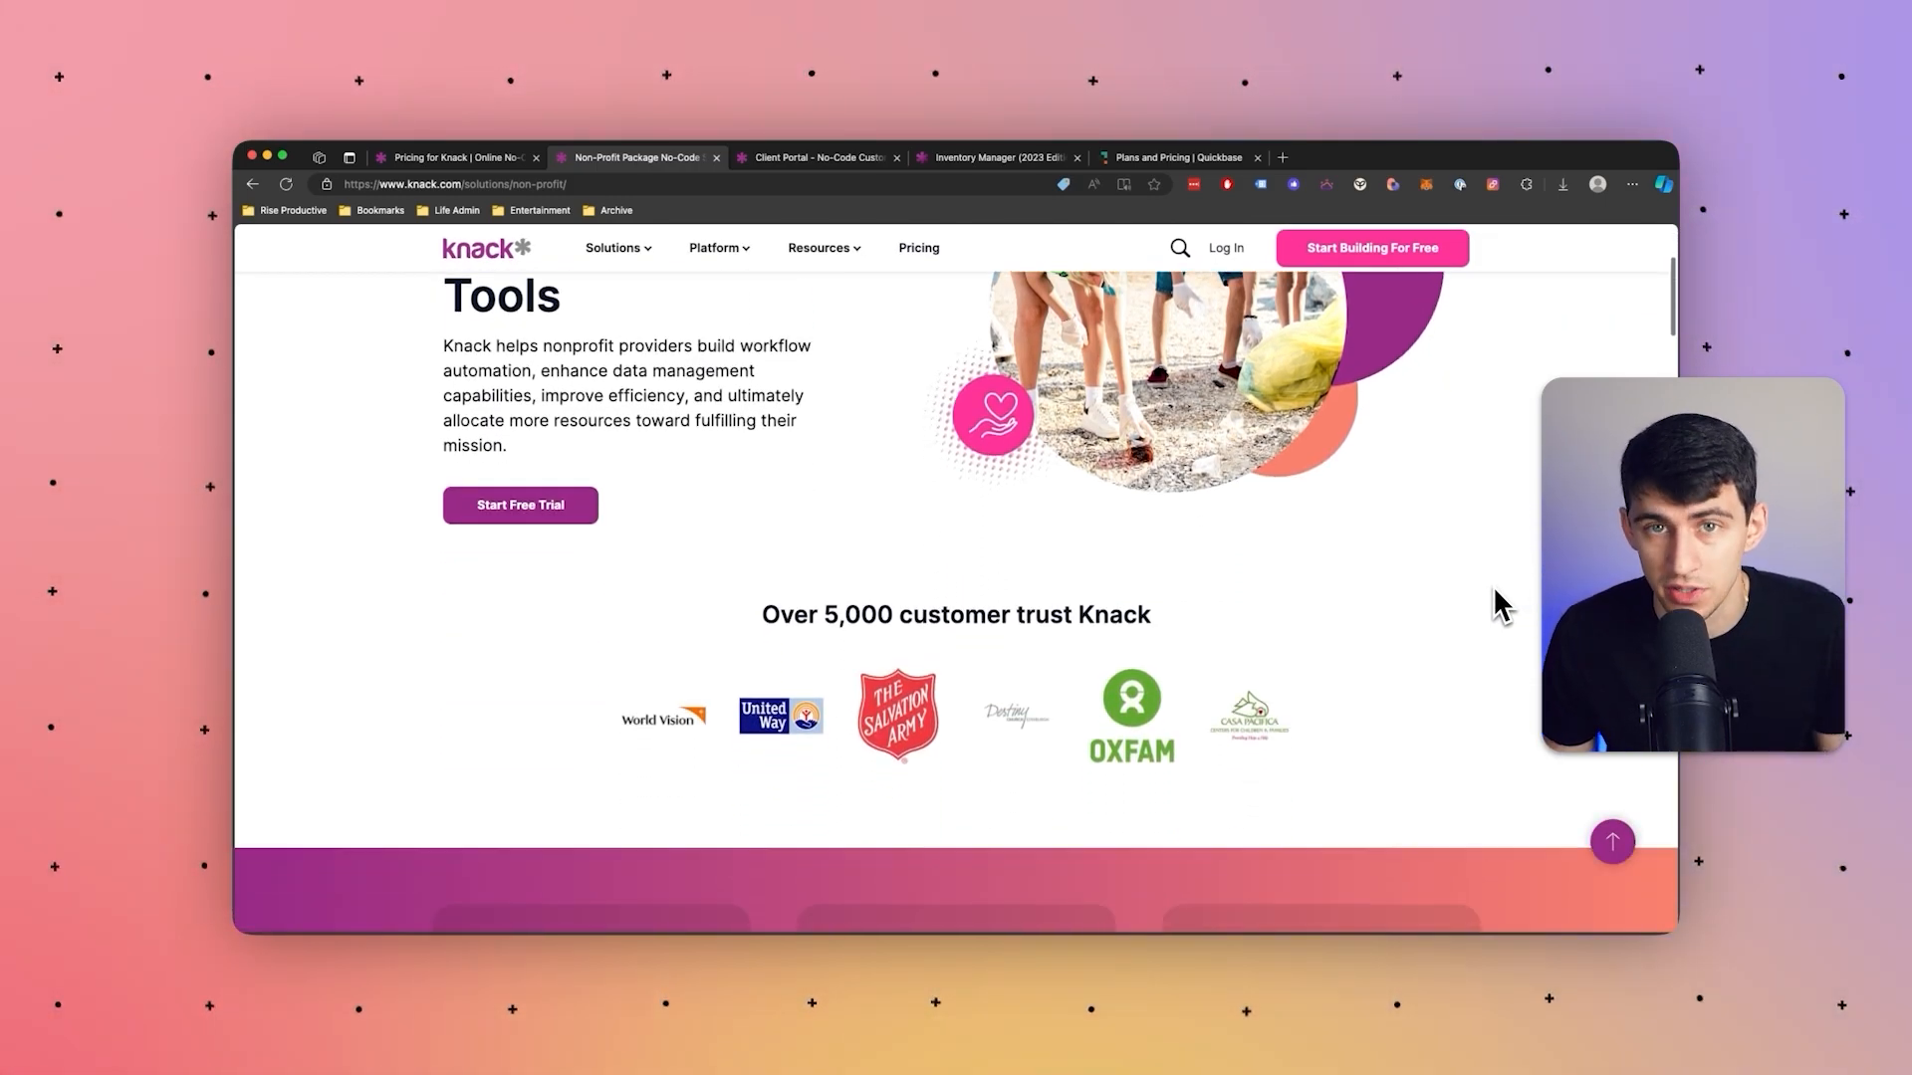
{"action": "scroll", "scroll_direction": "down", "scroll_amount": 3}
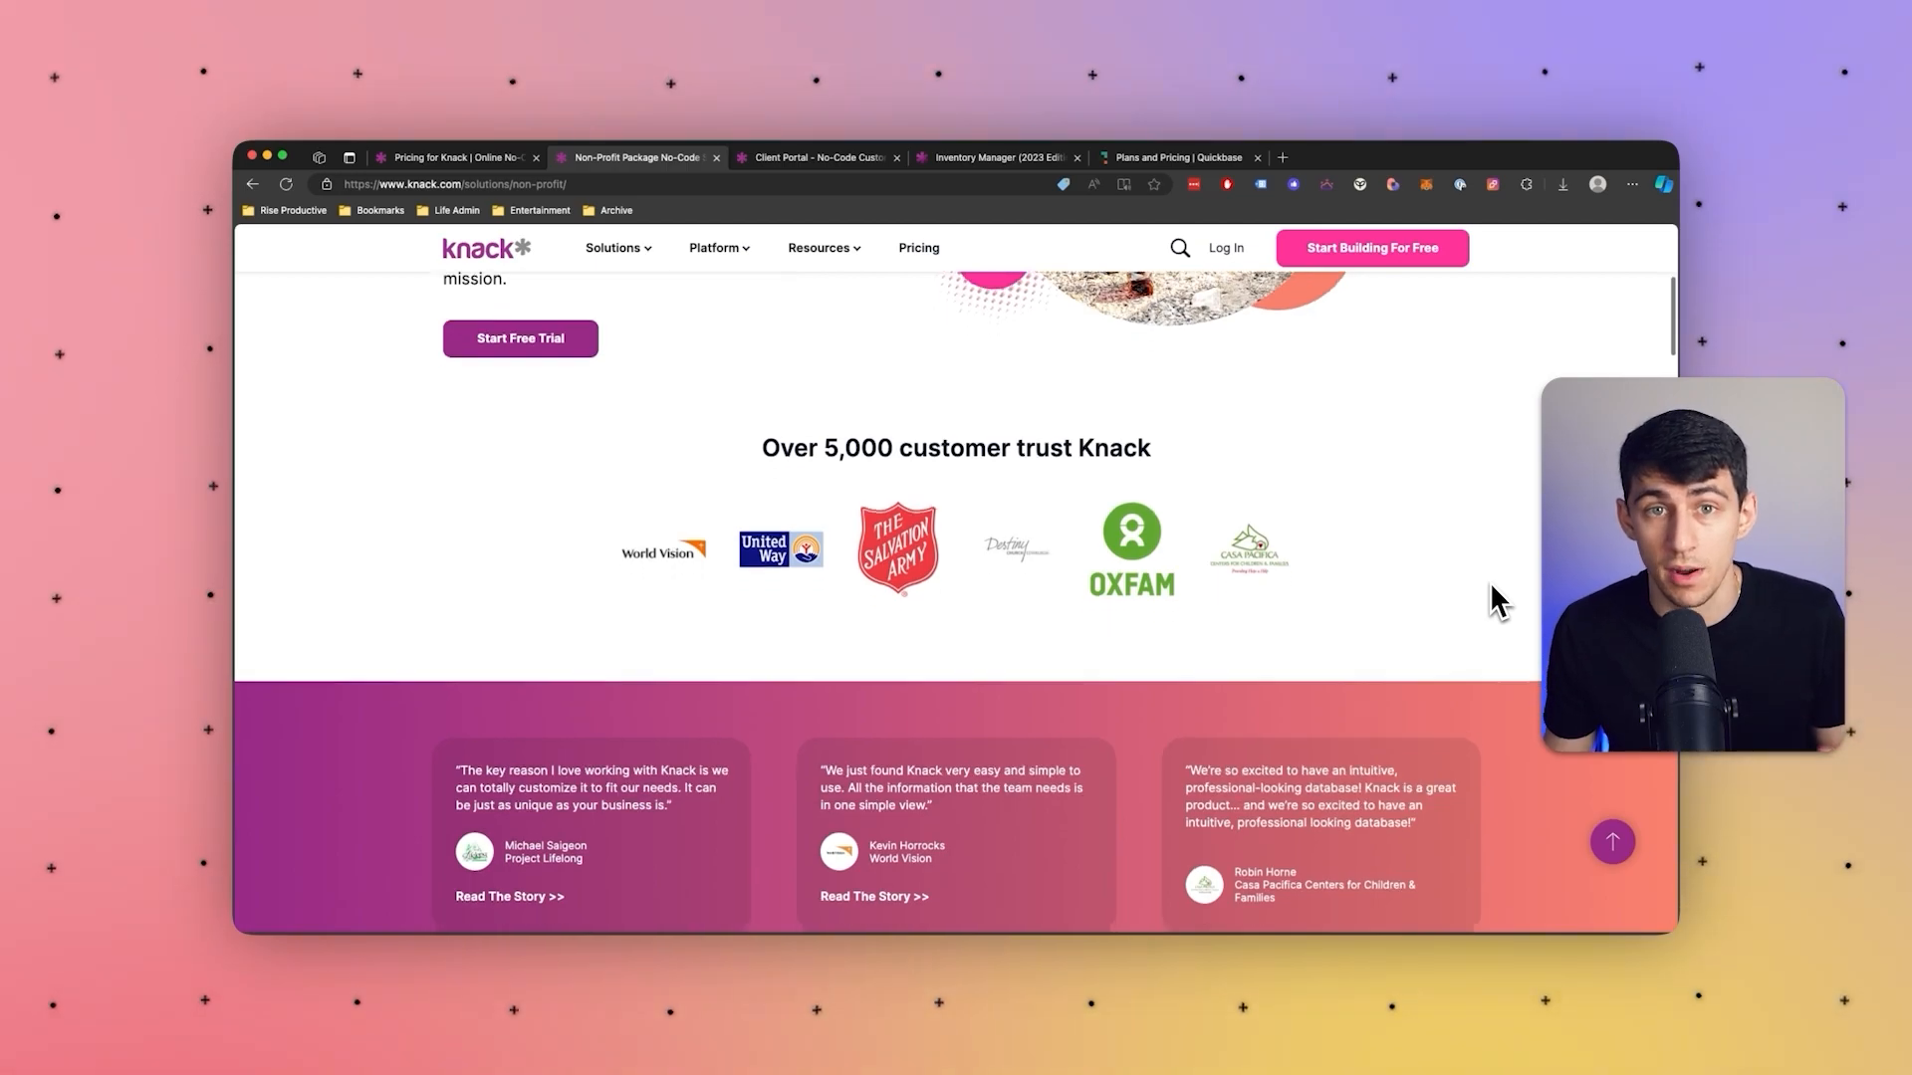
{"action": "scroll", "scroll_direction": "down", "scroll_amount": 3}
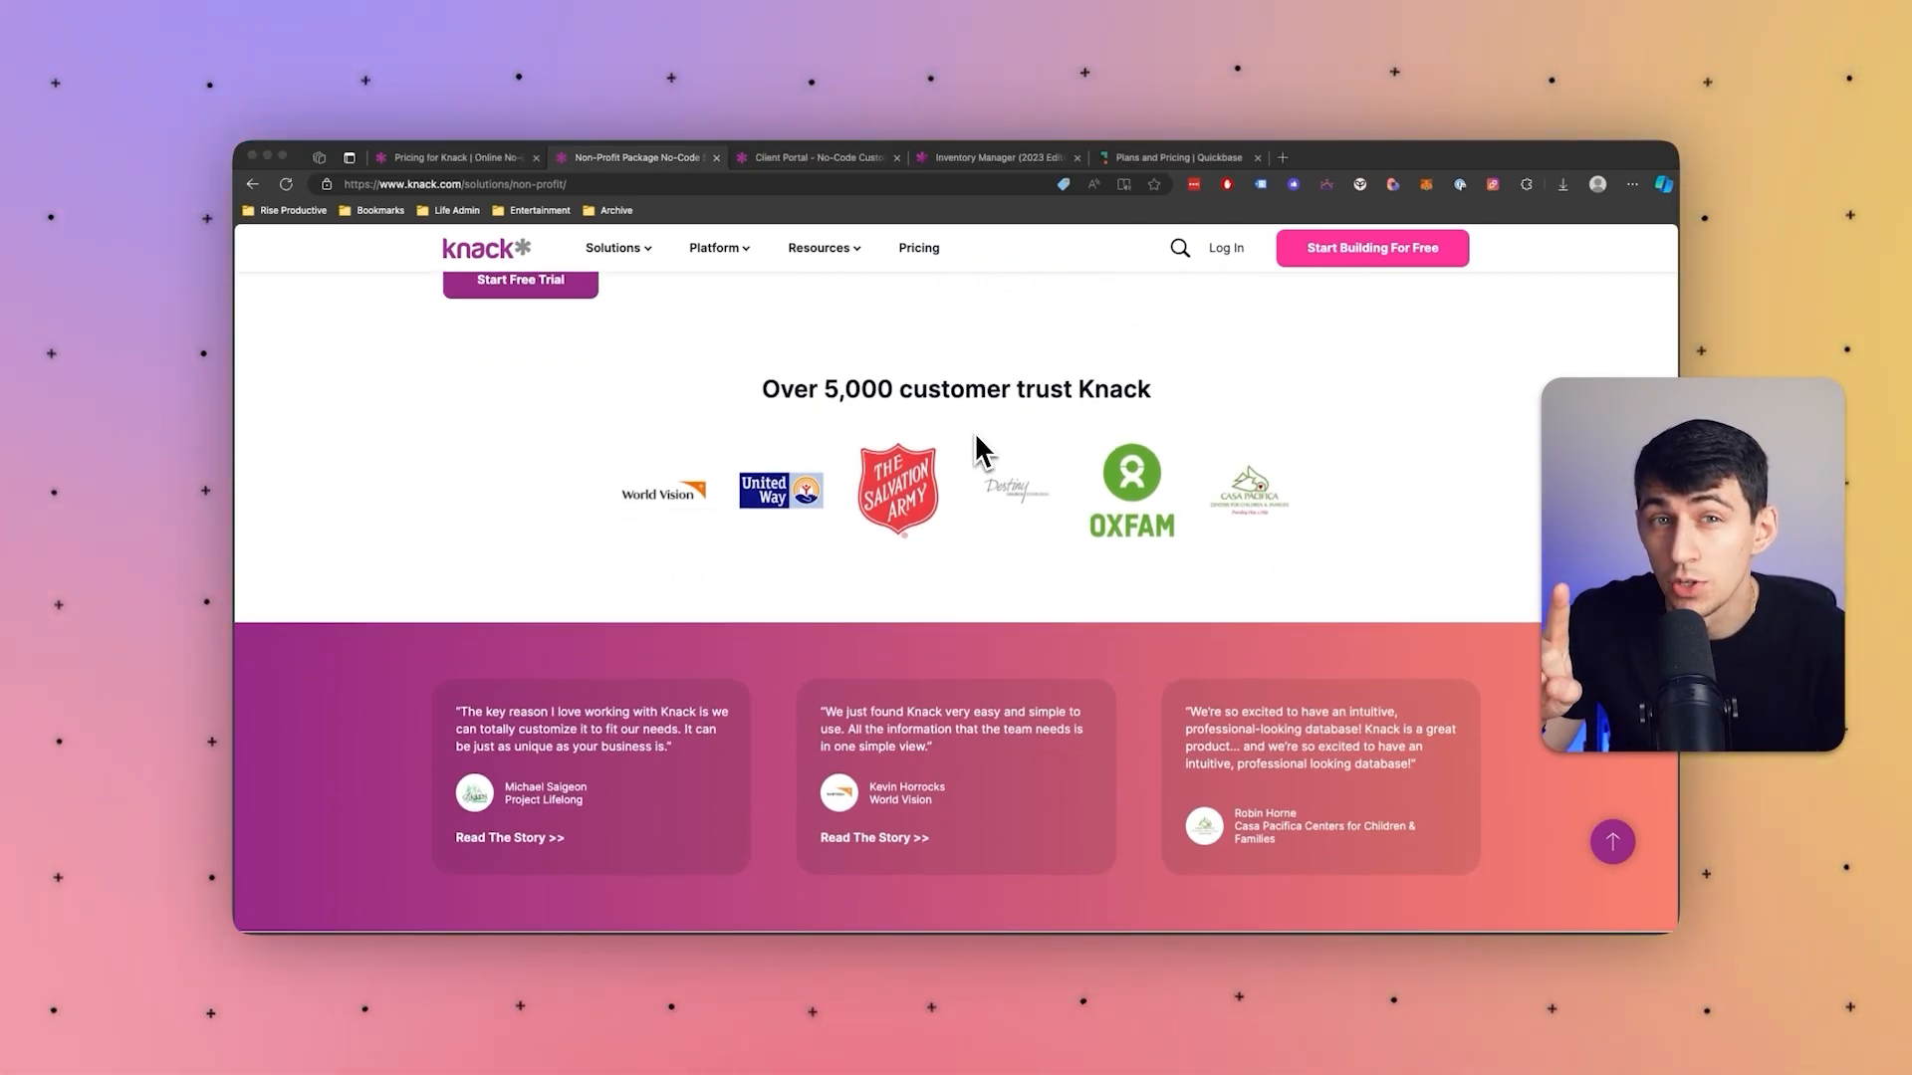
Step: Open the Our Solutions overview and scroll to the By Project listings
{"action": "scroll", "scroll_direction": "up", "scroll_amount": 3}
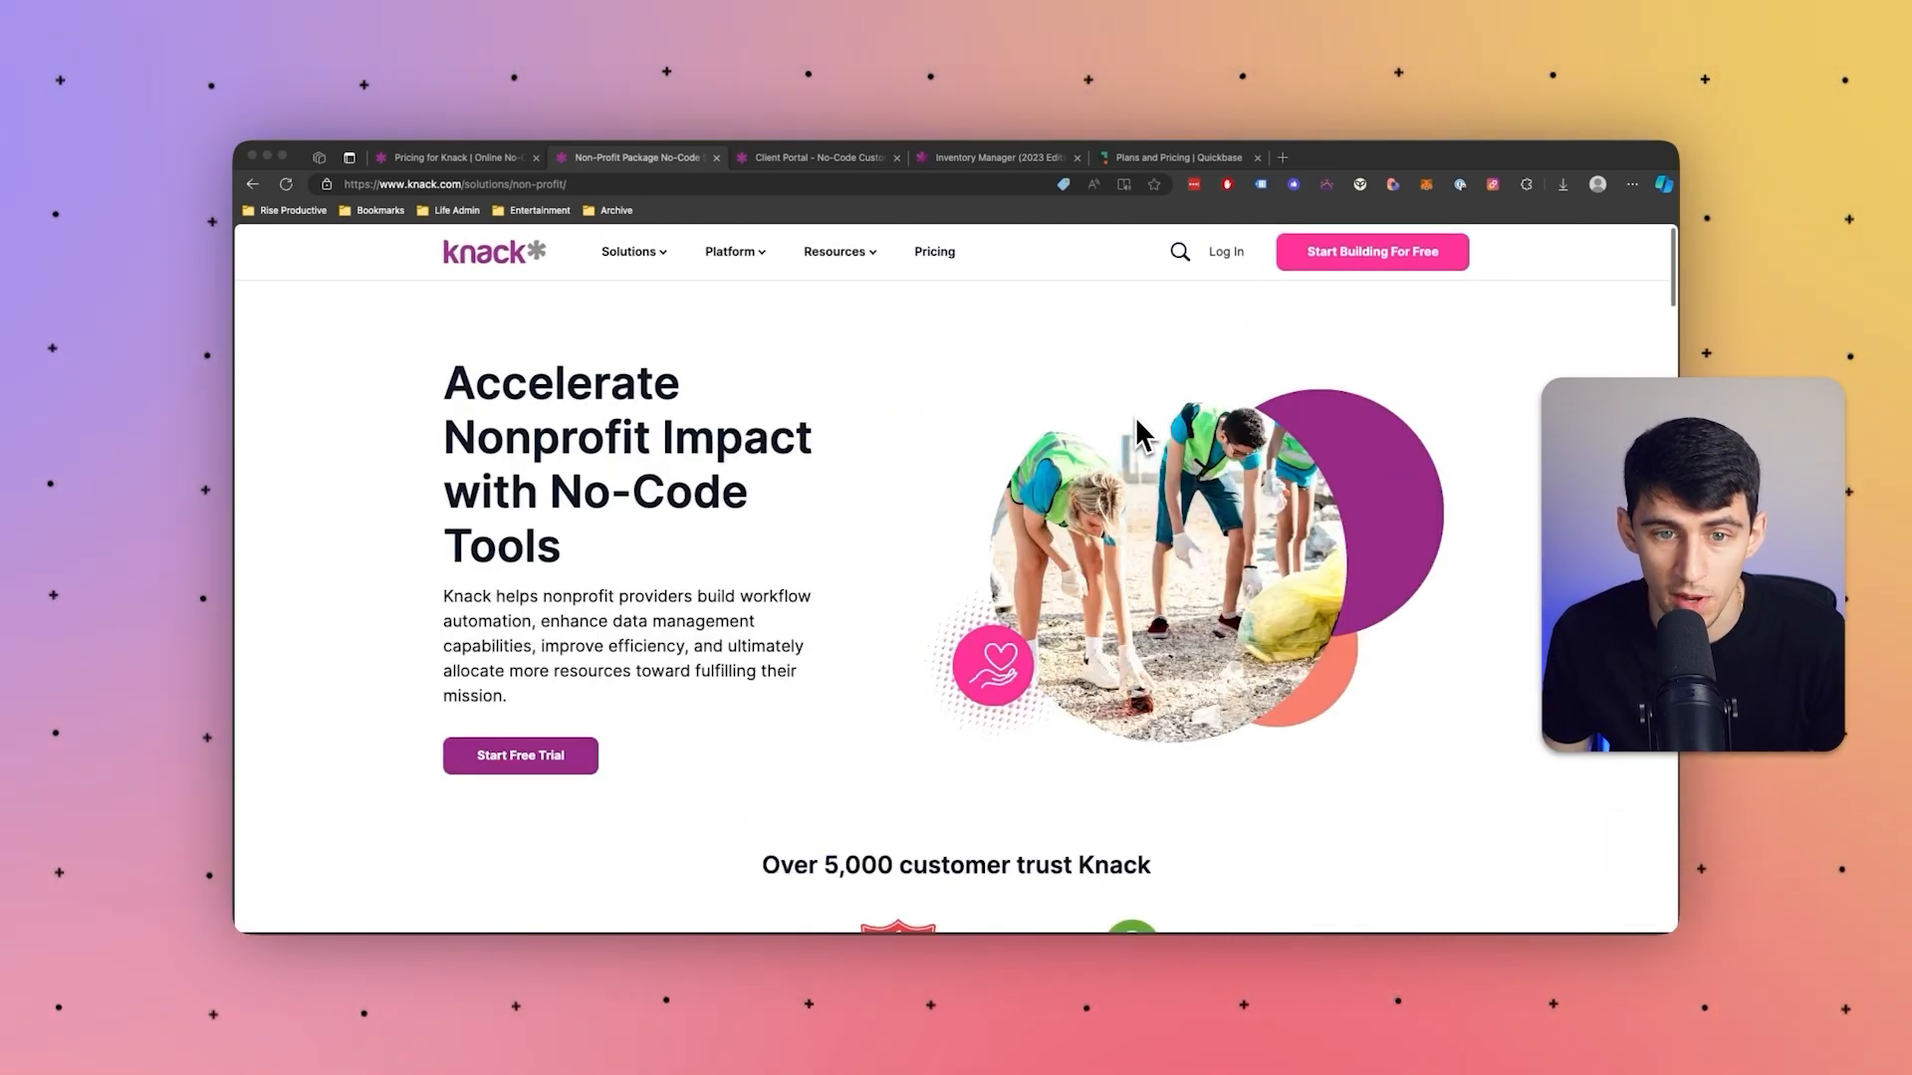
{"action": "left_click", "coordinate": [631, 251]}
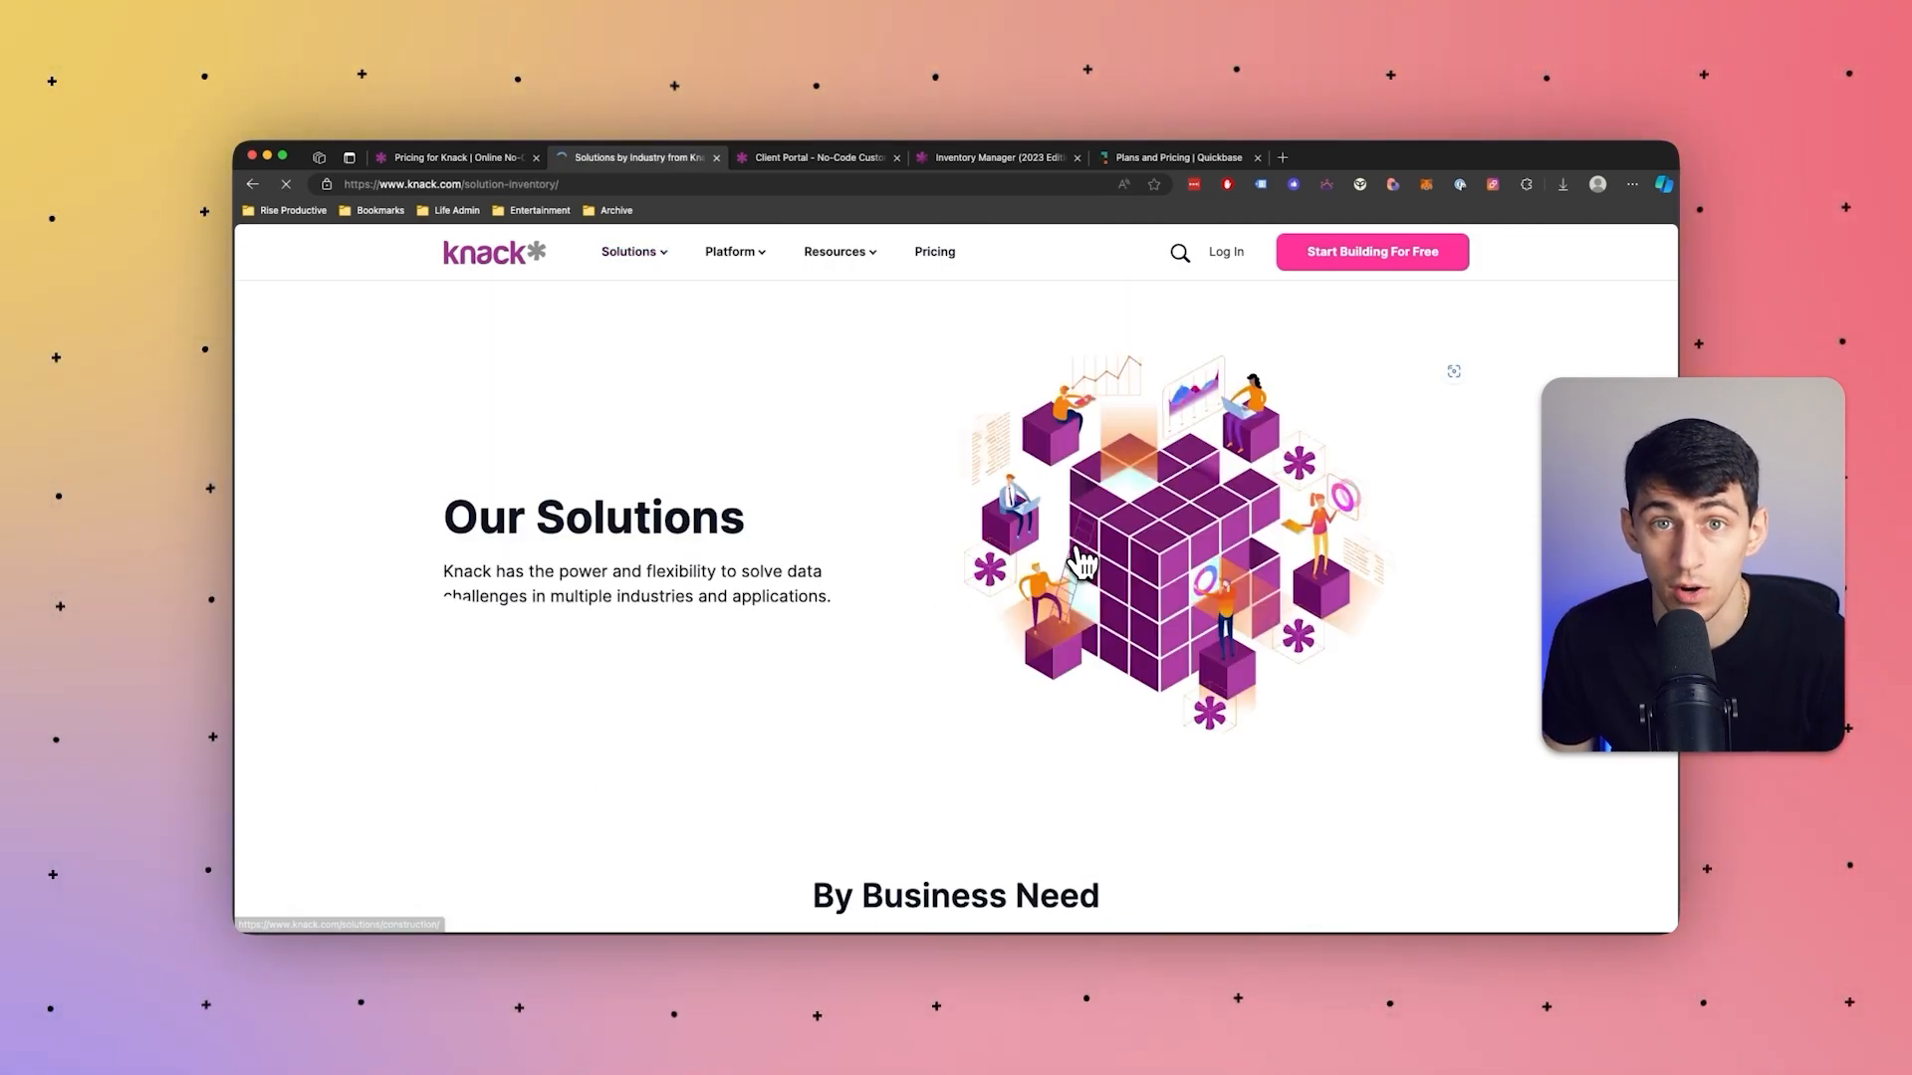
{"action": "scroll", "scroll_direction": "down", "scroll_amount": 3}
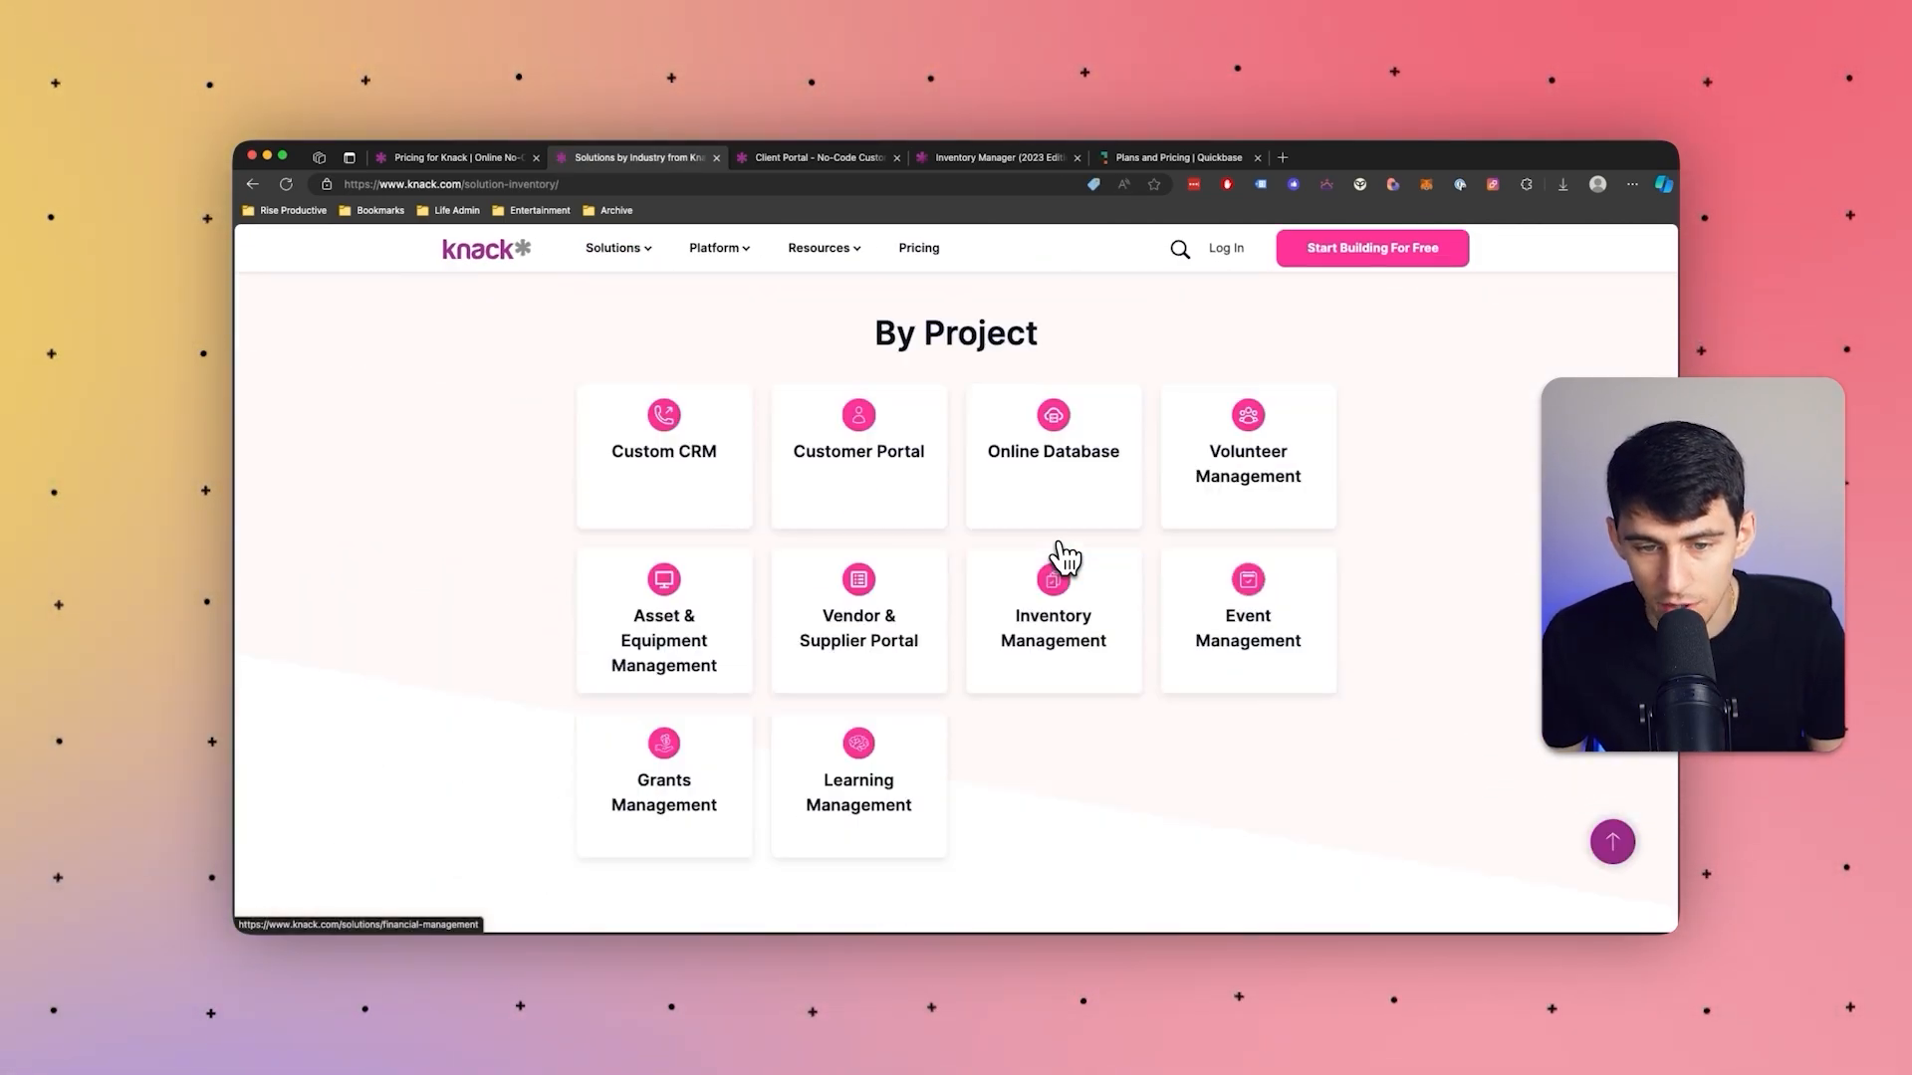